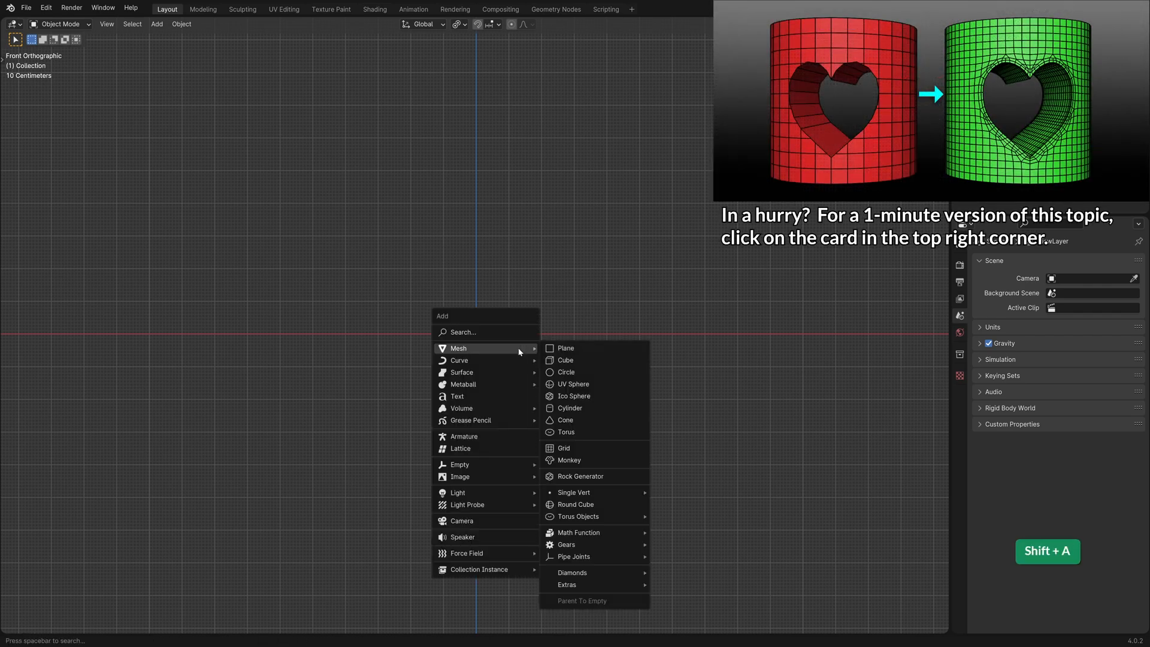
mouse_move(564, 347)
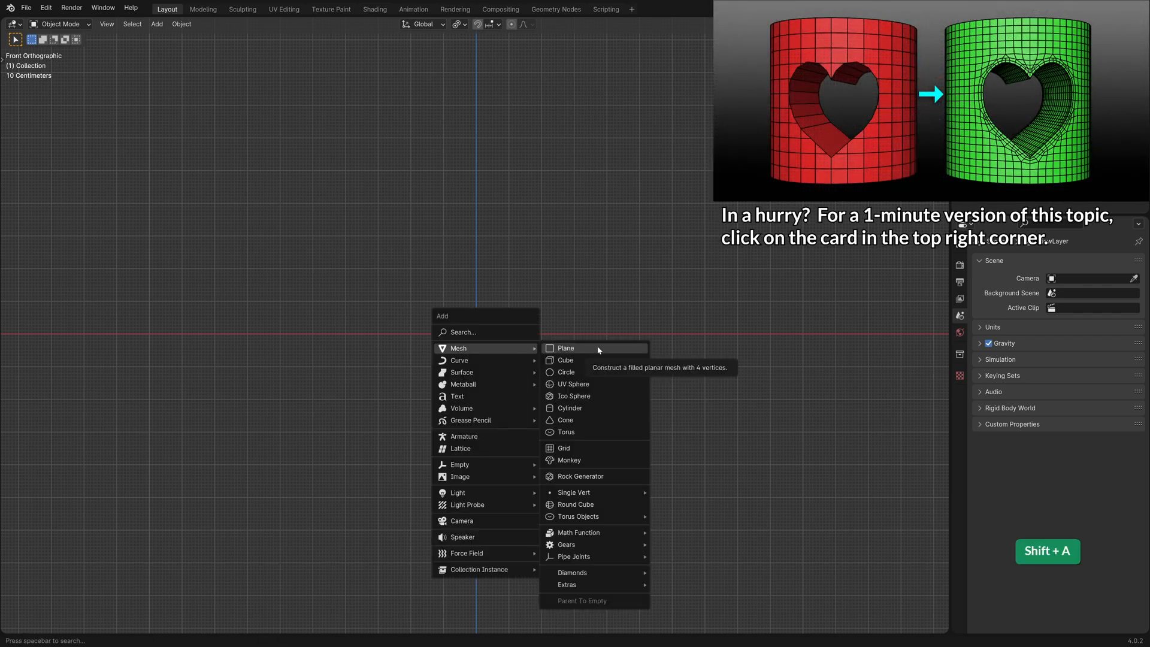
mouse_move(573, 395)
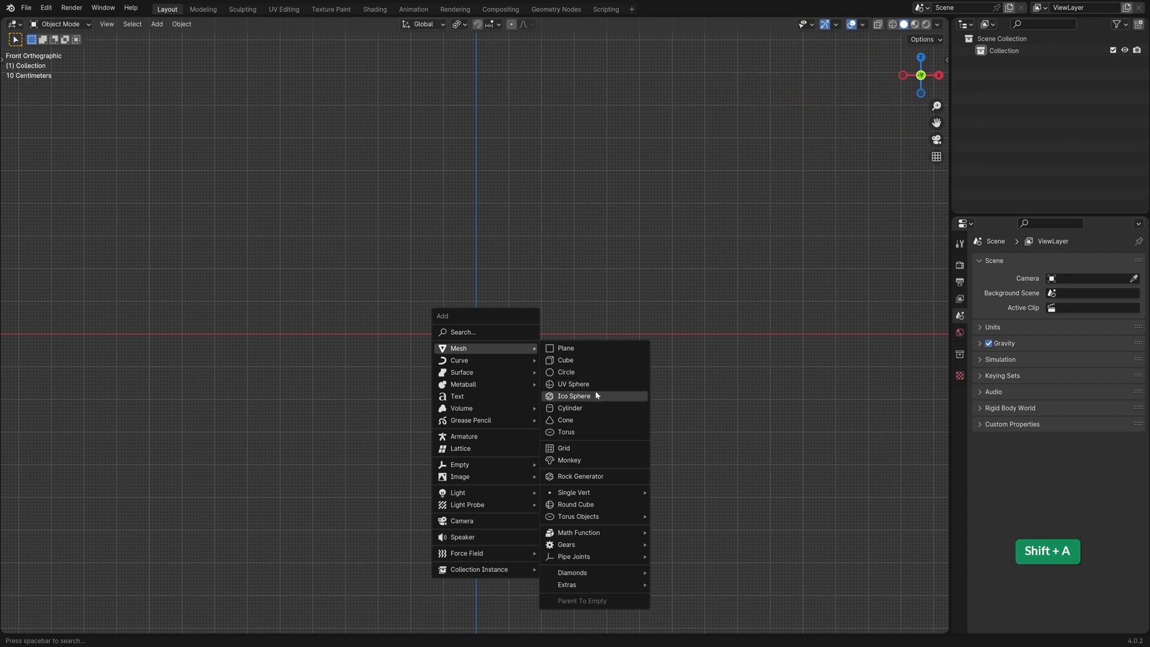
mouse_move(595, 504)
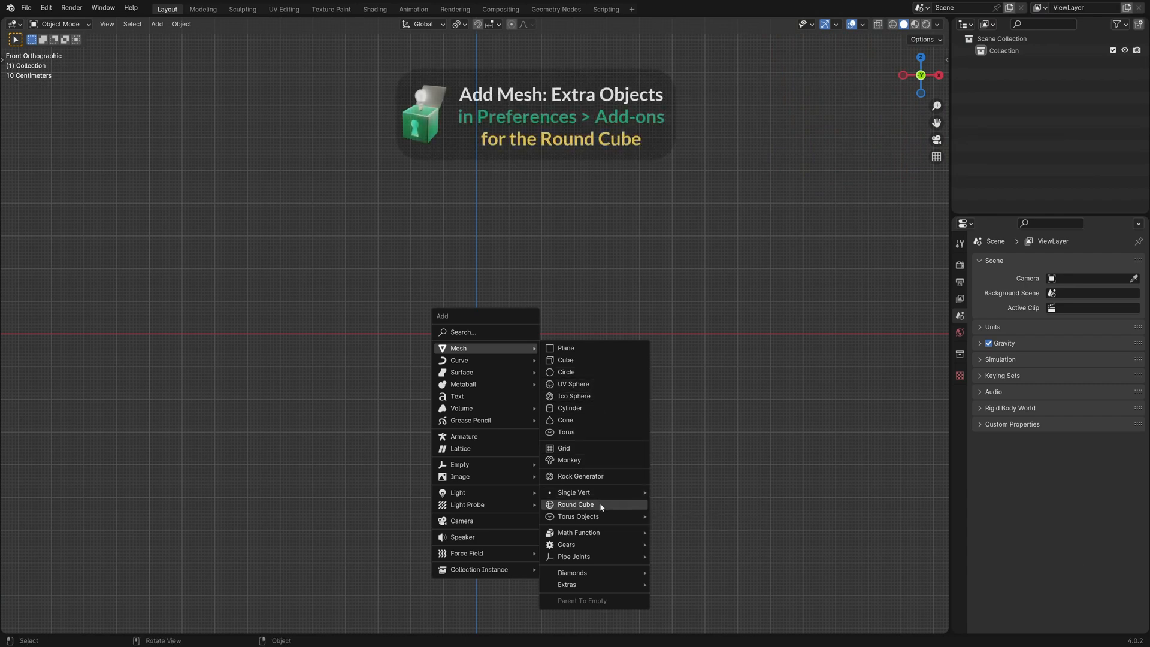
- Add a Round Cube mesh and apply the Quadsphere operator preset
click(576, 504)
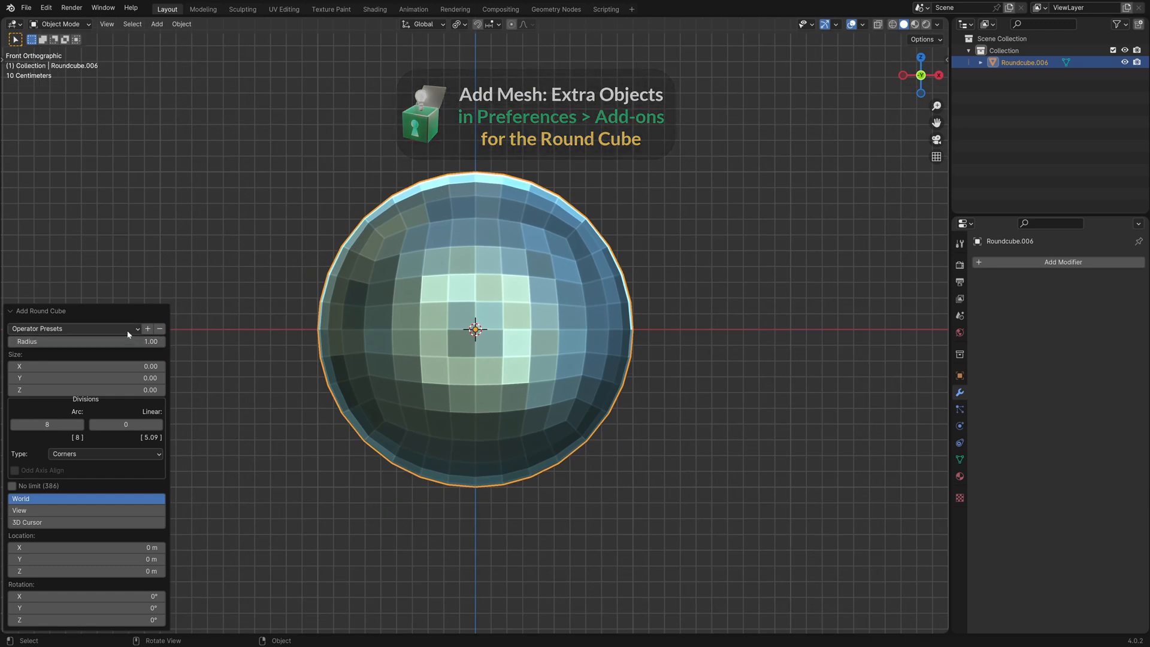
click(73, 328)
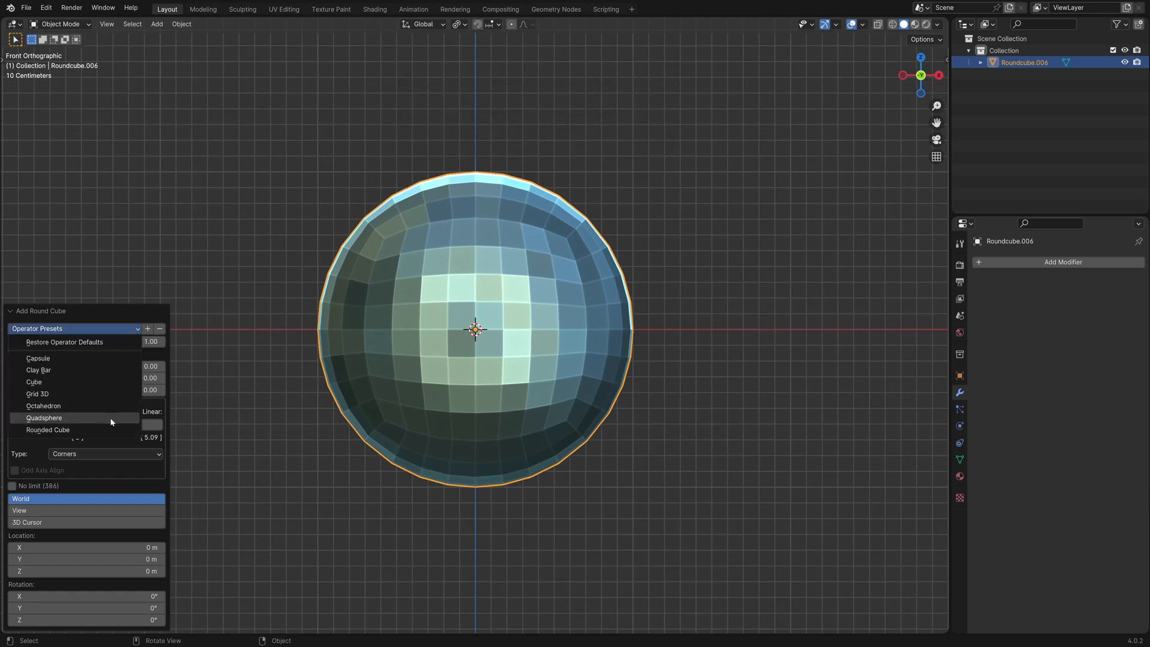
click(539, 303)
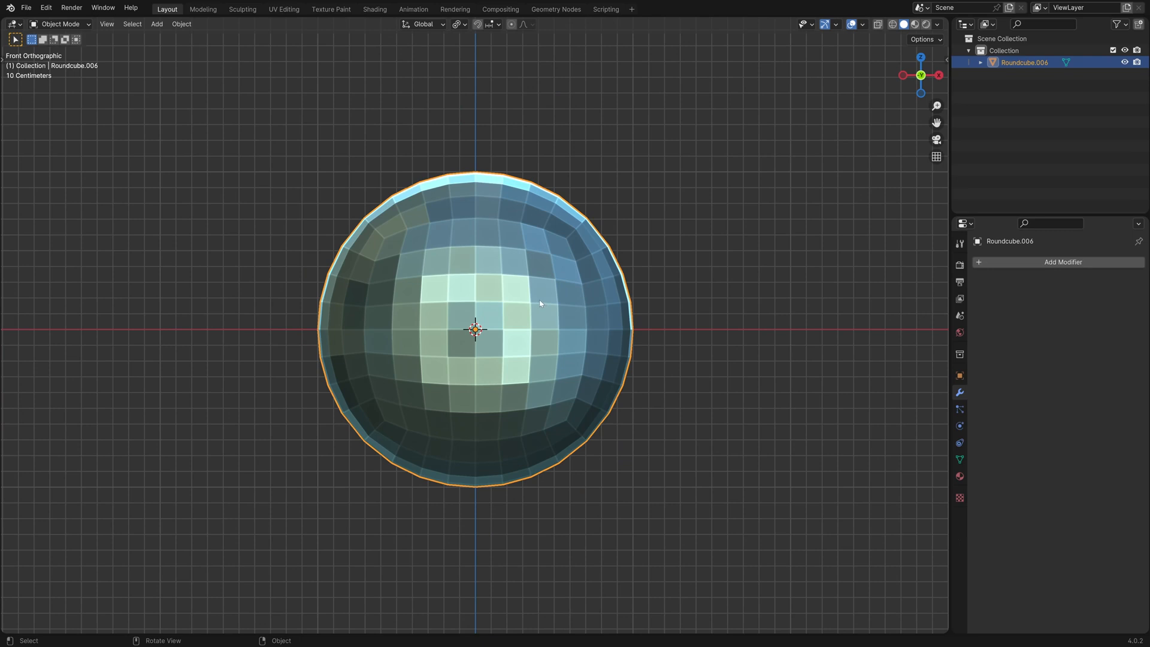
- Hide the quad sphere and load the keyhole-box logo as a reference image
key(h)
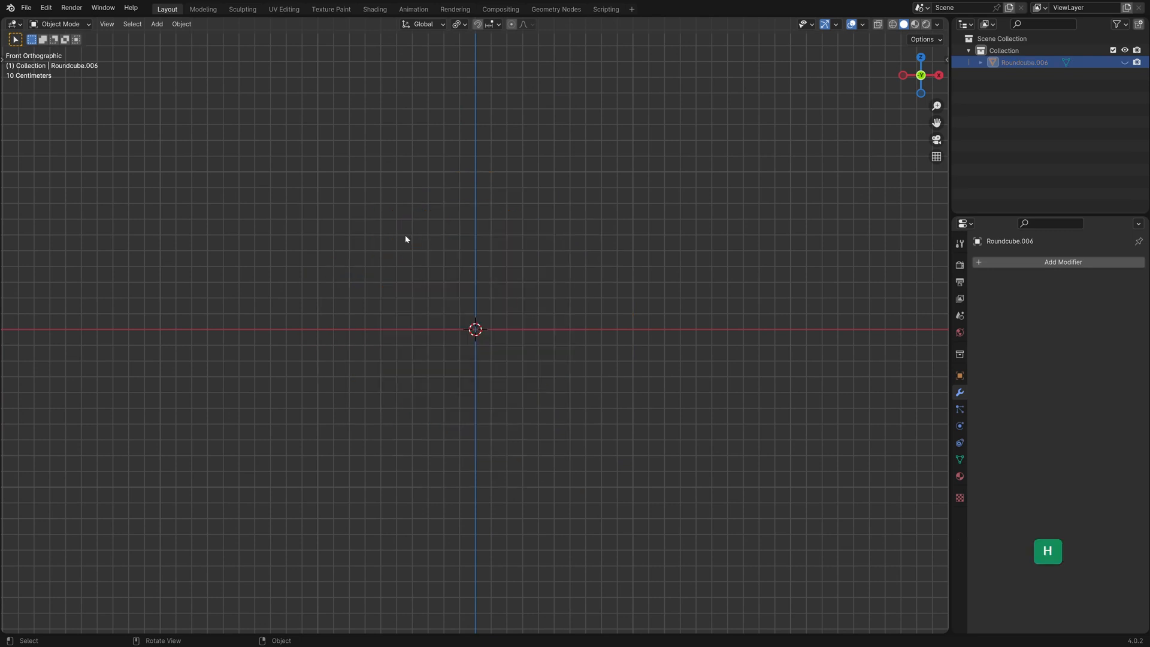
key(Alt+Tab)
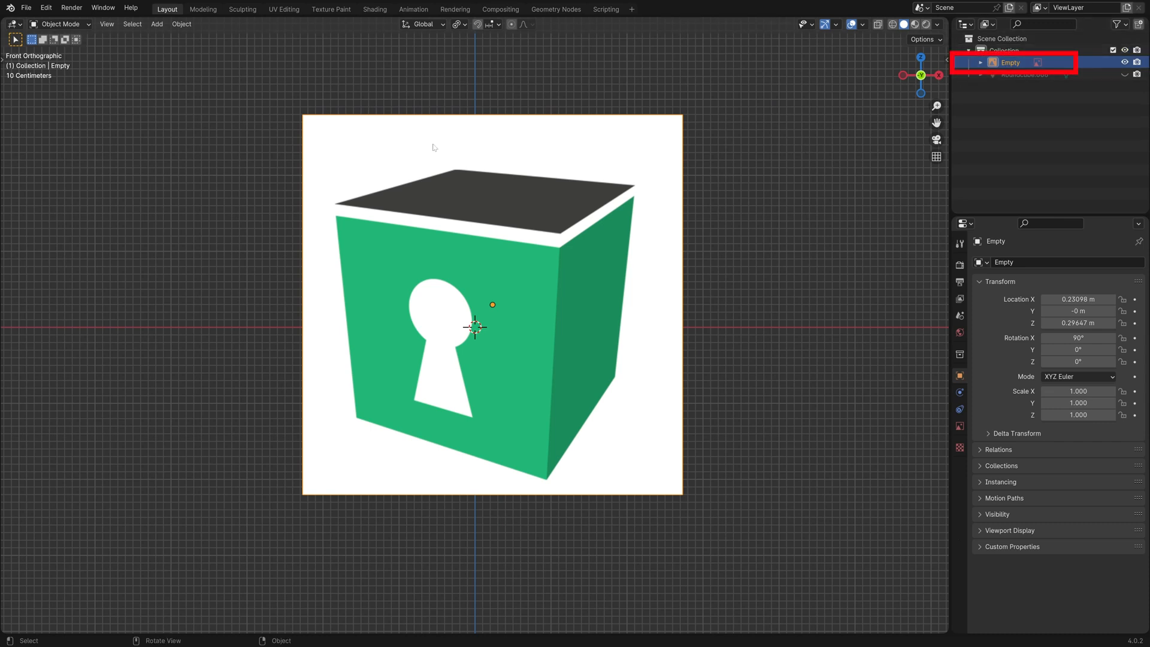
- Trace the logo image to a new grease pencil object at resolution 5
click(181, 24)
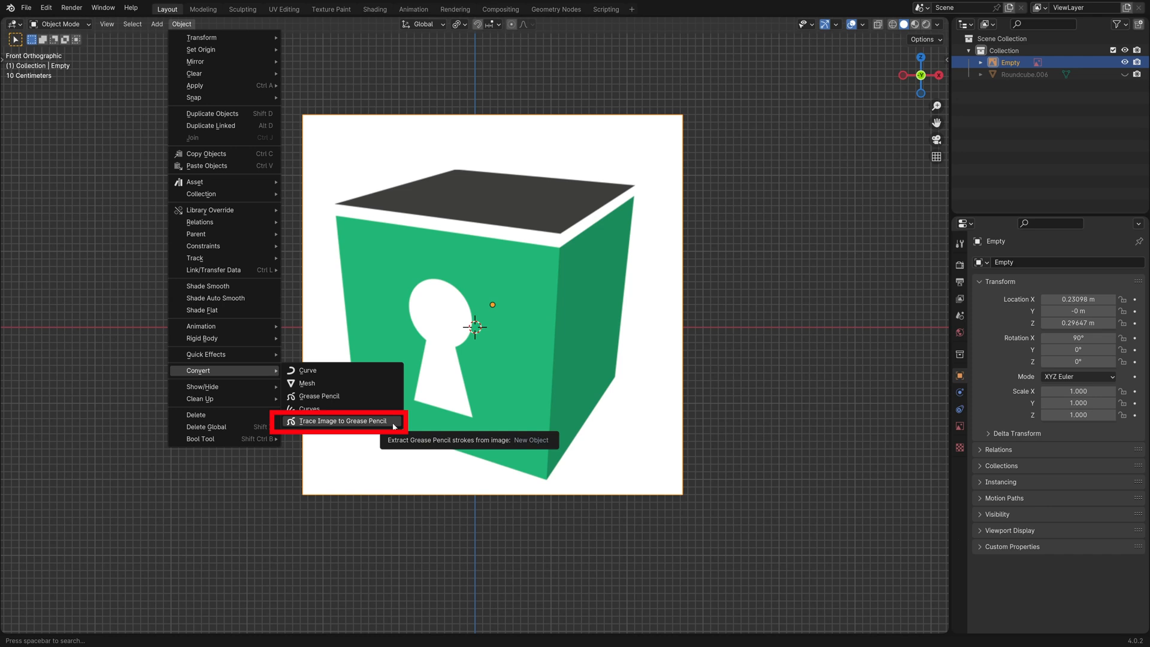
click(342, 420)
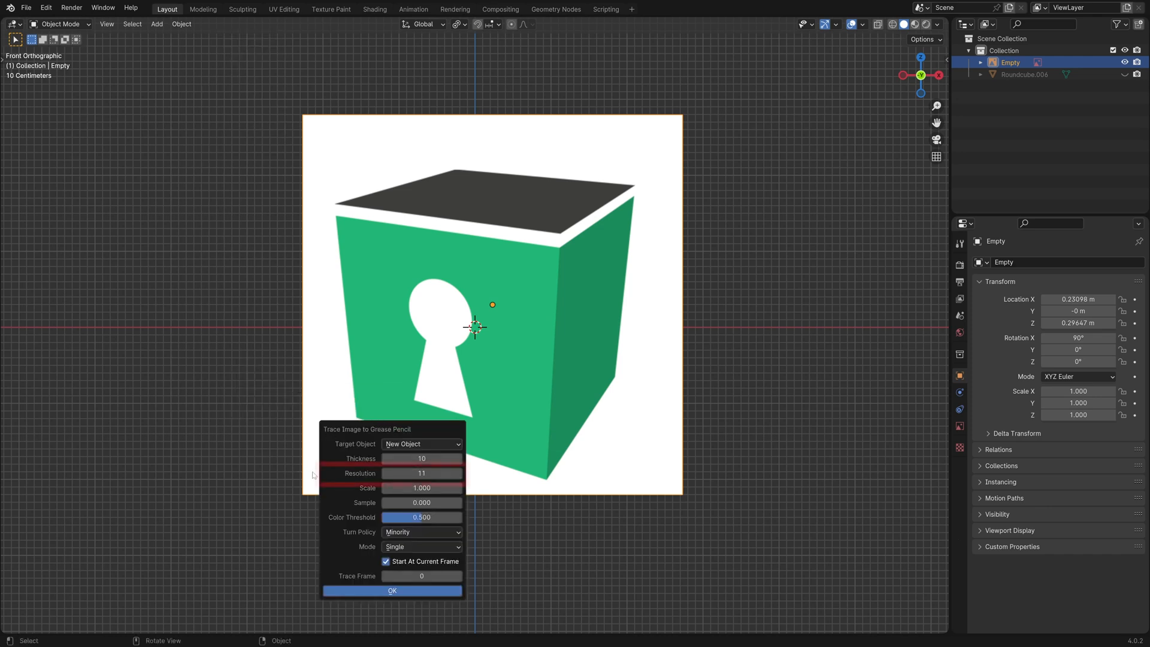
text(5)
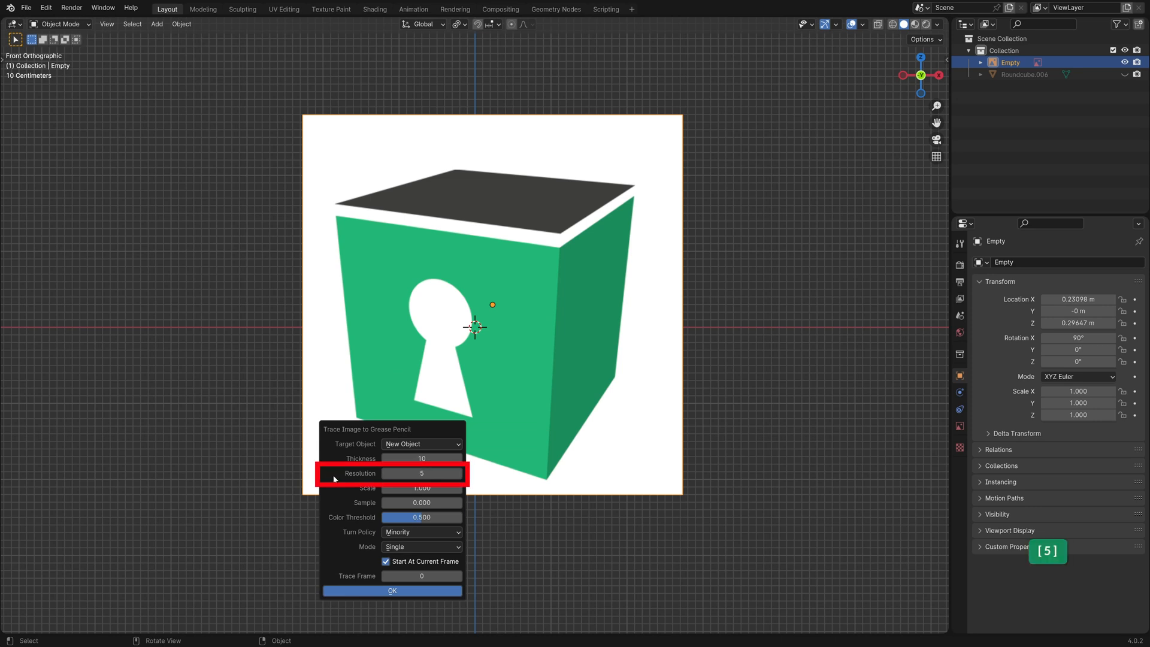
mouse_move(408, 591)
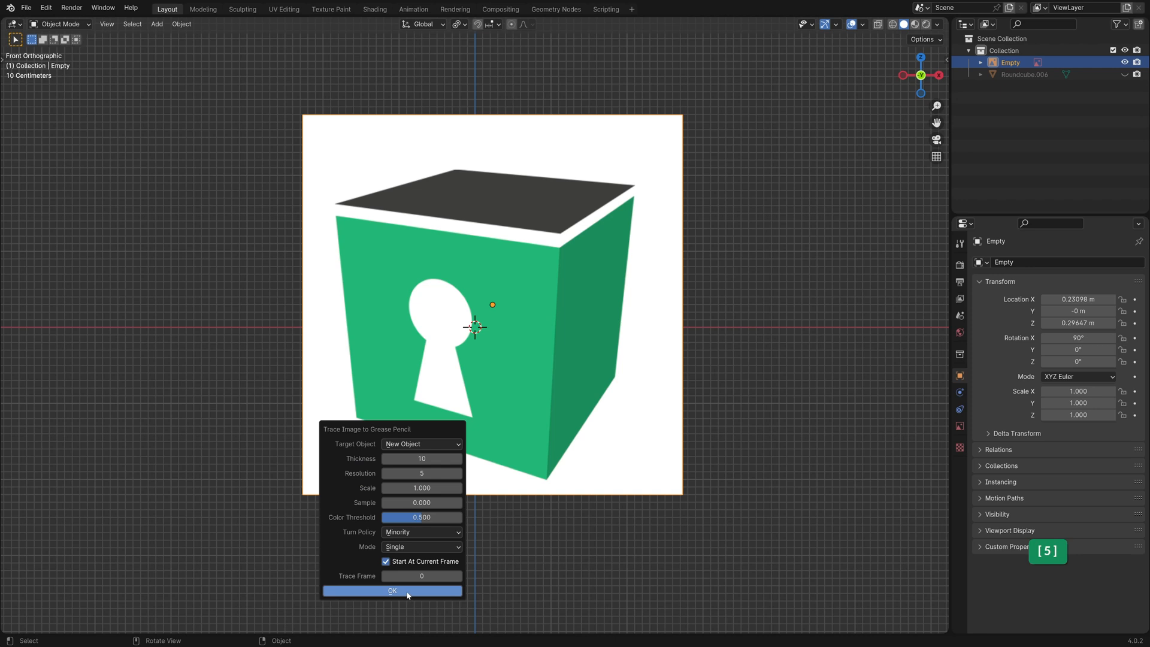
click(393, 590)
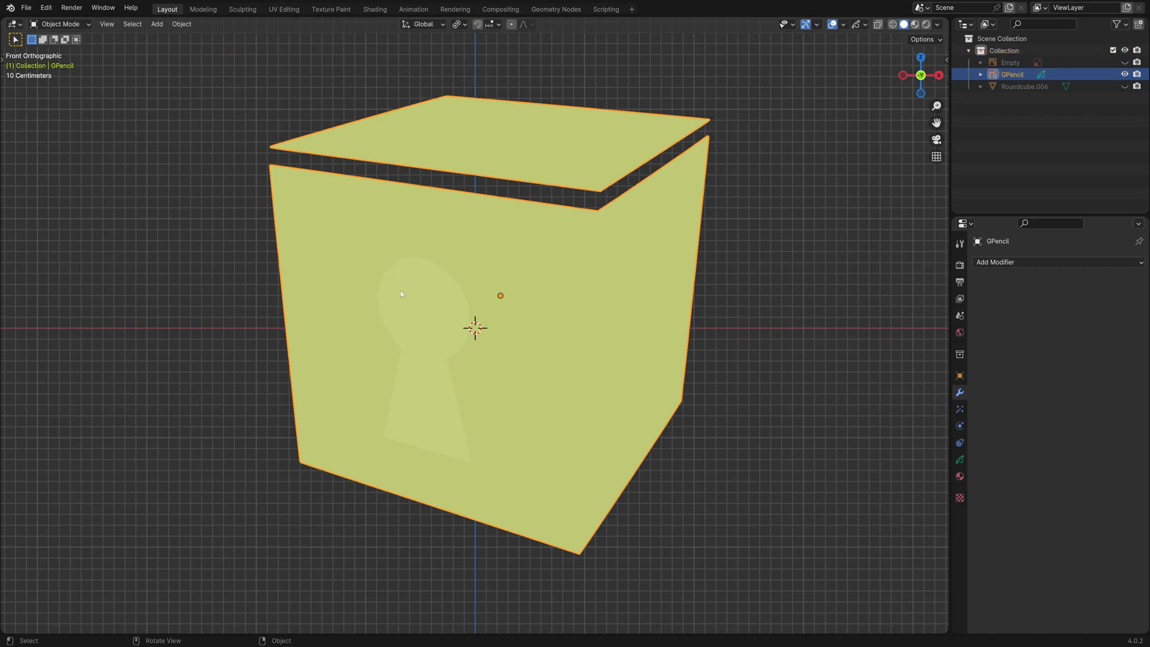
- Convert the grease pencil strokes to a path curve and hide the GPencil object
click(181, 24)
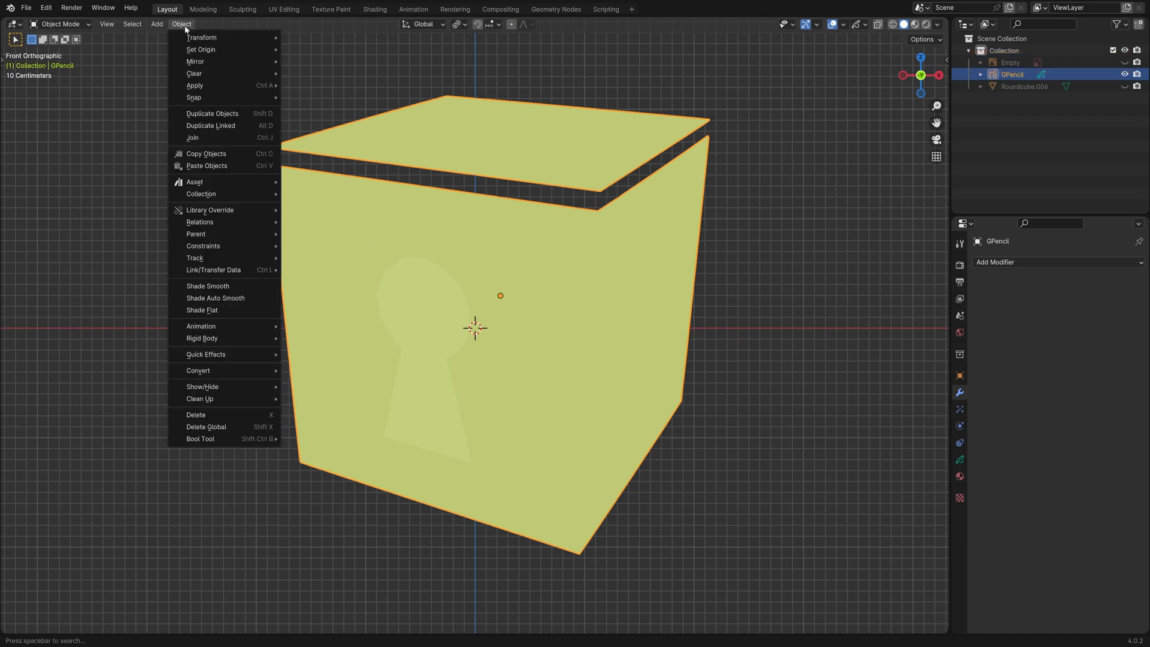
mouse_move(198, 370)
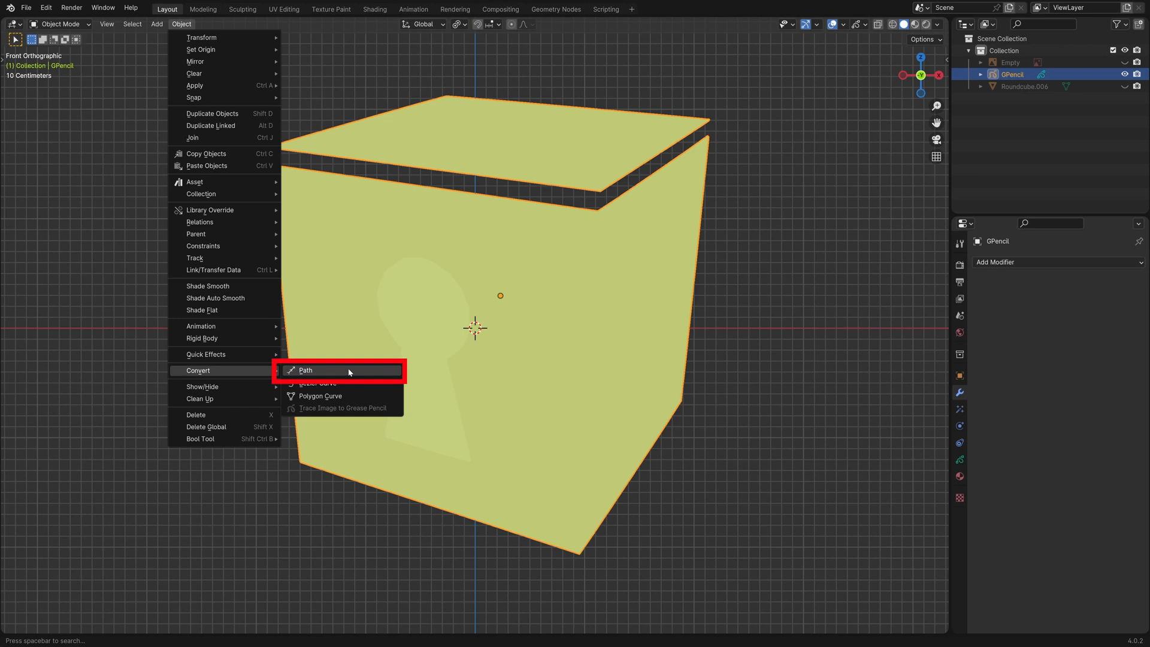
click(305, 370)
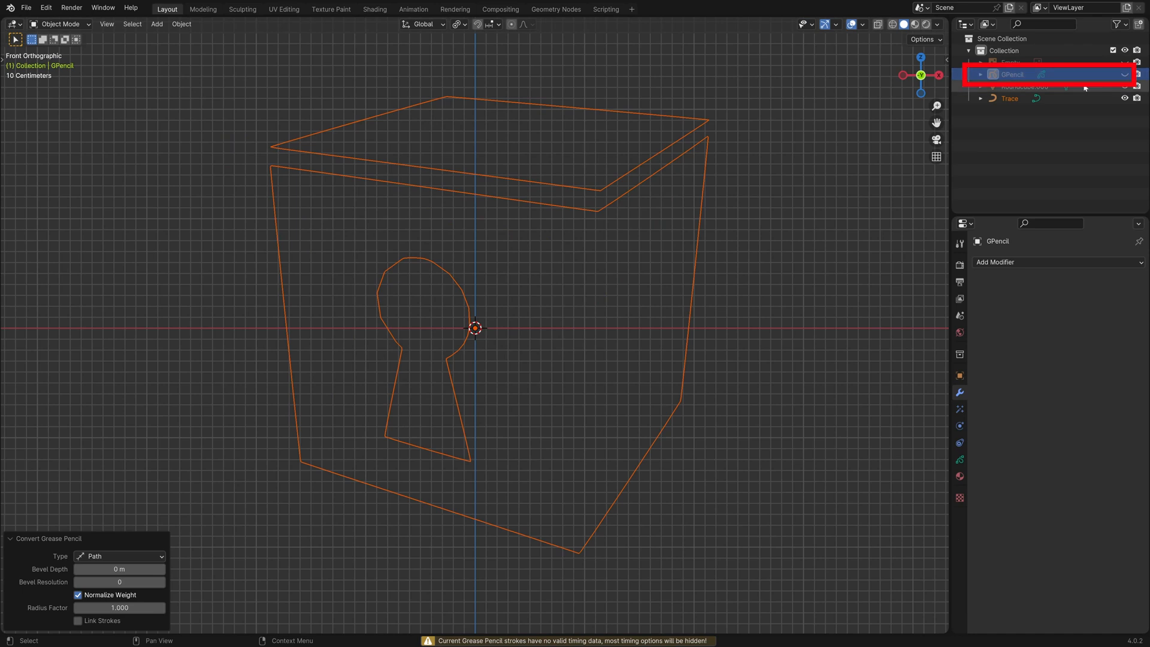
click(1009, 97)
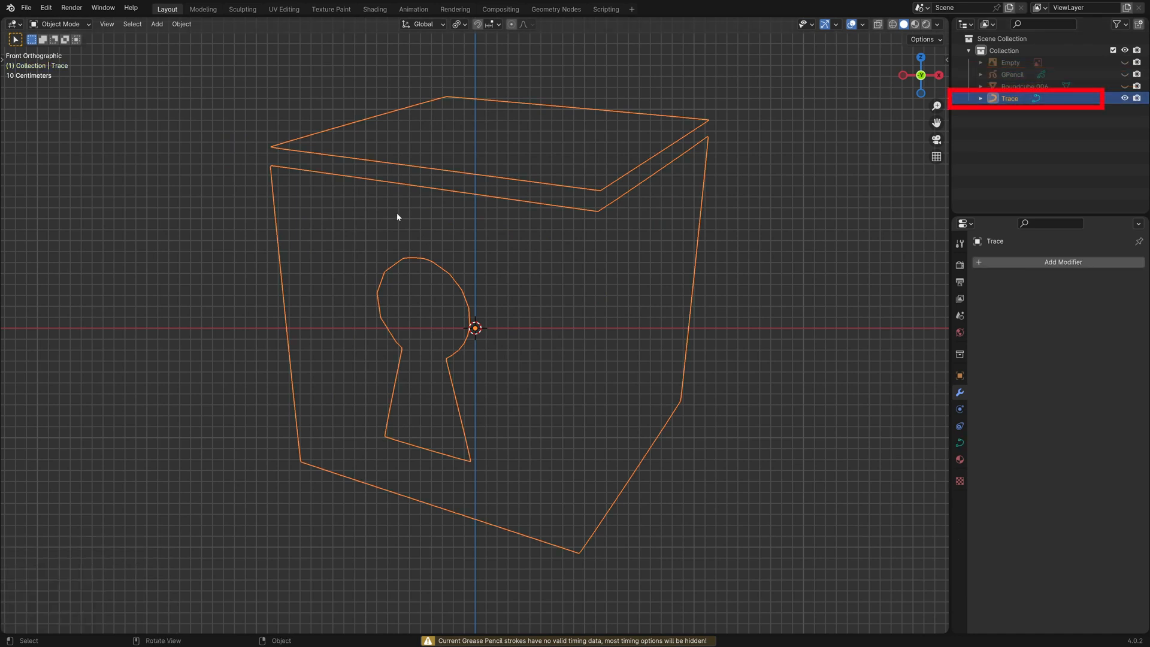
- Convert the traced curve to a mesh and rename it Logo
click(181, 24)
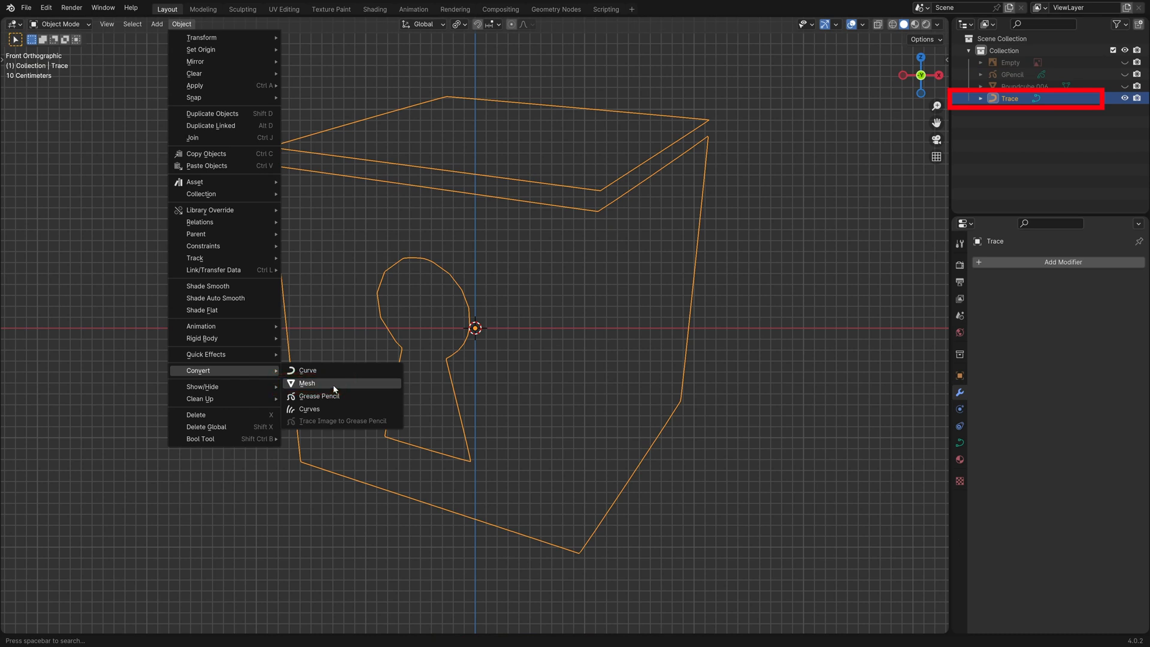
click(307, 384)
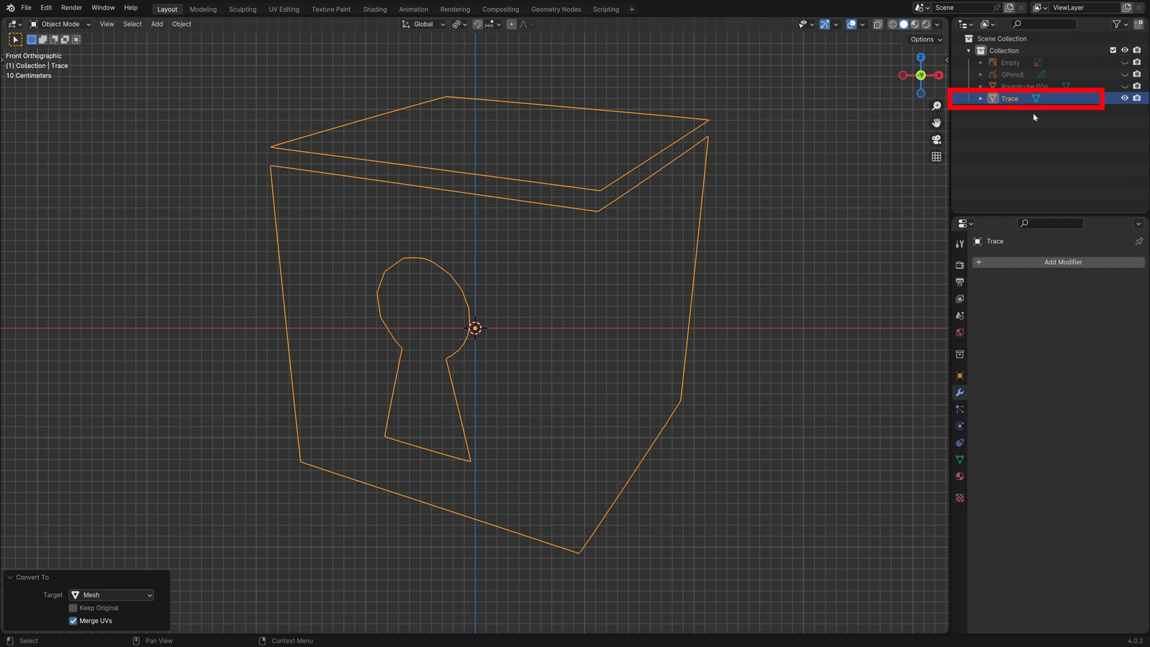
double_click(1009, 97)
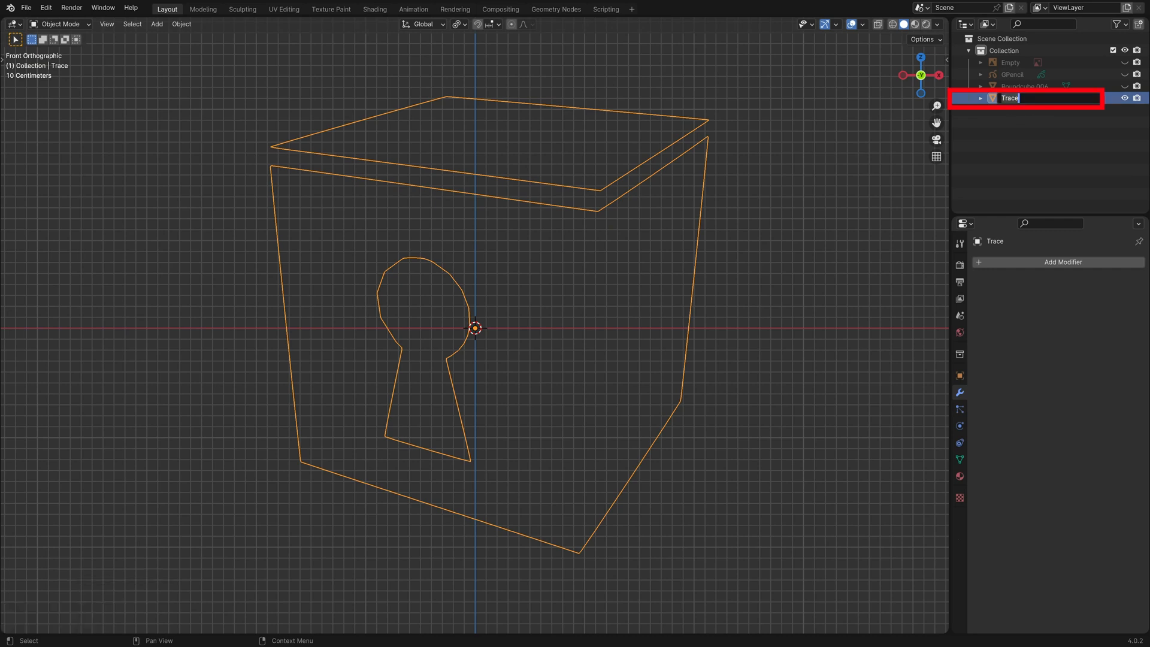
text(Logo)
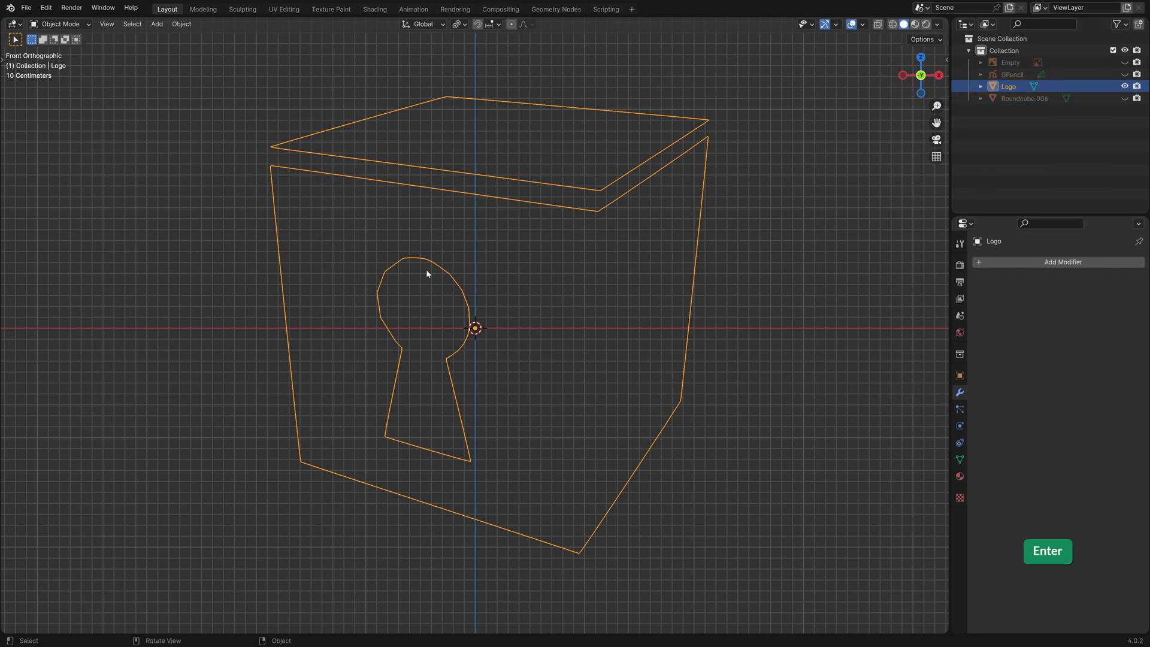
- In Edit Mode, merge all Logo vertices by distance 0.048 m, removing 891
key(Tab)
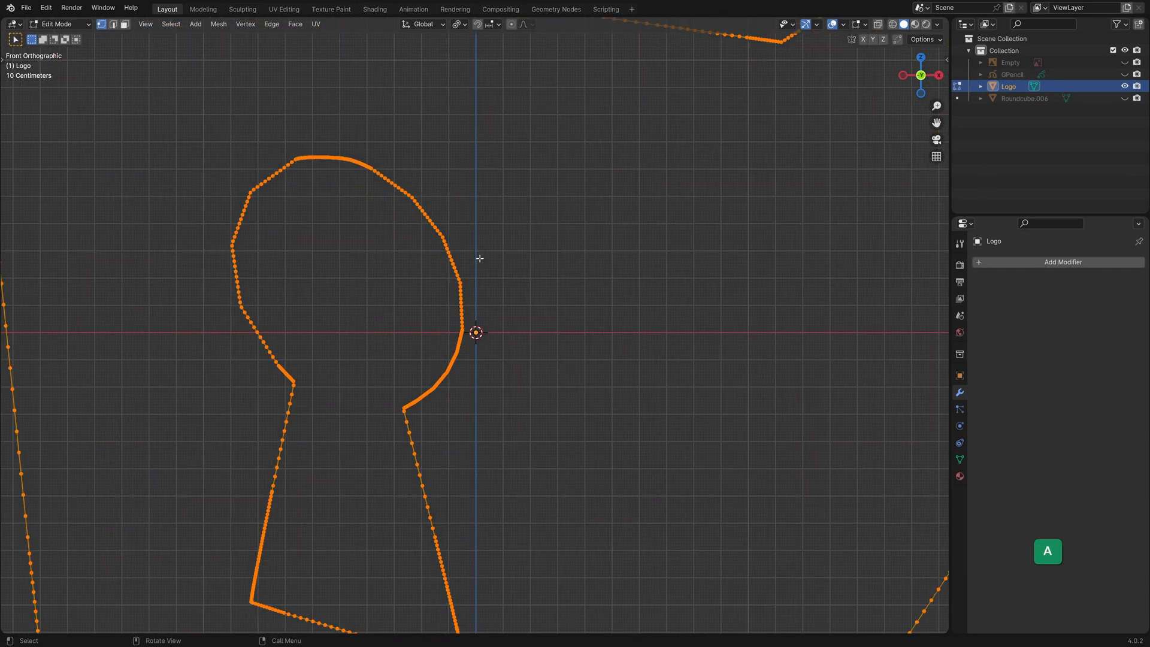
mouse_move(448, 325)
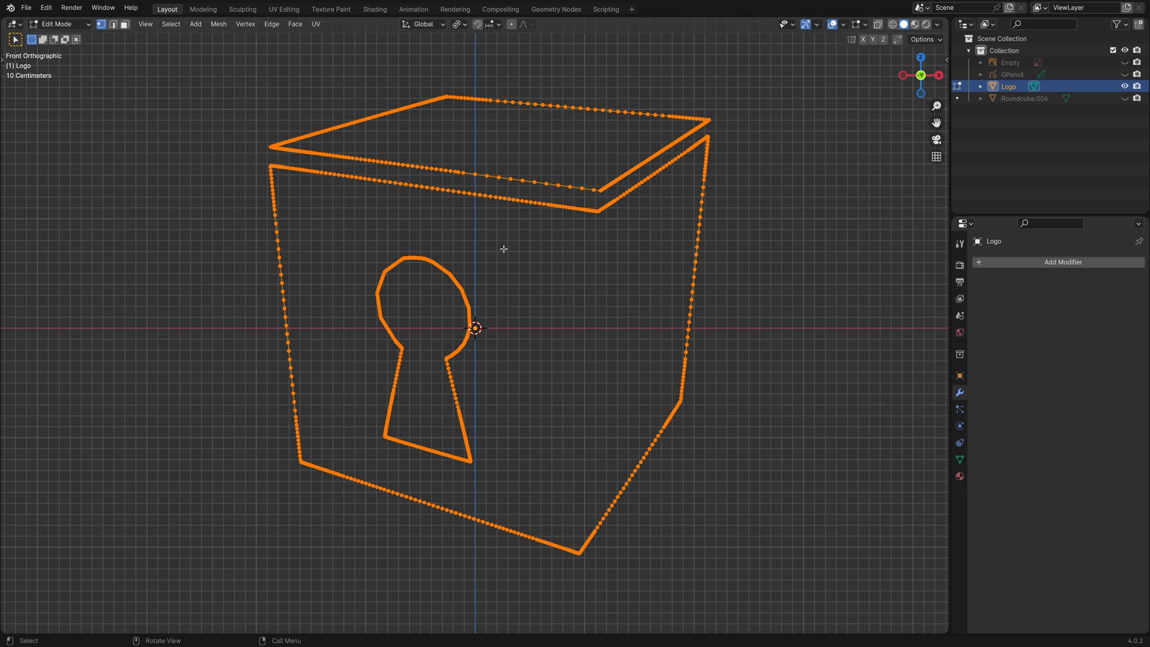
key(m)
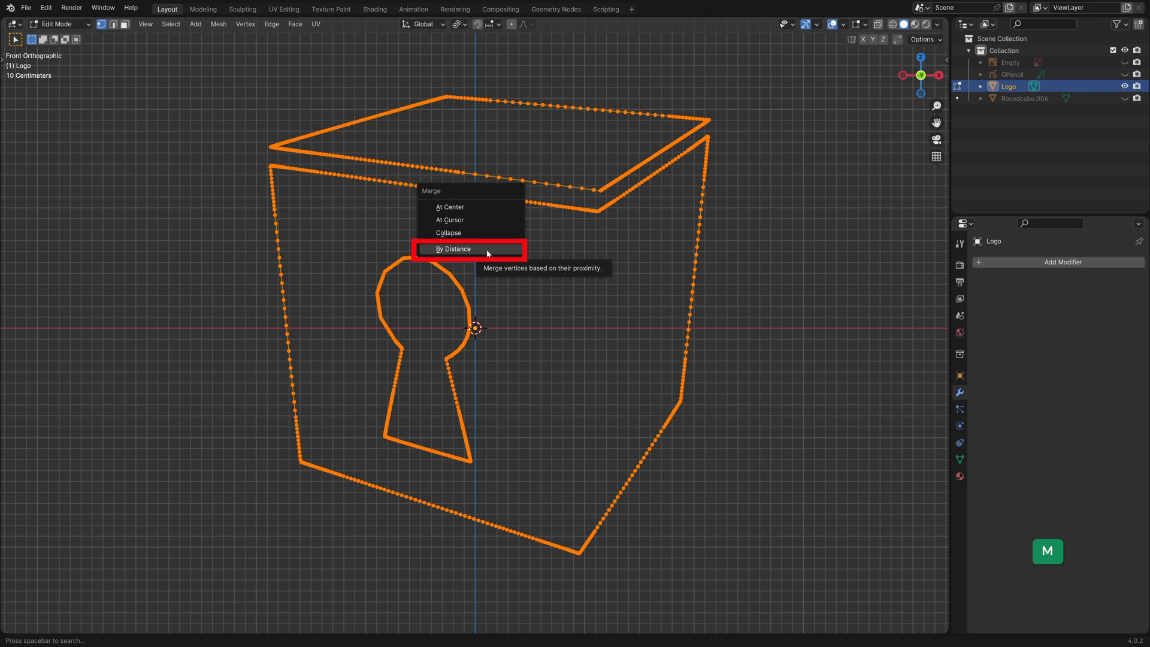
click(453, 249)
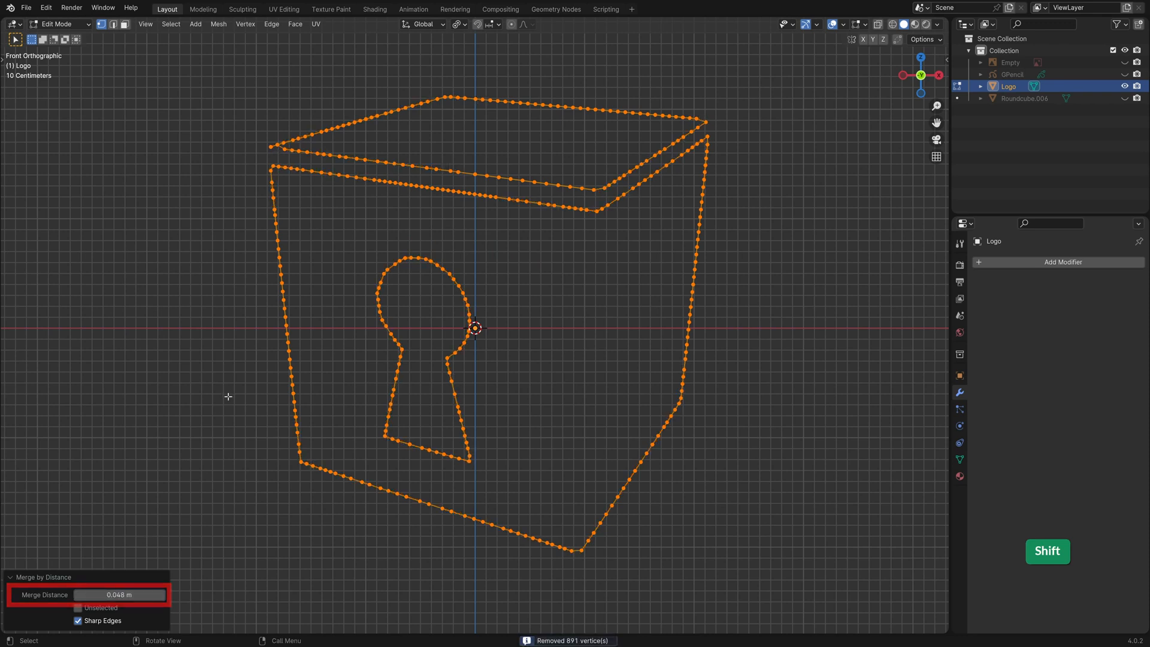
click(79, 620)
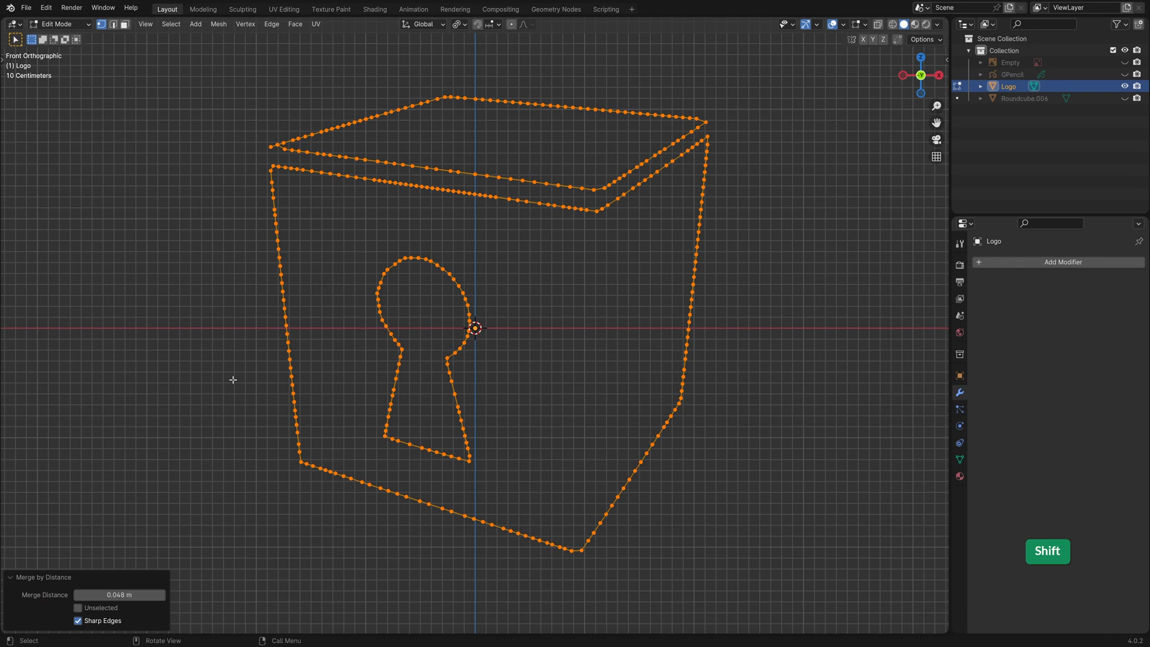
- Checker-deselect the box outline loop and dissolve every other vertex
click(171, 24)
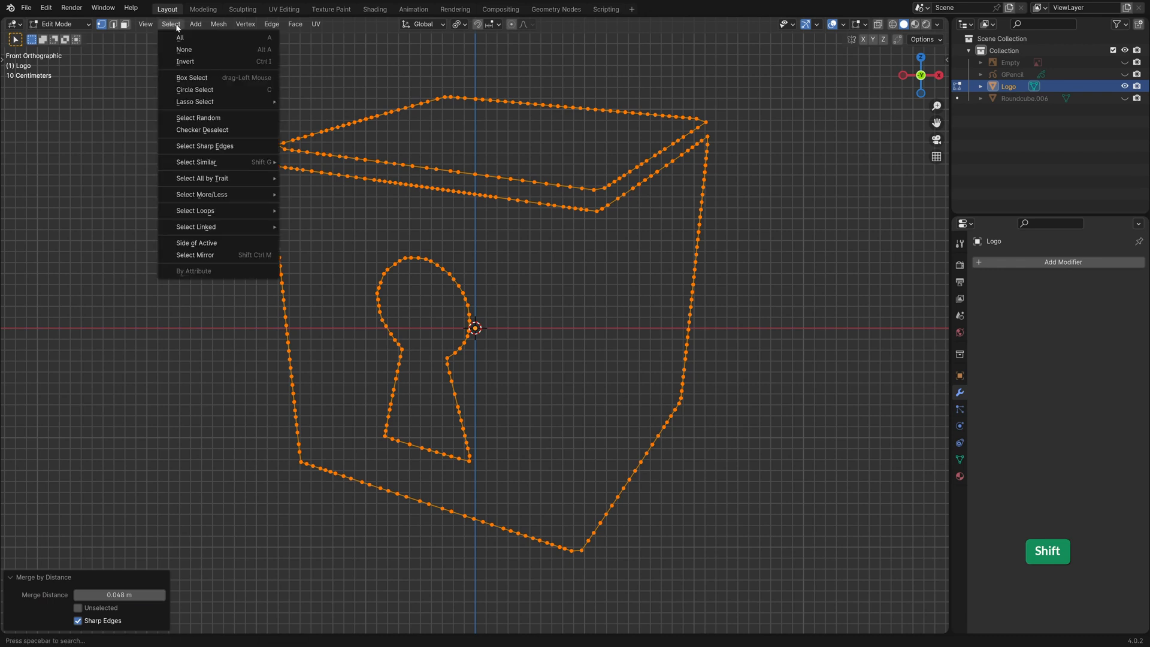
mouse_move(216, 130)
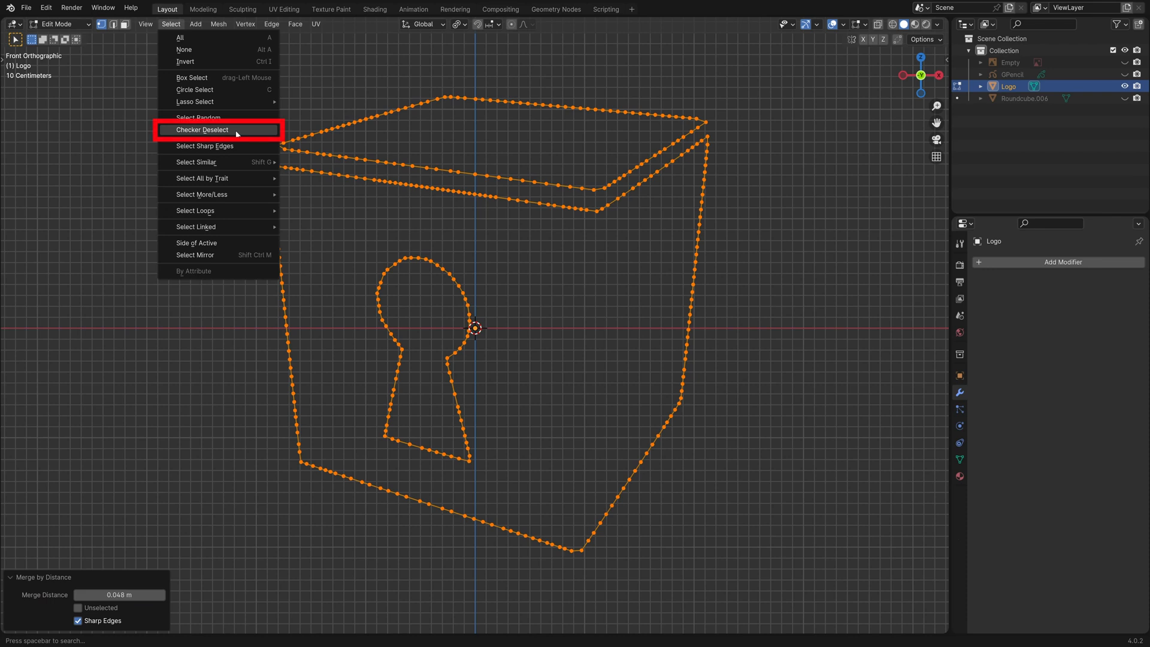
click(201, 129)
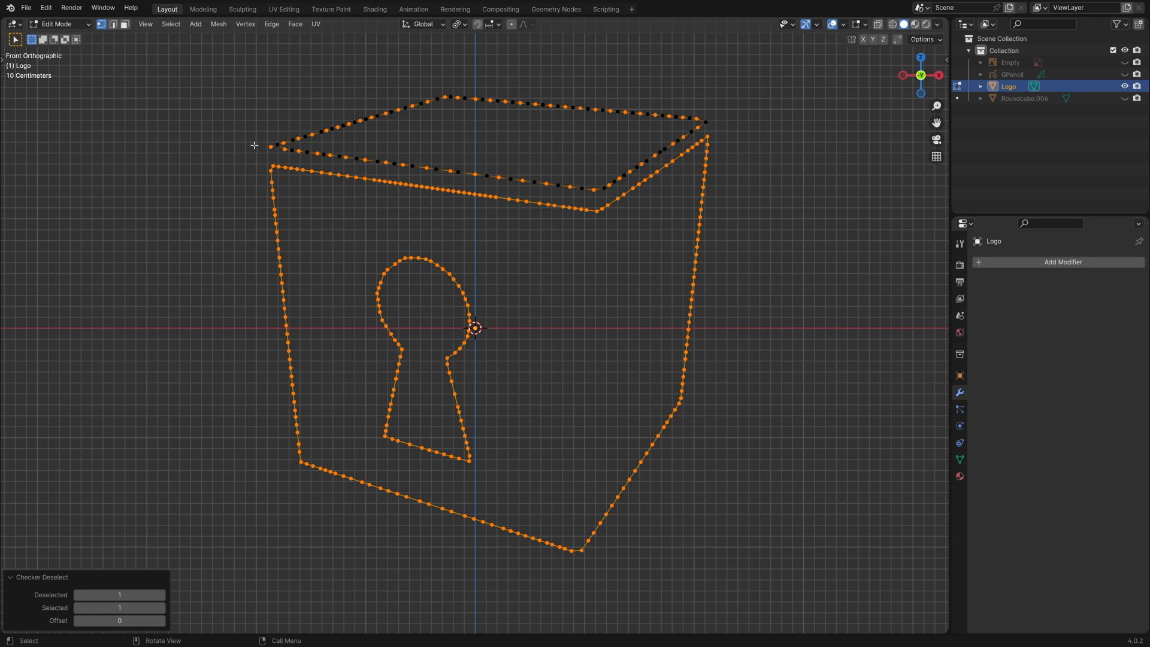
mouse_move(299, 120)
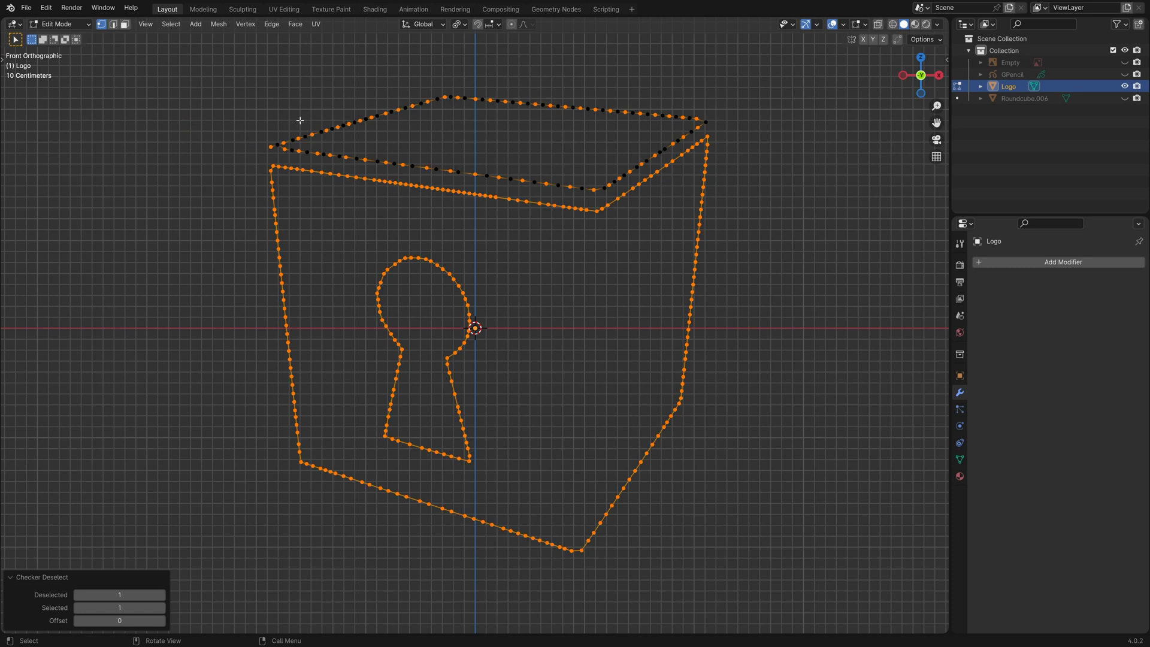
mouse_move(312, 175)
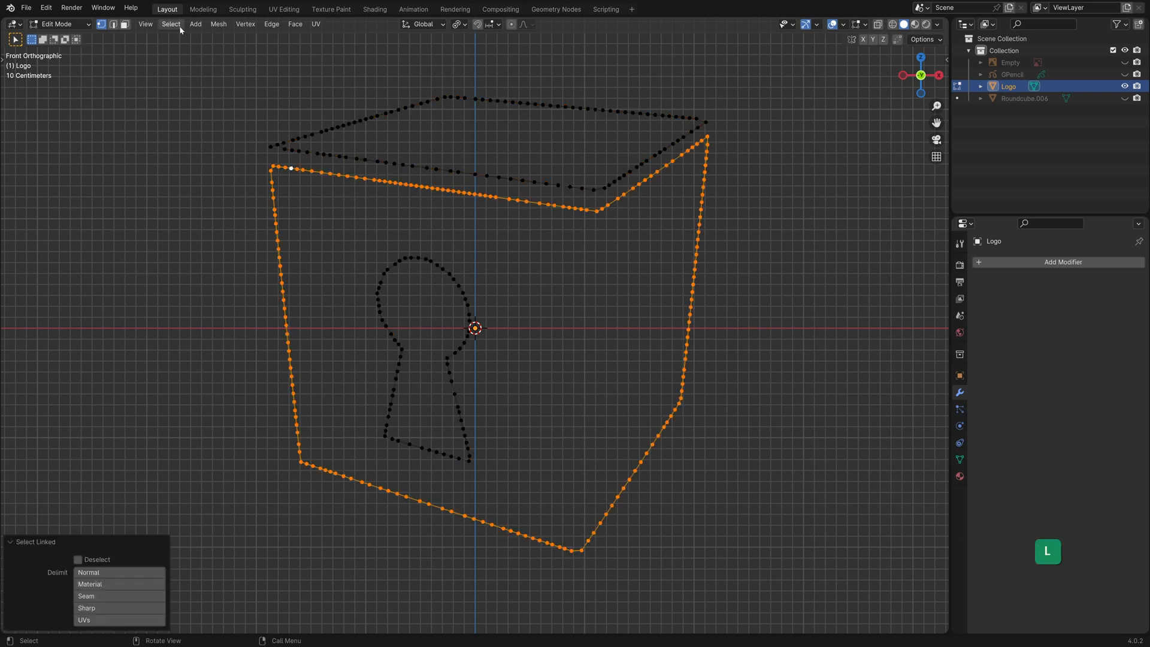
click(170, 24)
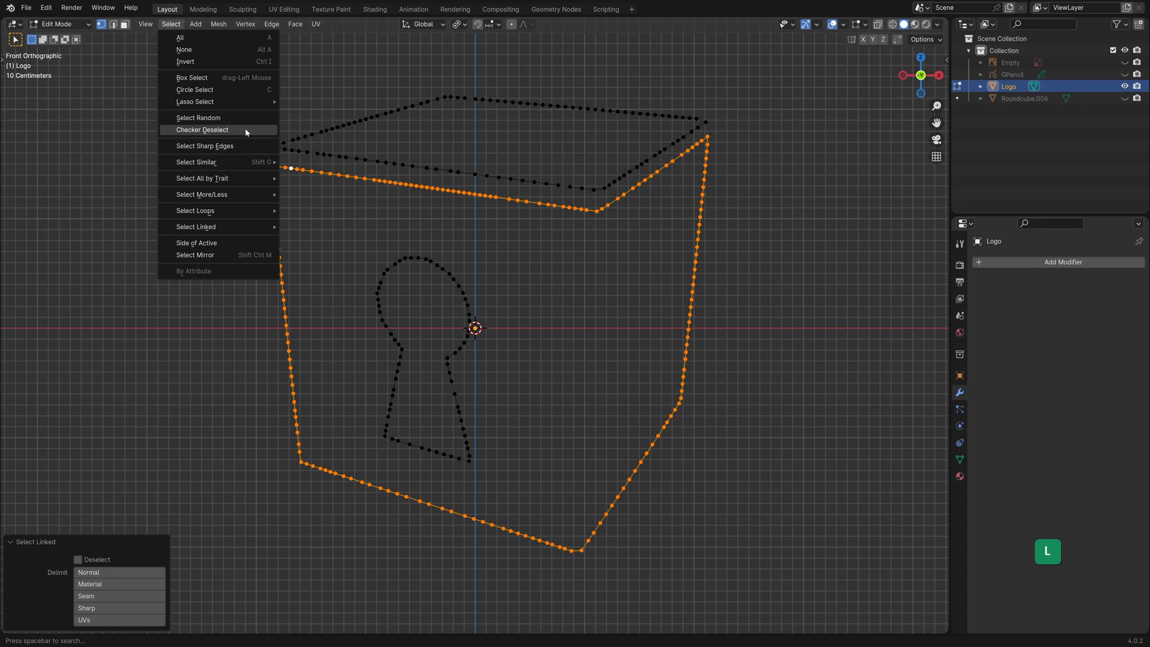
click(201, 130)
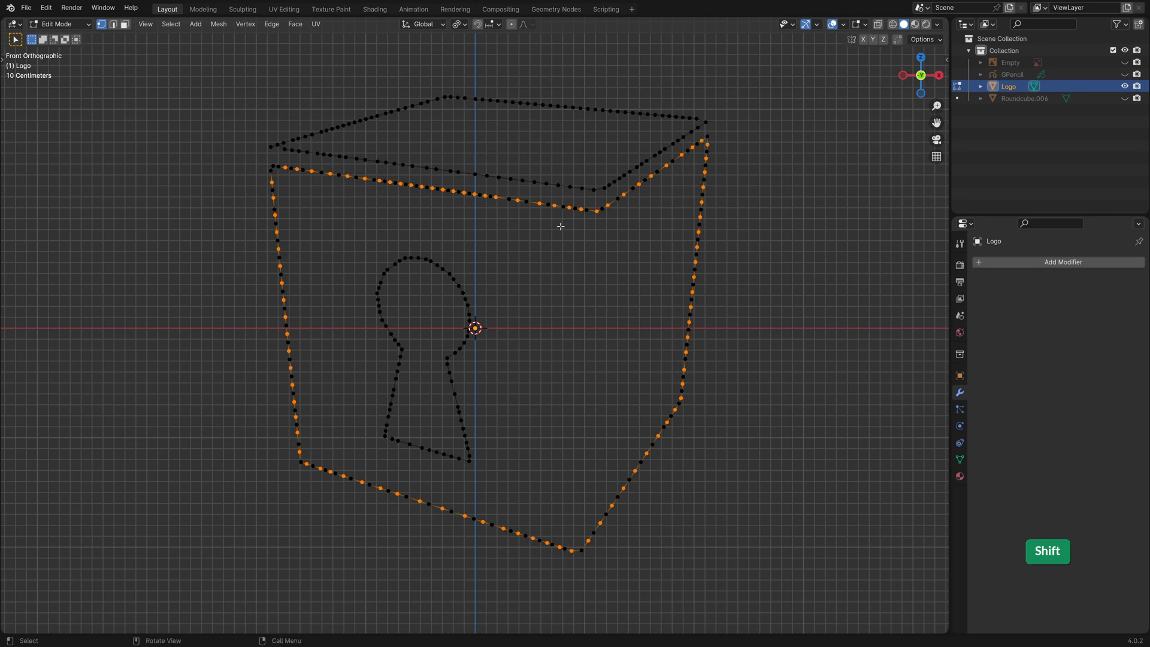
key(ctrl+x)
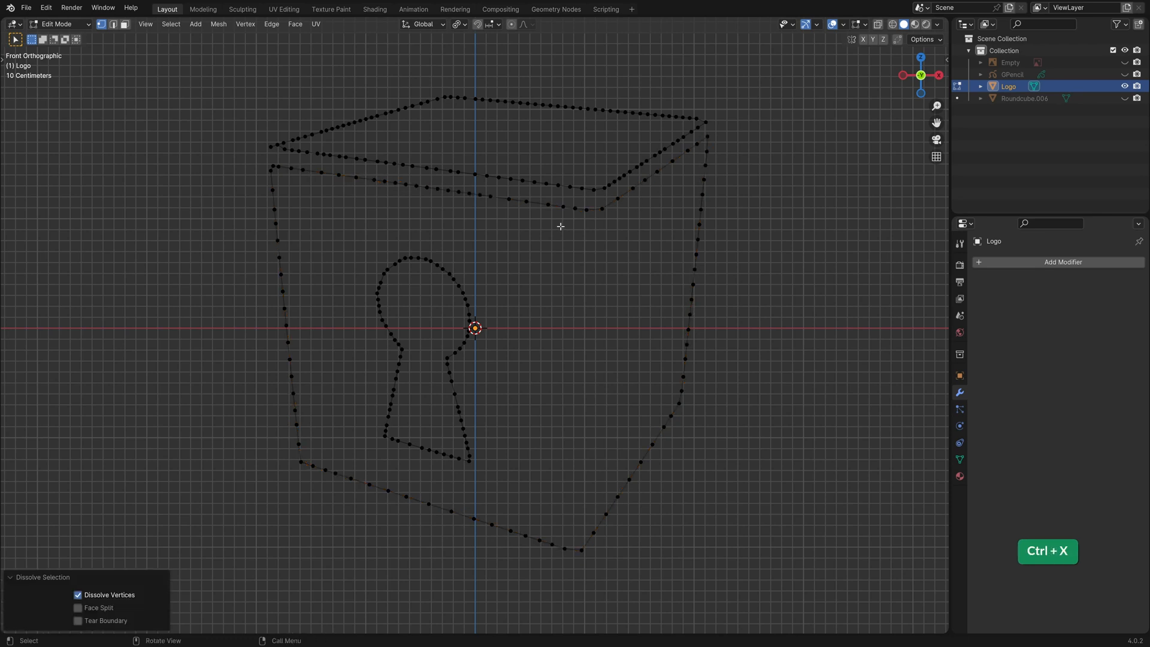
mouse_move(333, 215)
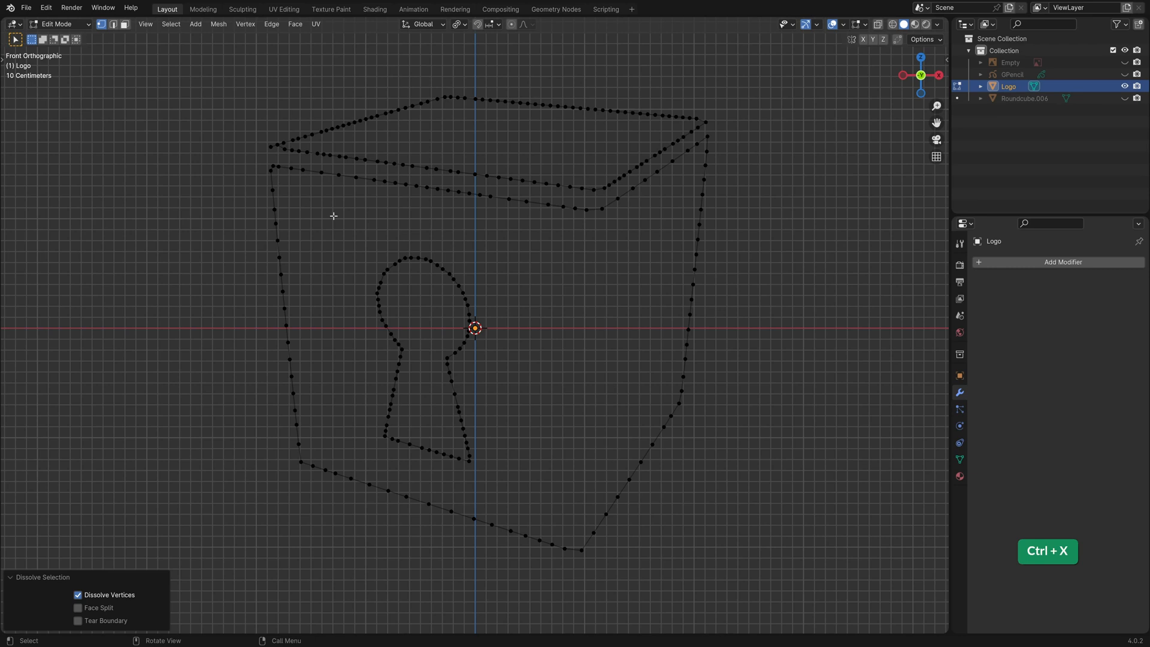
- Dissolve alternating vertices on the keyhole and lid loops, keeping keyhole corners
key(l)
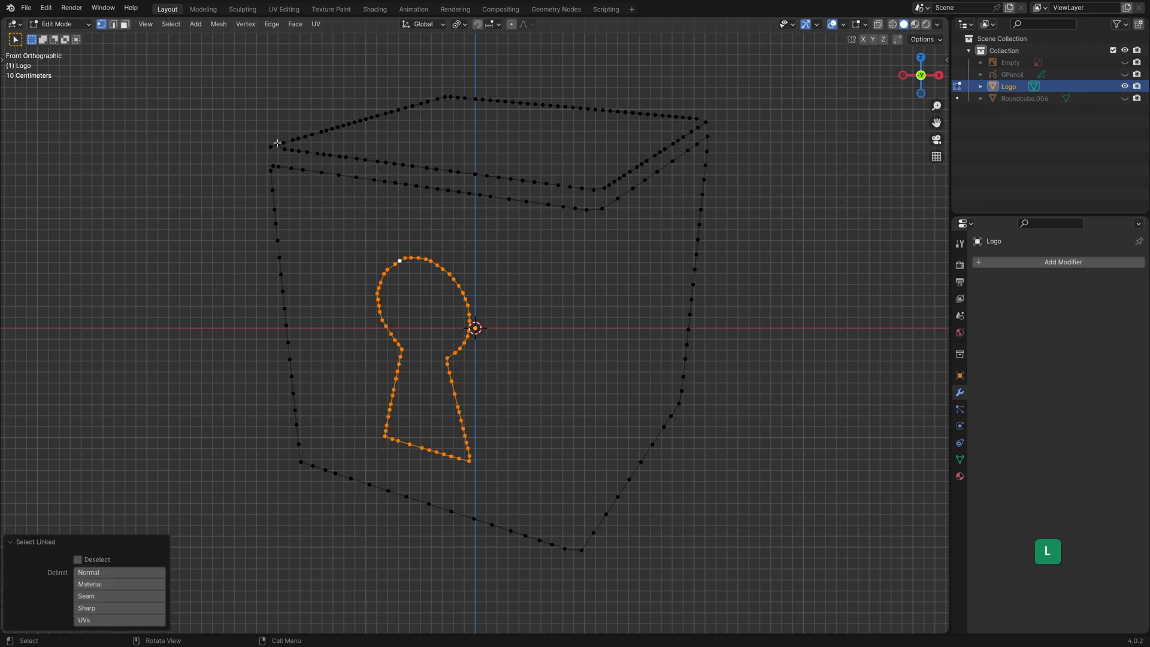
click(170, 24)
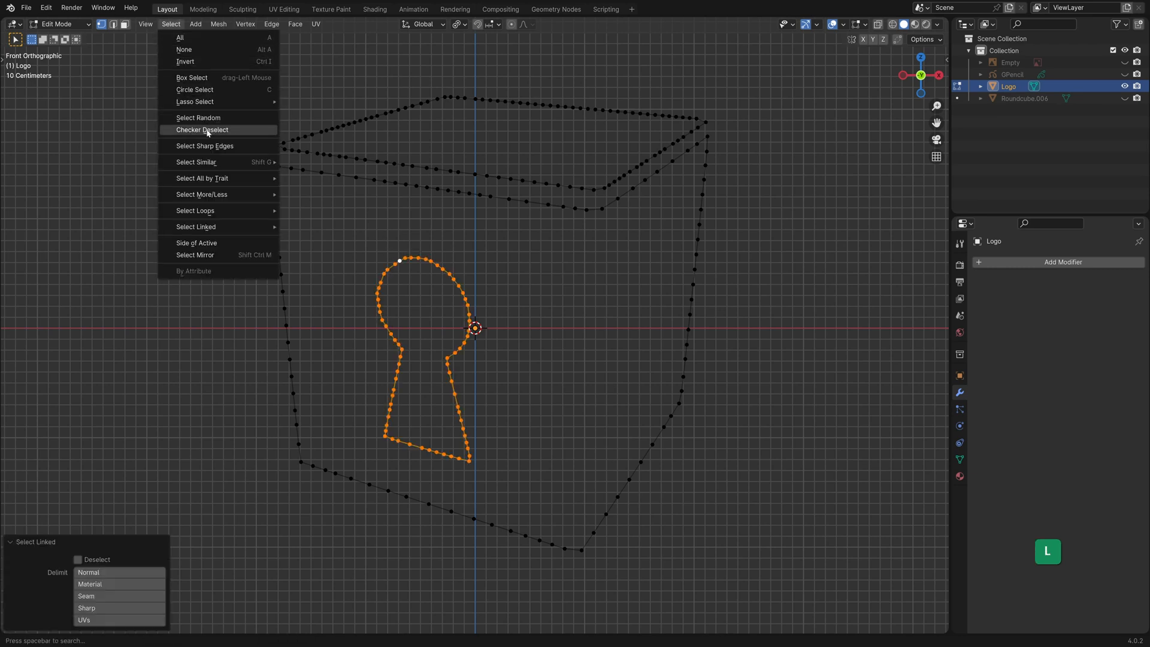
click(201, 130)
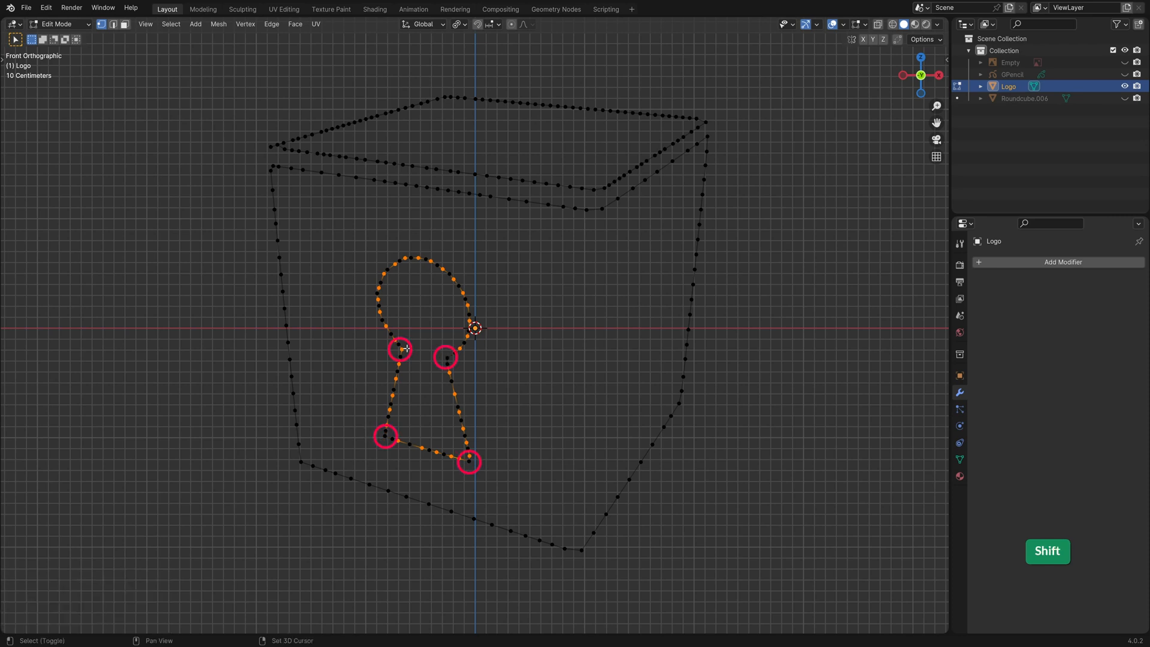
key(ctrl+x)
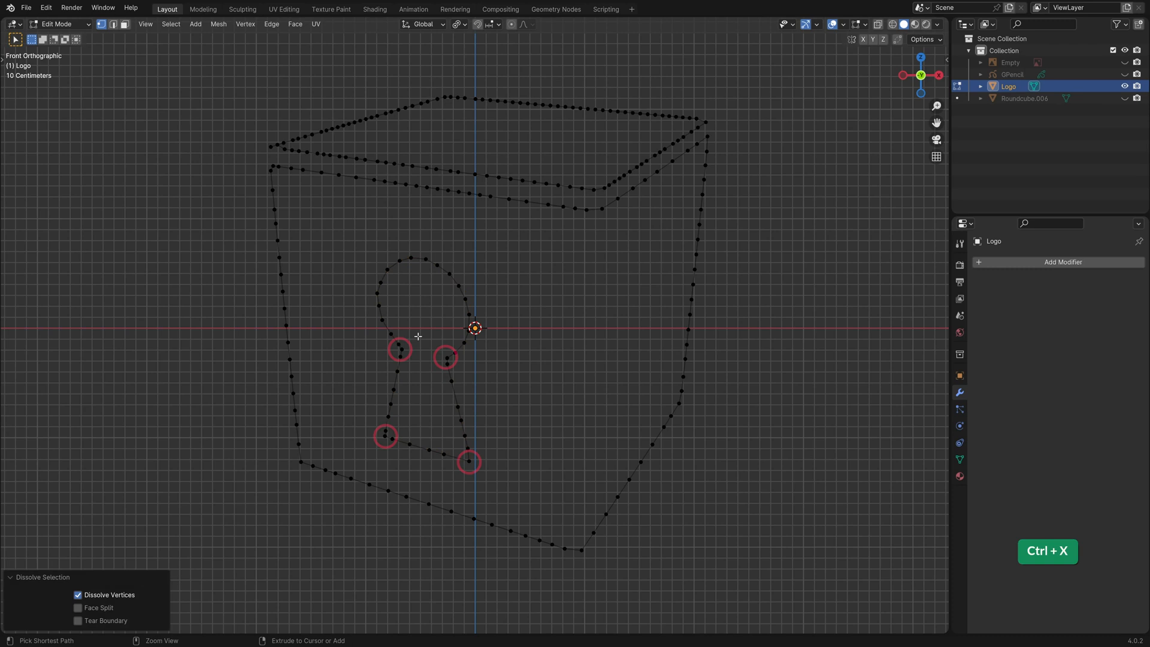
key(l)
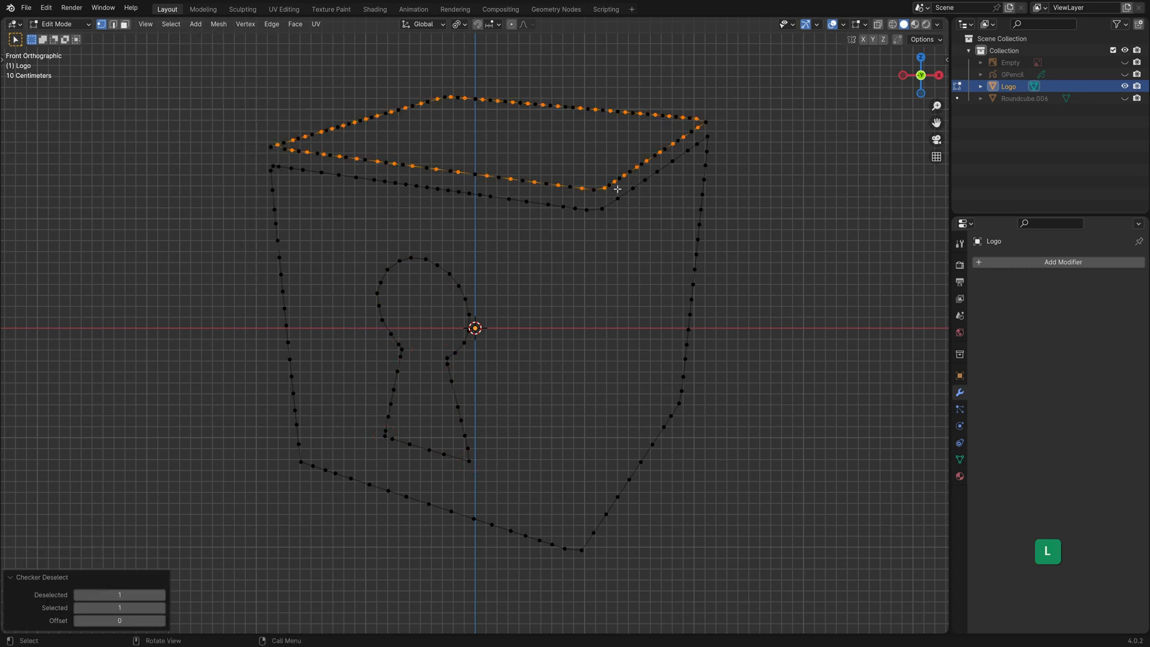
key(ctrl+x)
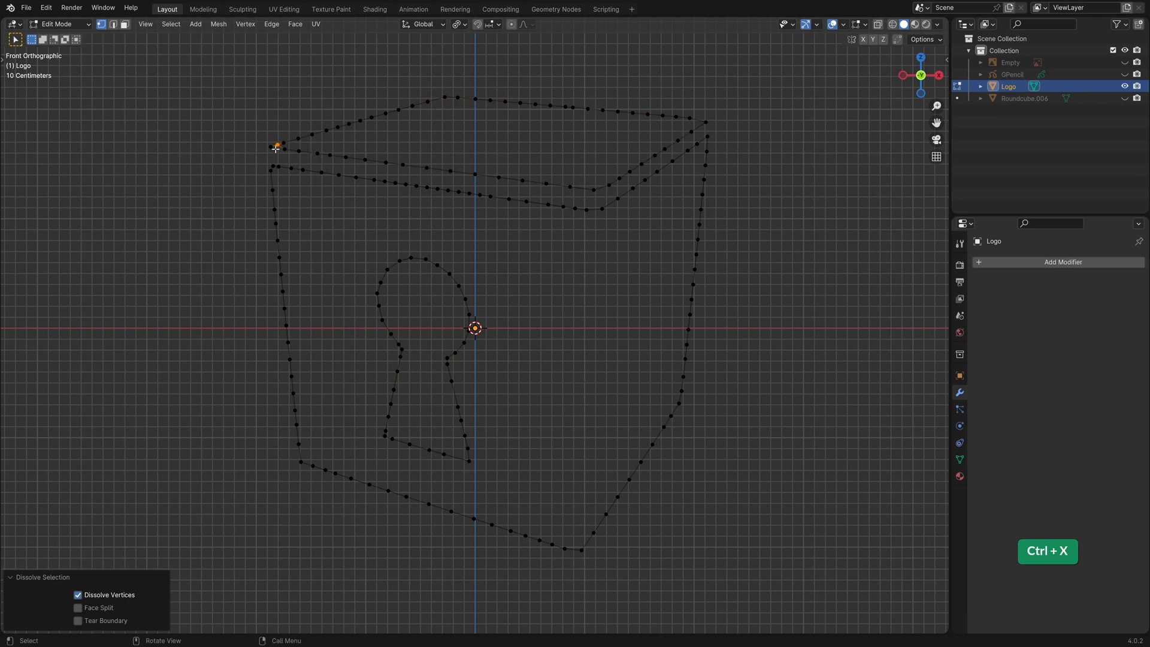
scroll(up, 3)
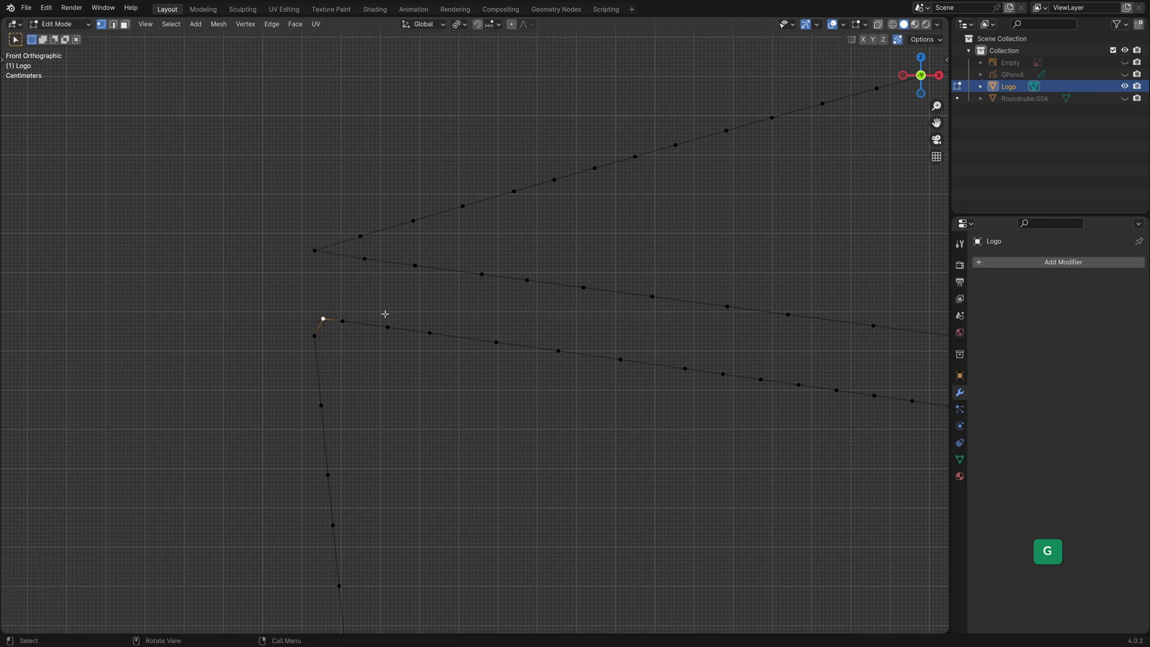
- Move the stray top-left corner vertex into place and select all non-corner vertices
drag(322, 318, 312, 315)
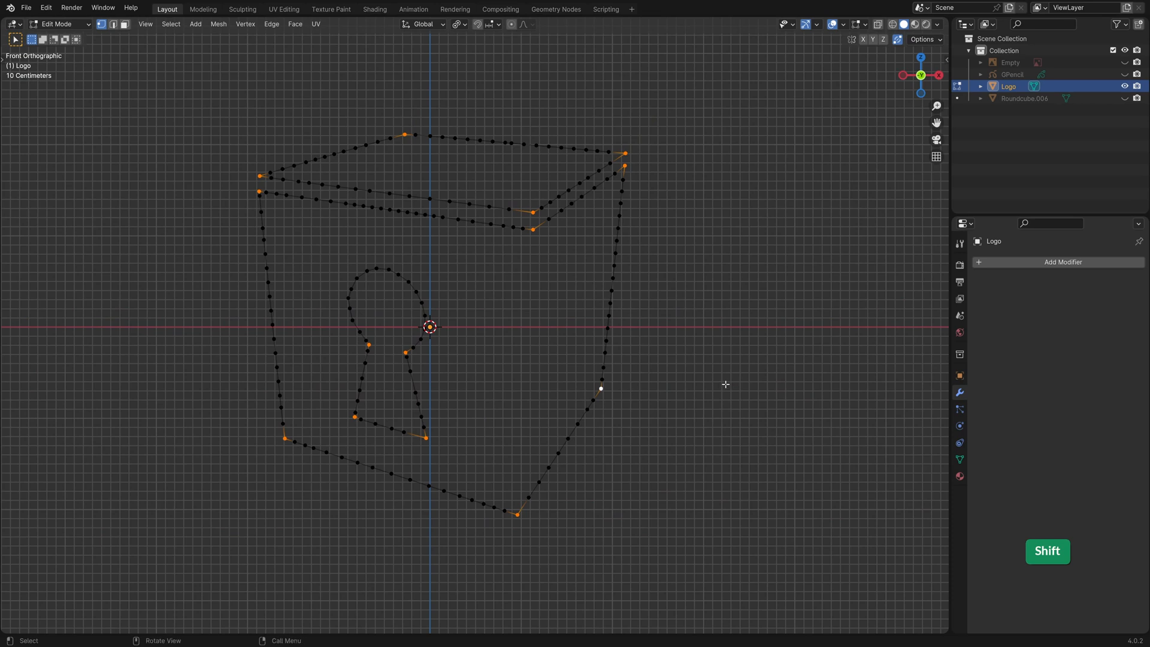
key(ctrl+i)
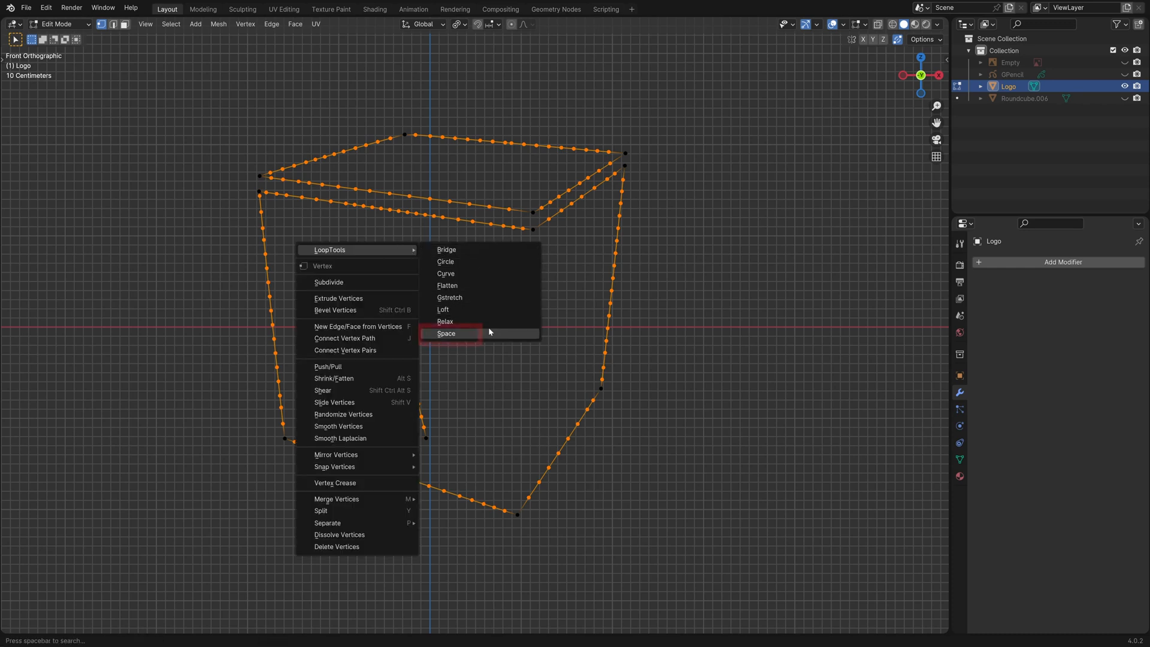
mouse_move(446, 333)
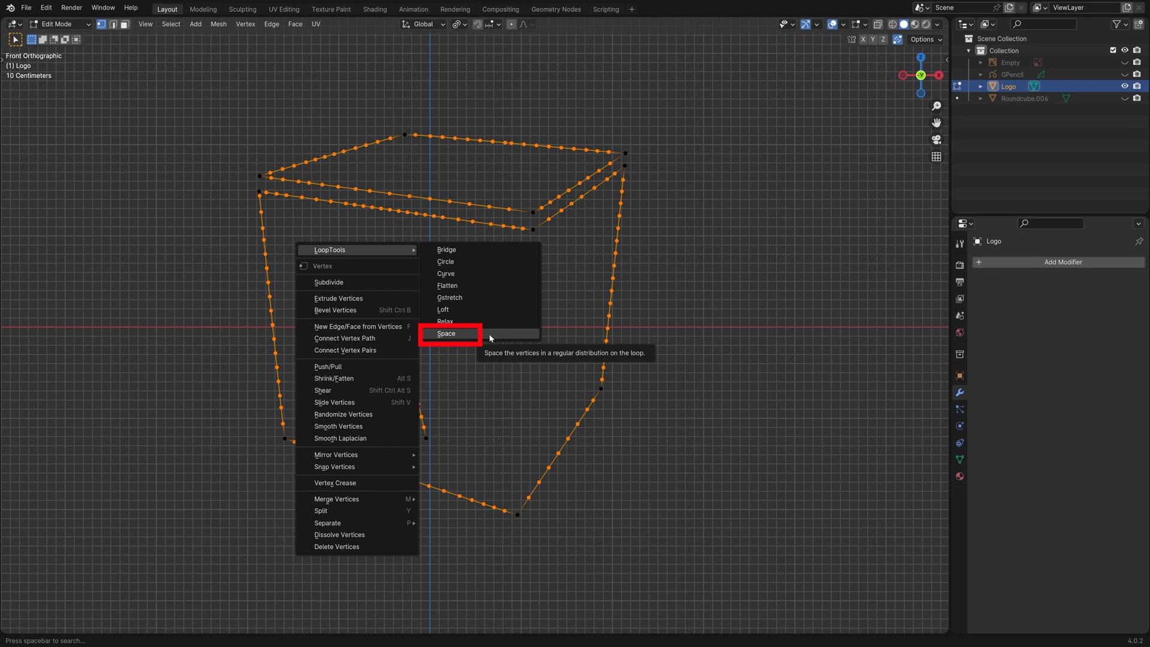
- Evenly space the selected outline vertices with LoopTools Space
click(446, 334)
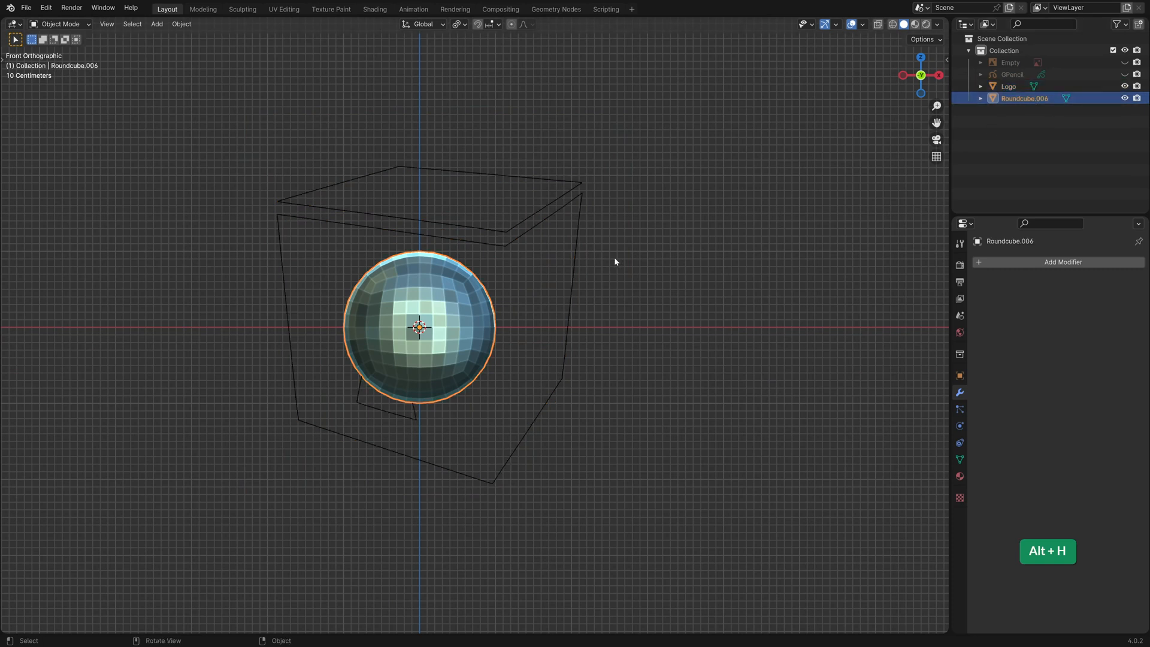
- Move the Logo in front of the sphere, switch to front view and select the sphere
click(1009, 86)
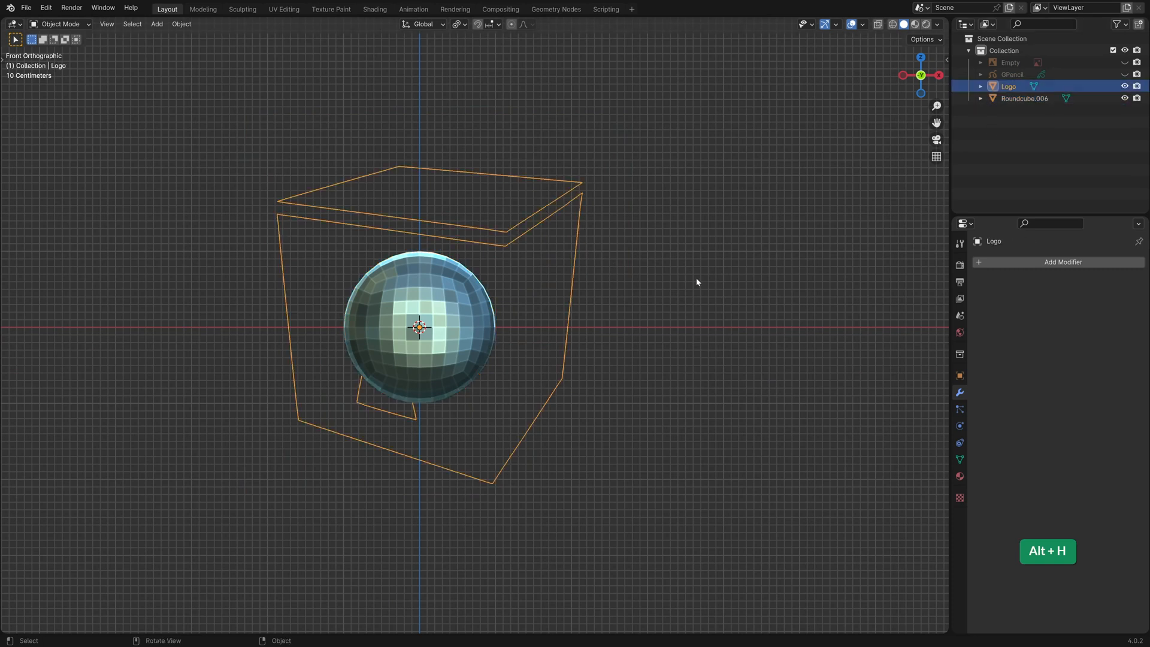
key(s)
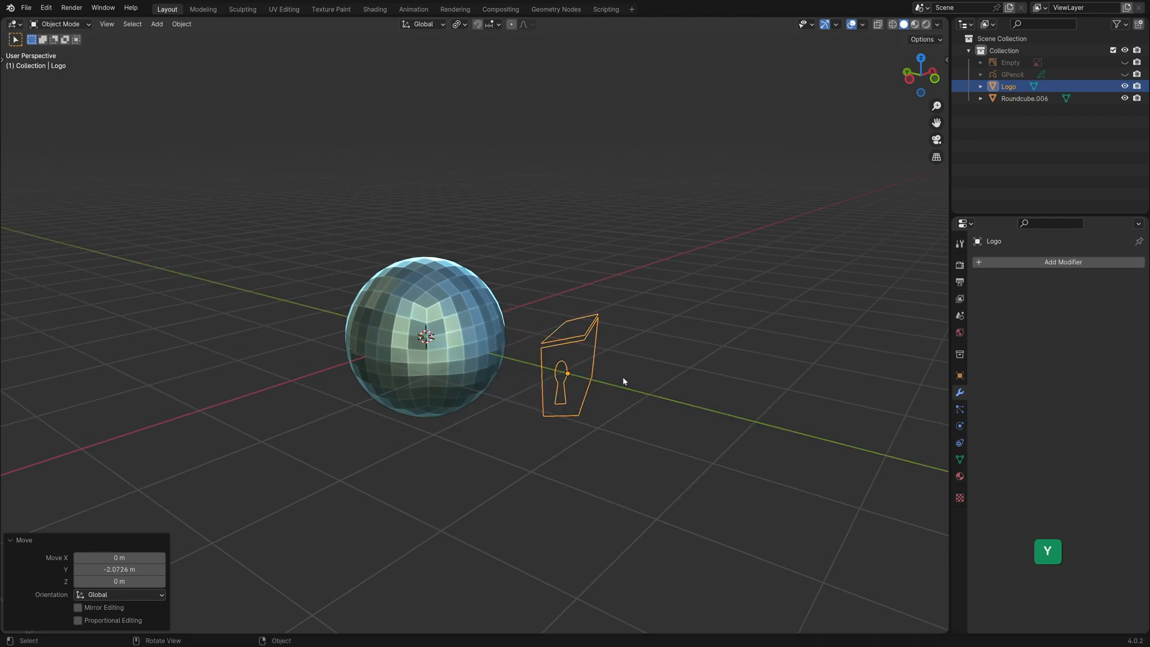
key(1)
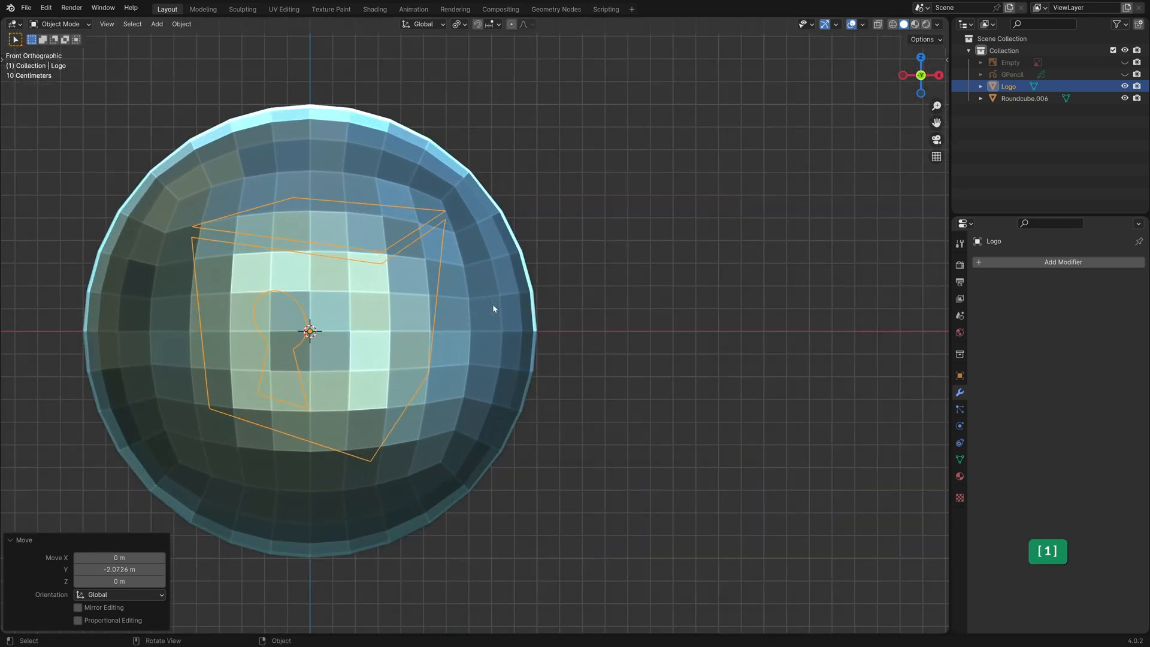
click(1024, 98)
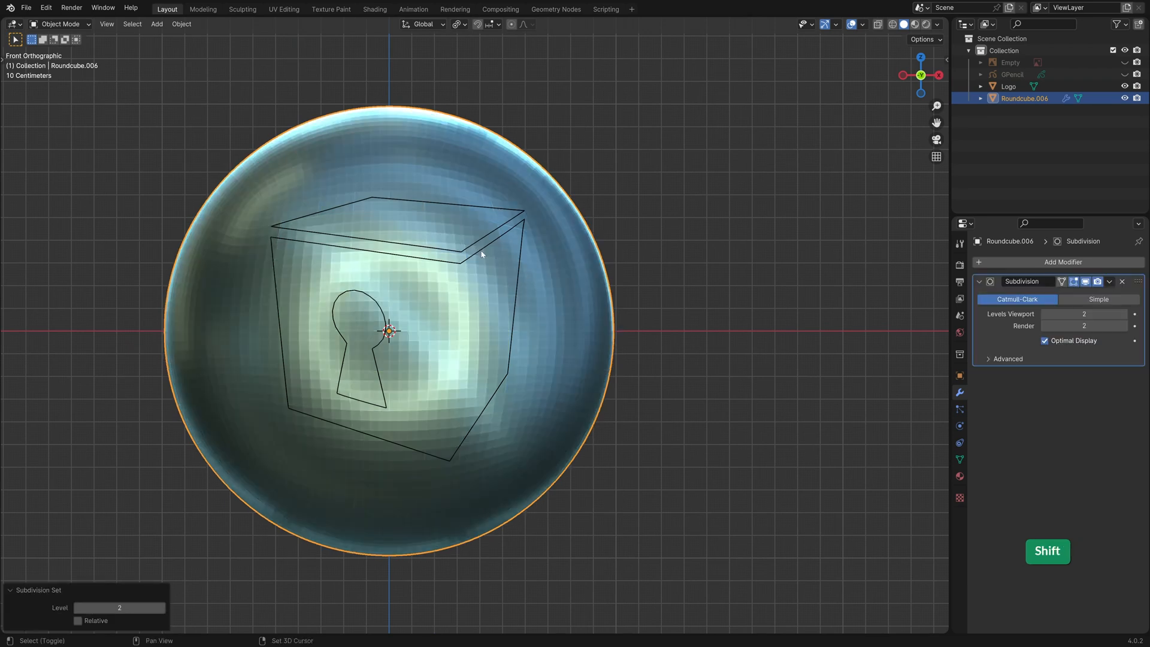
- Apply the sphere's Subdivision modifier and inspect the dense mesh in Edit Mode
key(Tab)
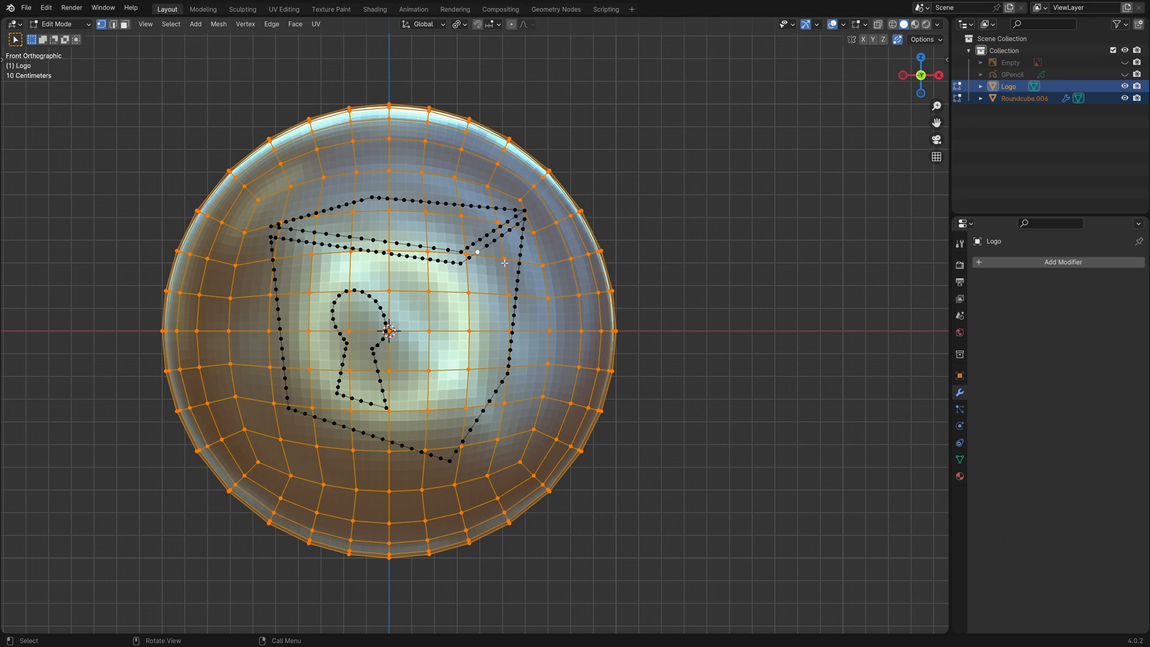
key(Tab)
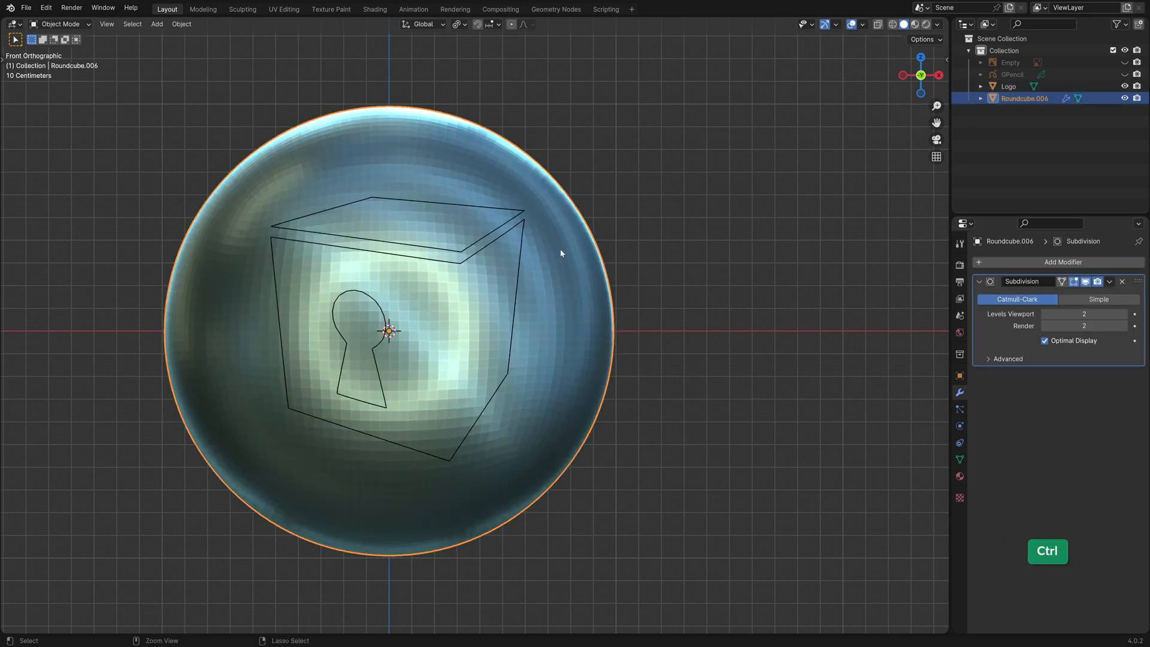
click(1110, 280)
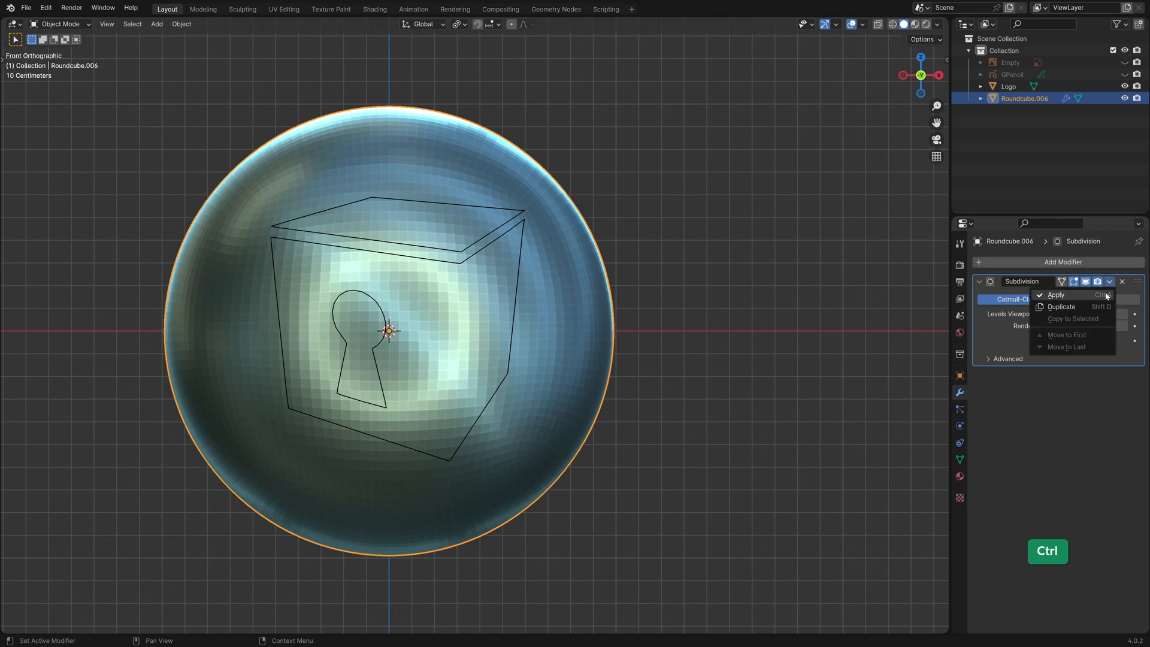
key(Tab)
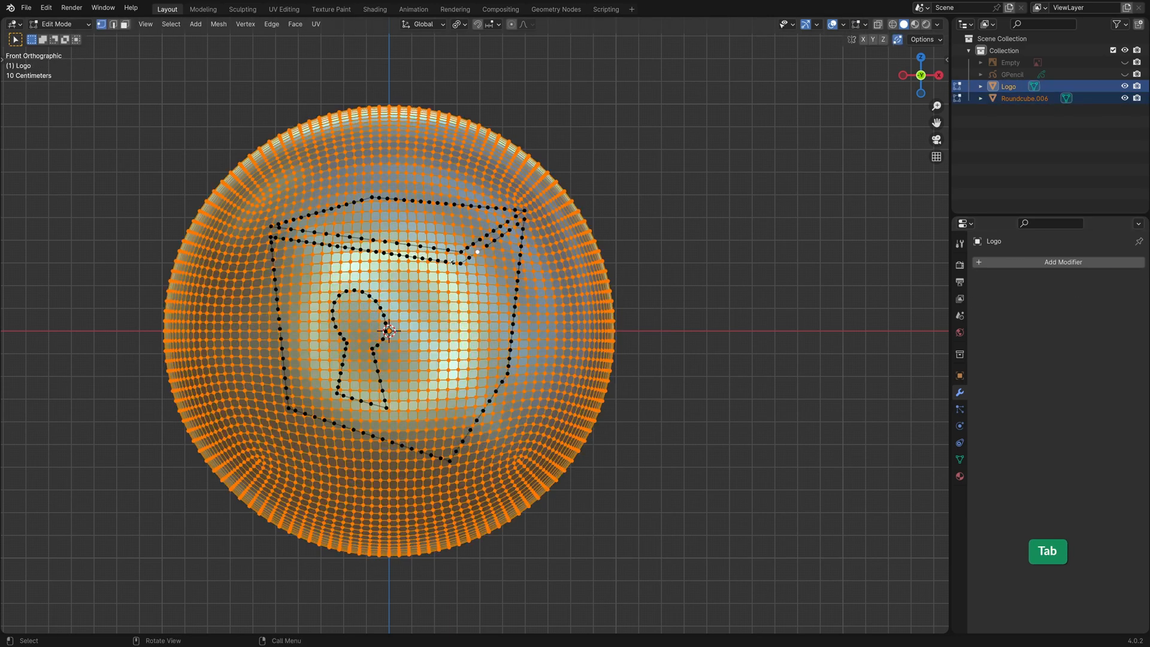
scroll(up, 3)
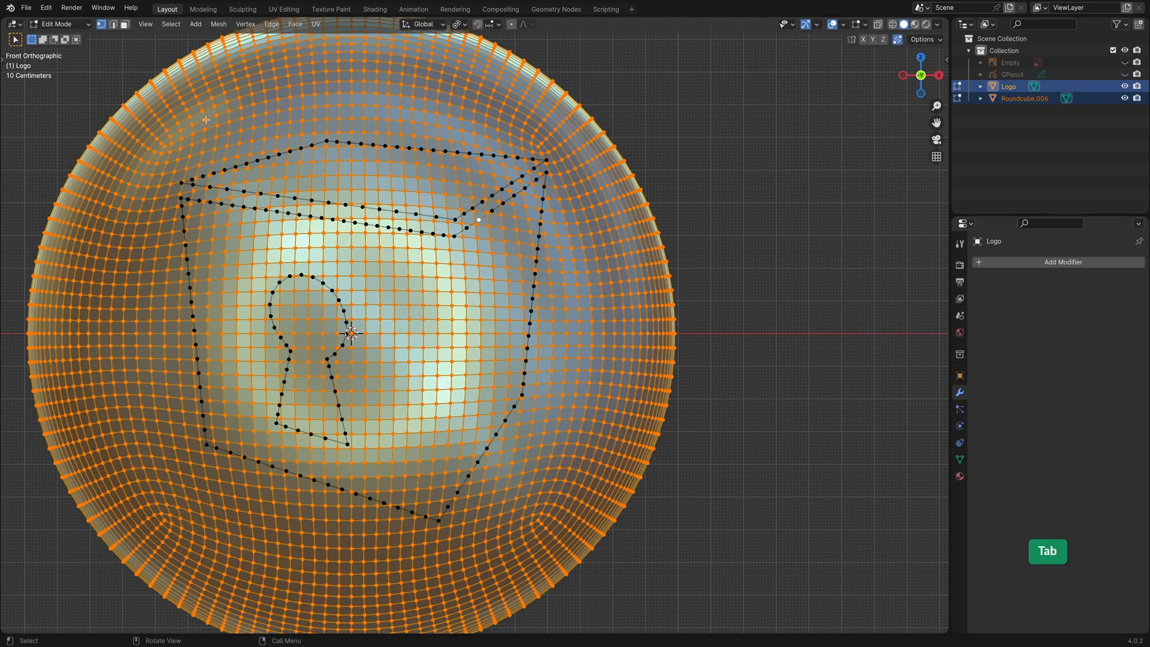
mouse_move(345, 200)
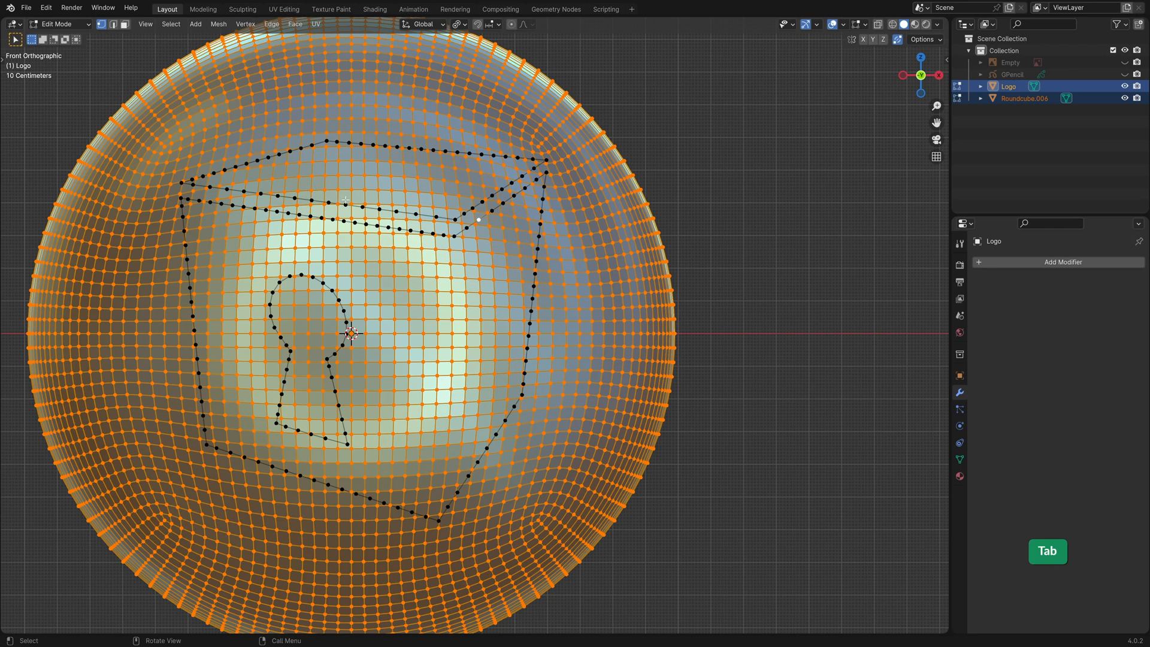
key(Tab)
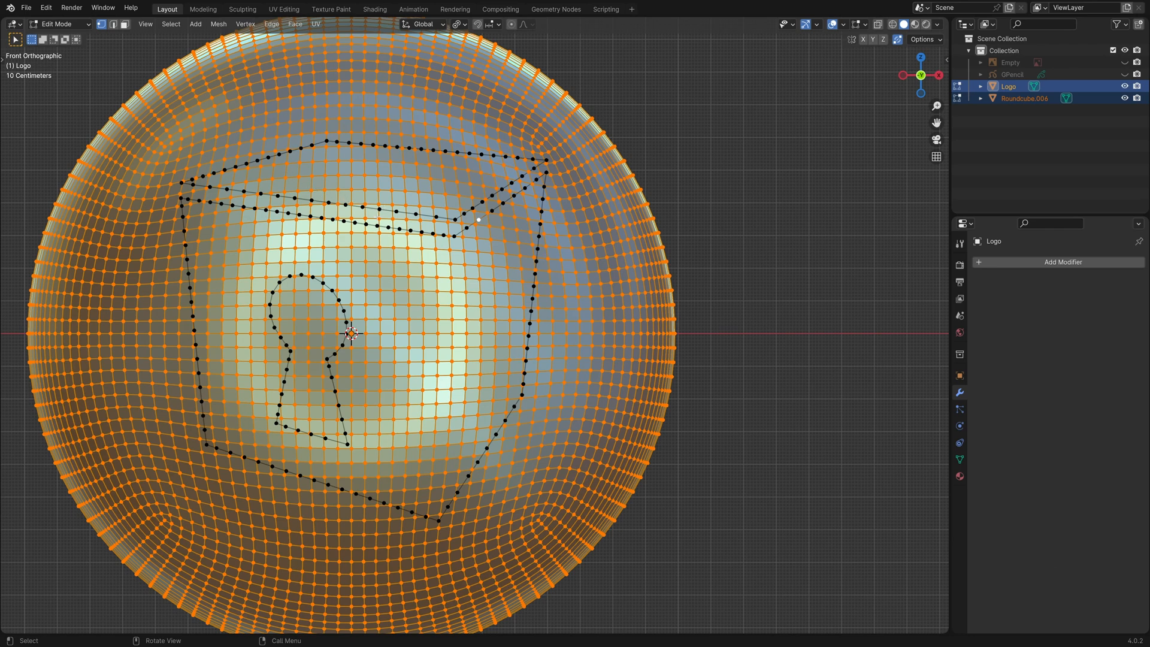
key(Tab)
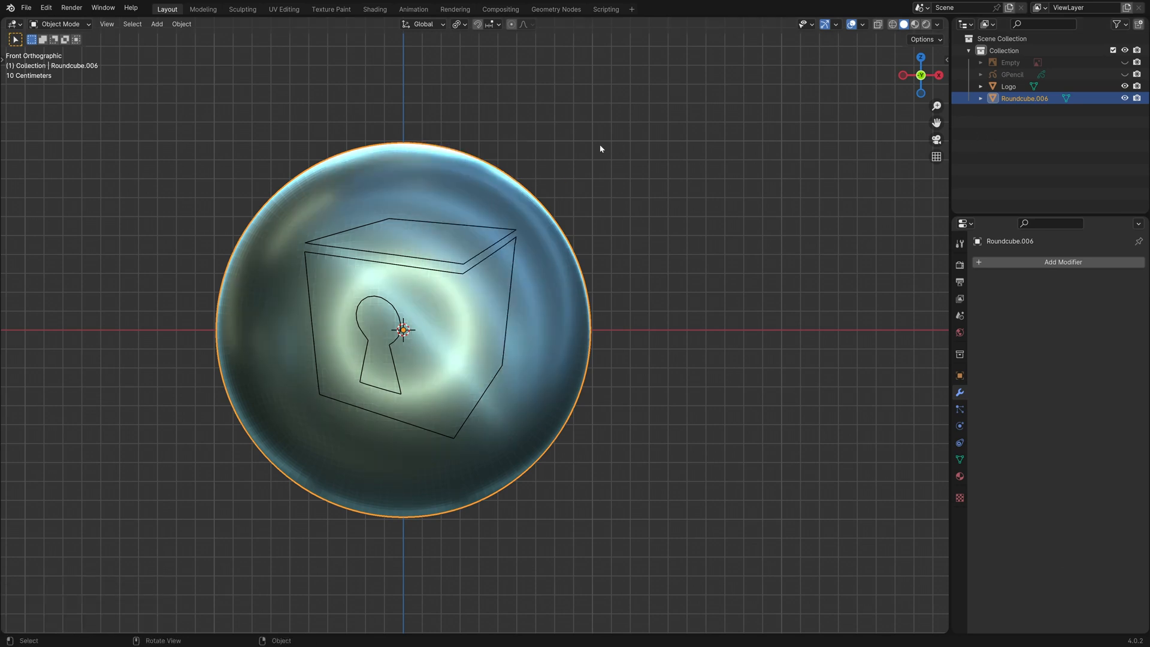
- Enter Edit Mode on the sphere with nothing selected, in edge select mode
key(Tab)
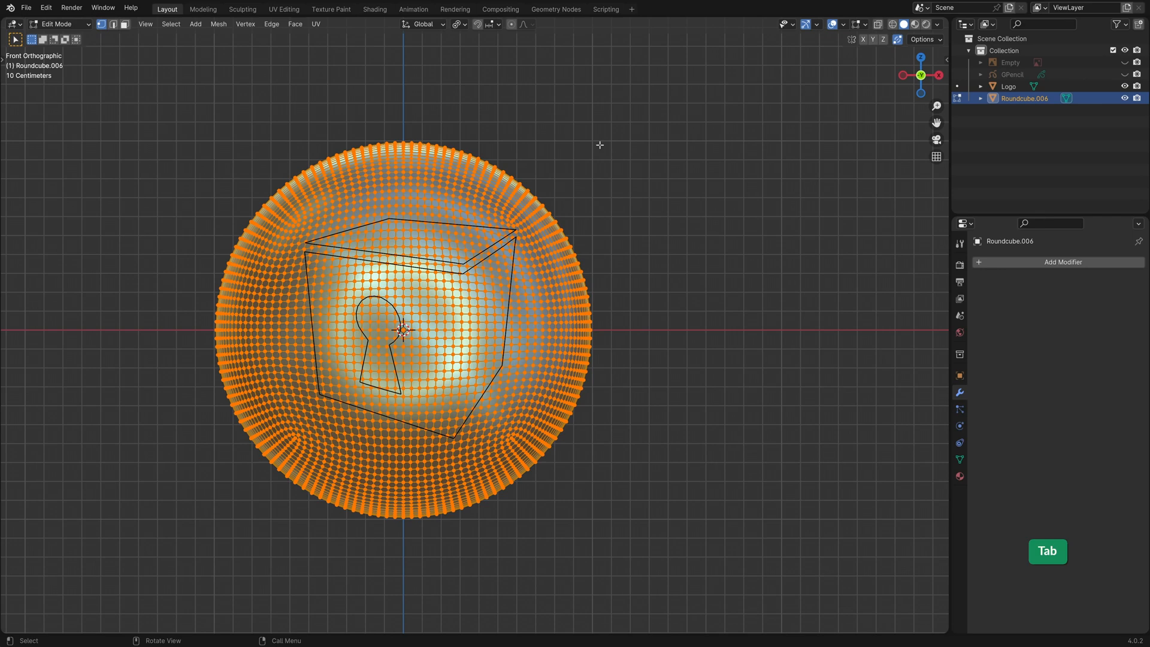
key(alt+a)
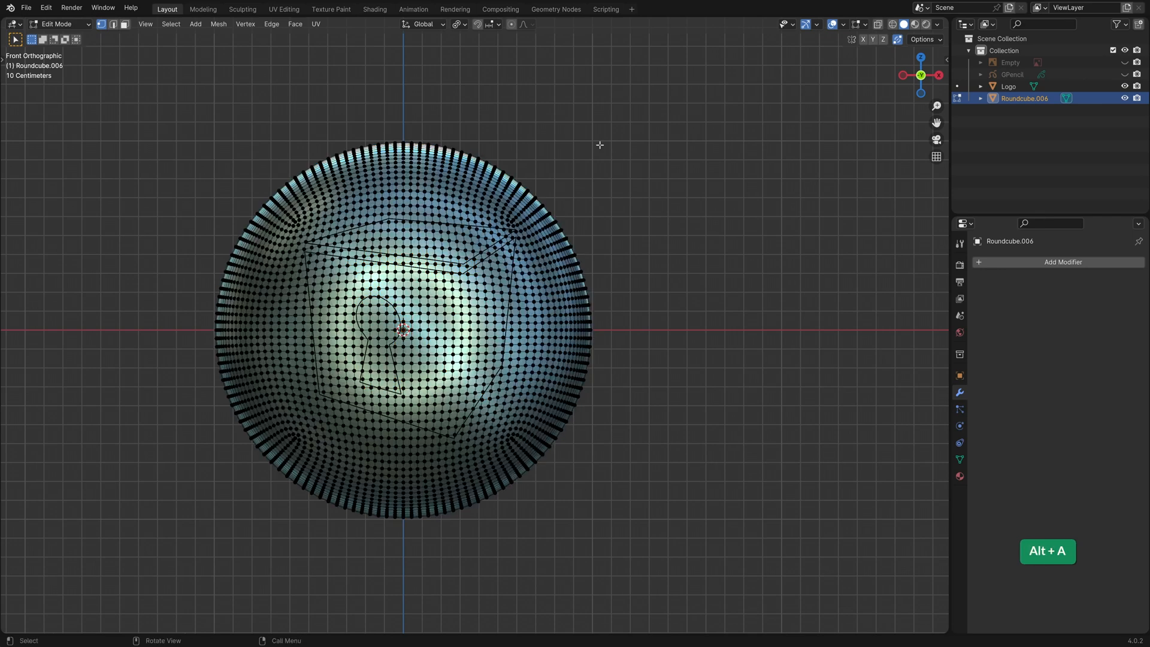
key(2)
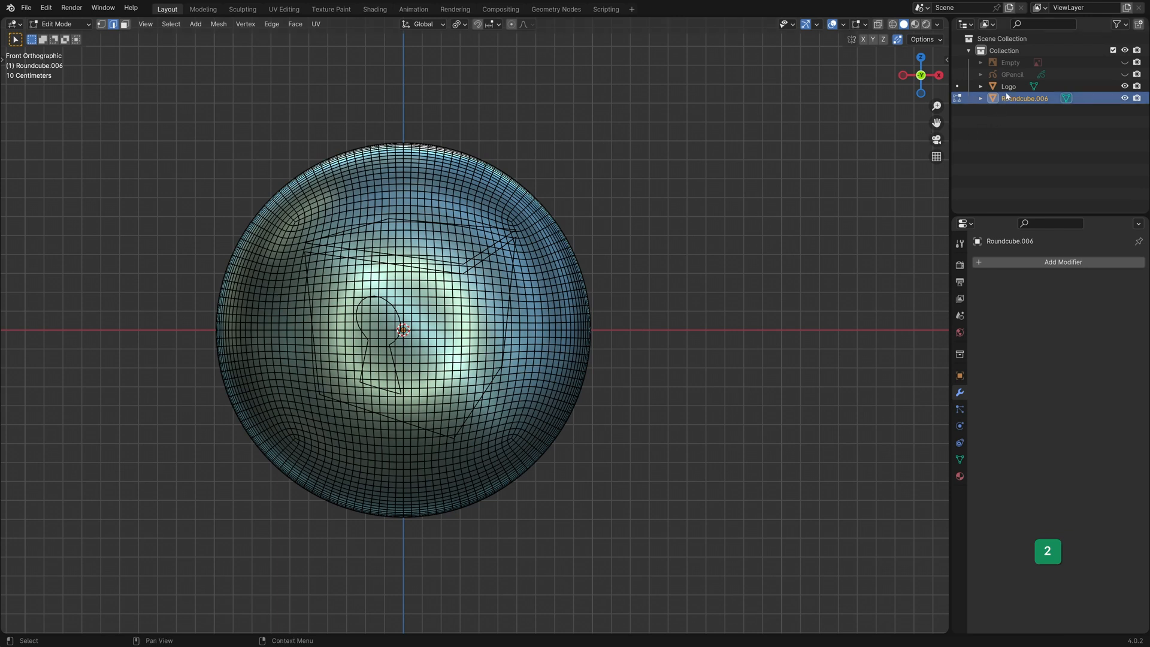
- Select Logo with Roundcube.006 active and Knife Project the logo outline onto the sphere
click(1008, 86)
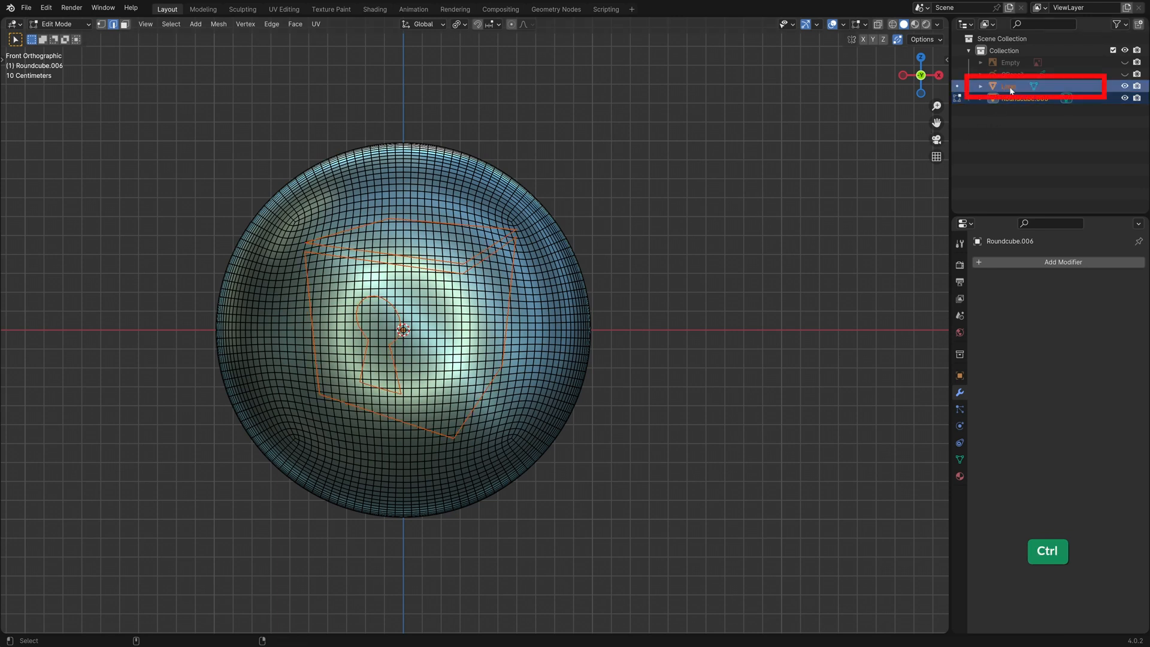
double_click(1009, 86)
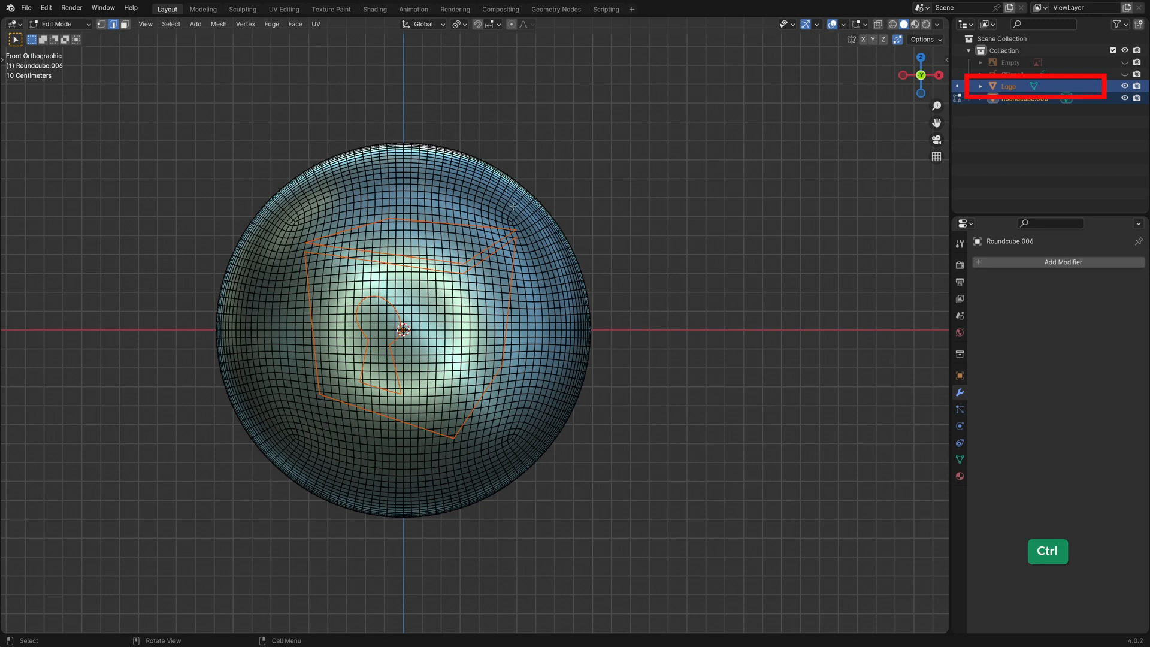
click(218, 24)
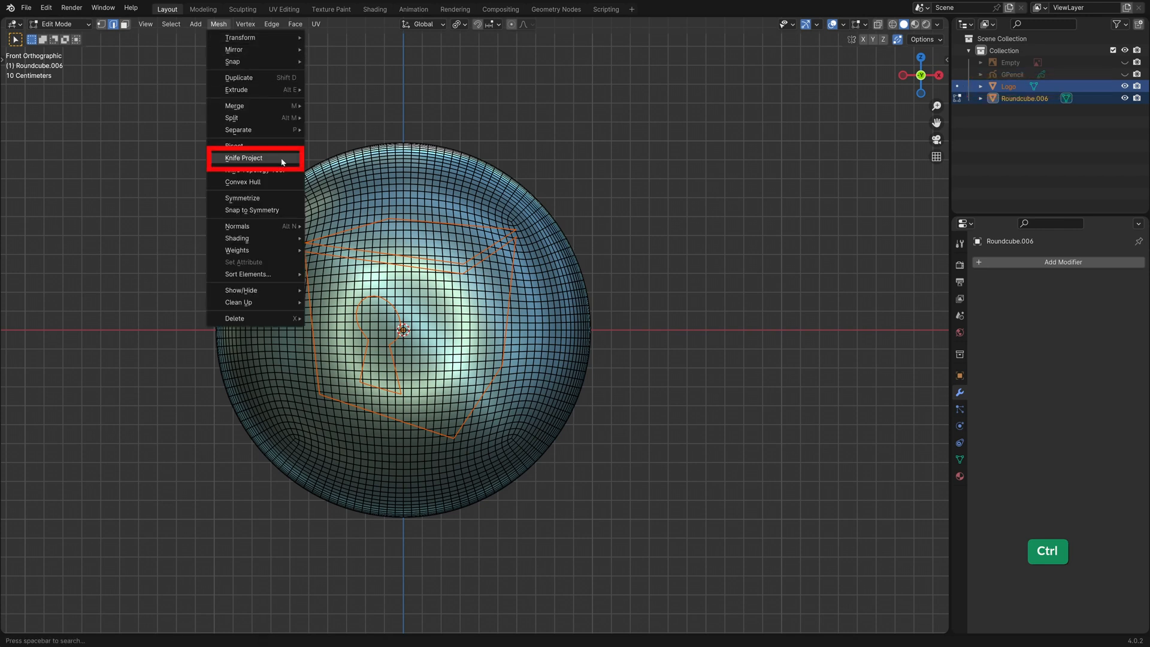
click(243, 159)
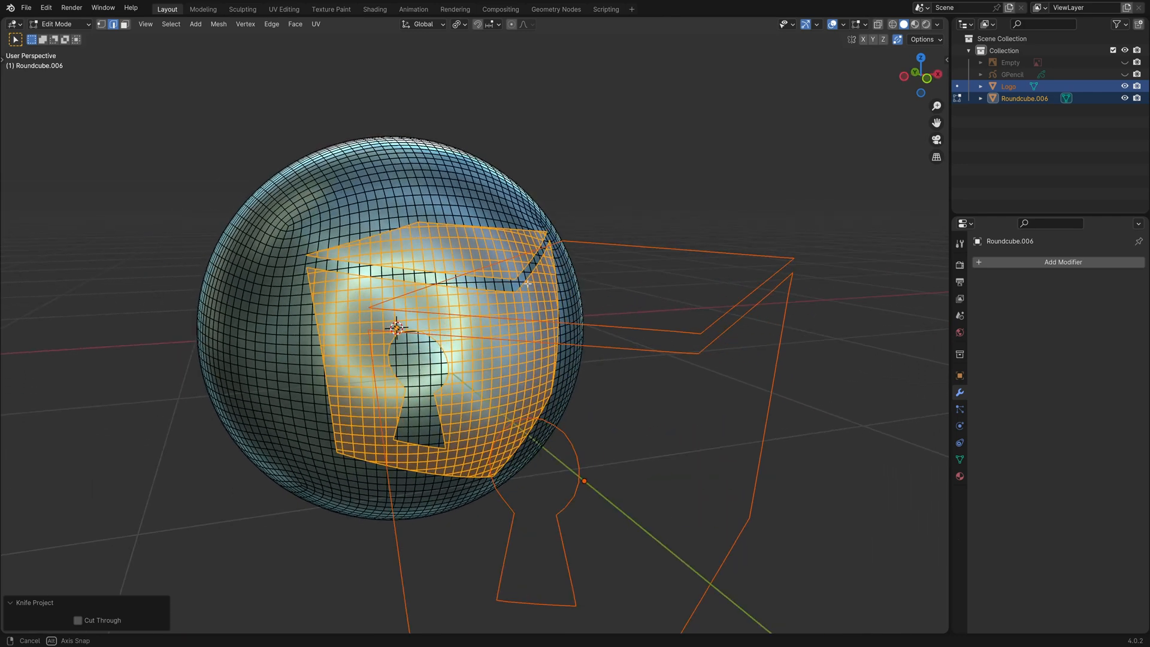
- Try Cut Through in the Knife Project panel, then leave the cut on the front side only
key(1)
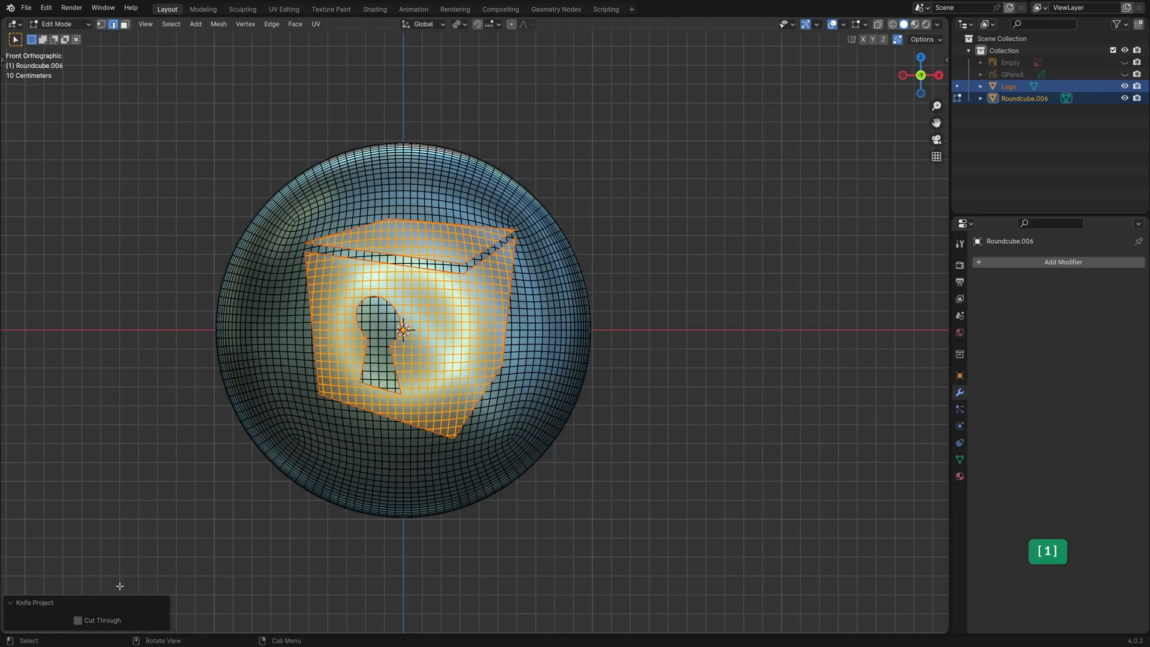
click(77, 619)
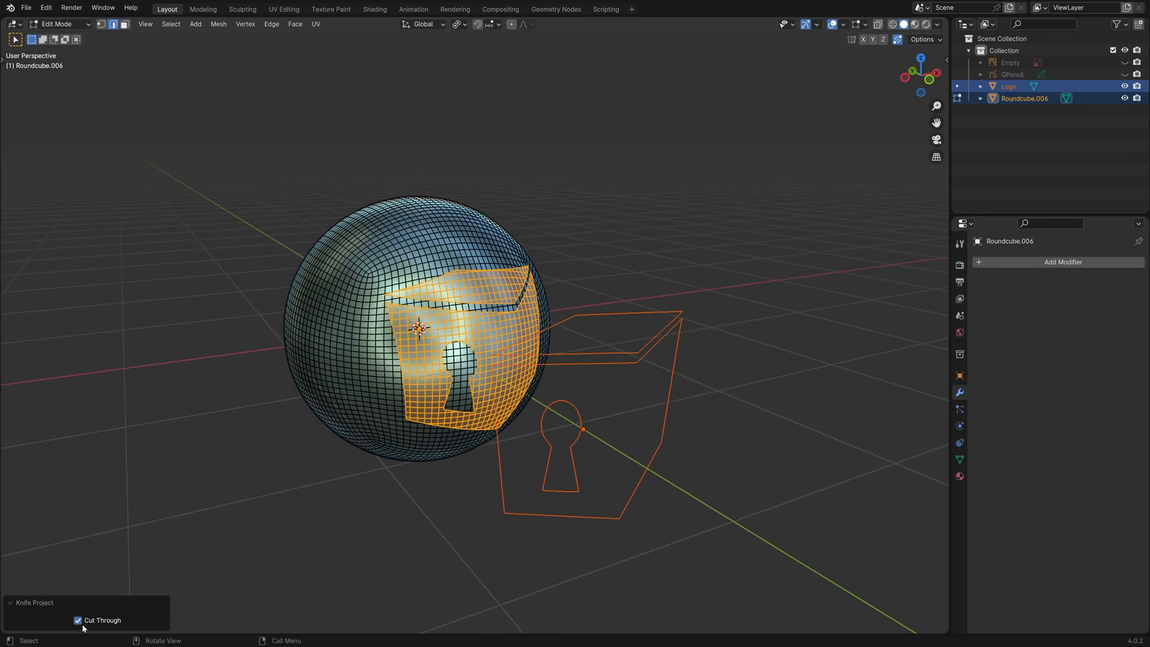
click(78, 620)
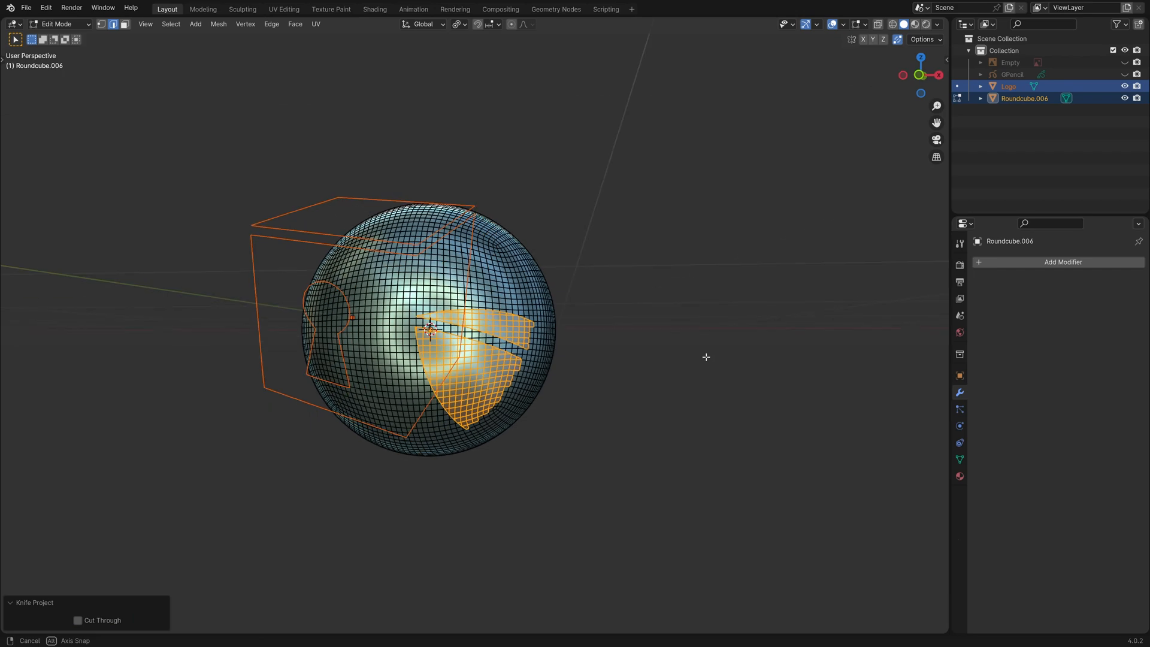
click(78, 619)
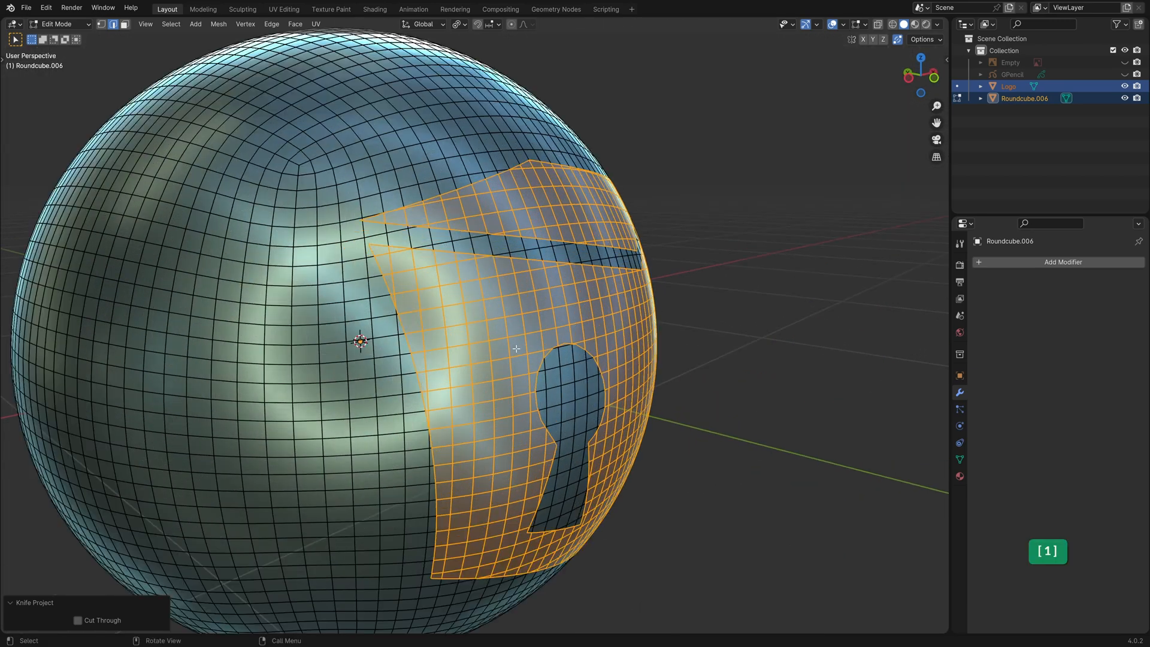
key(x)
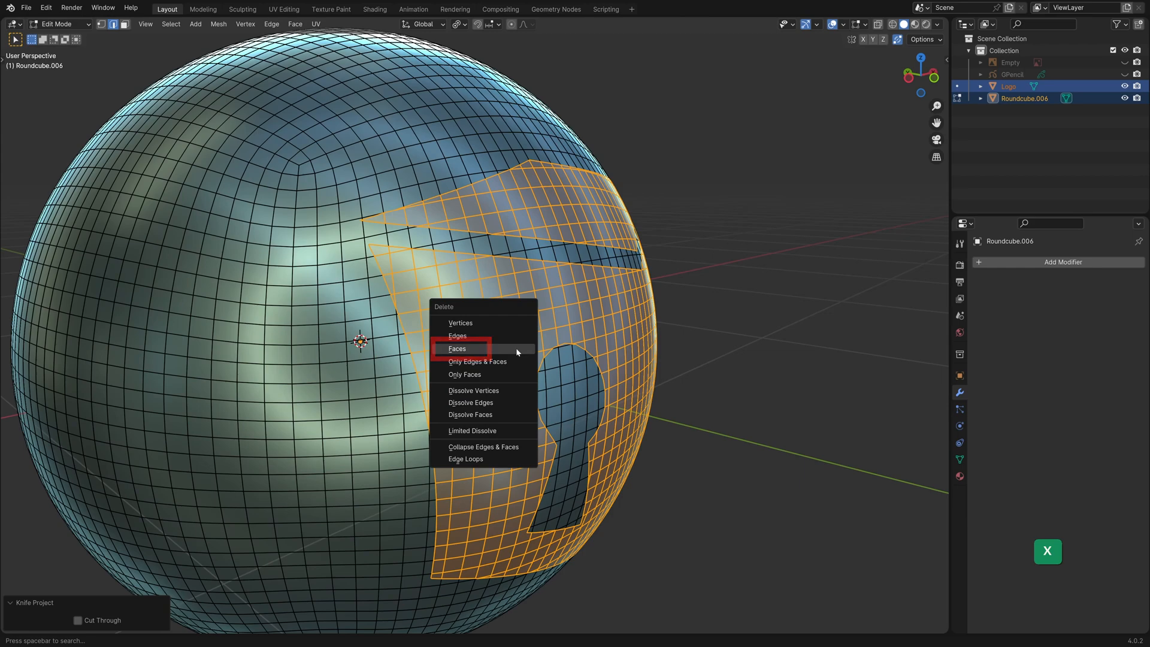
- Delete the selected logo faces and check the openings with X-ray display
click(456, 349)
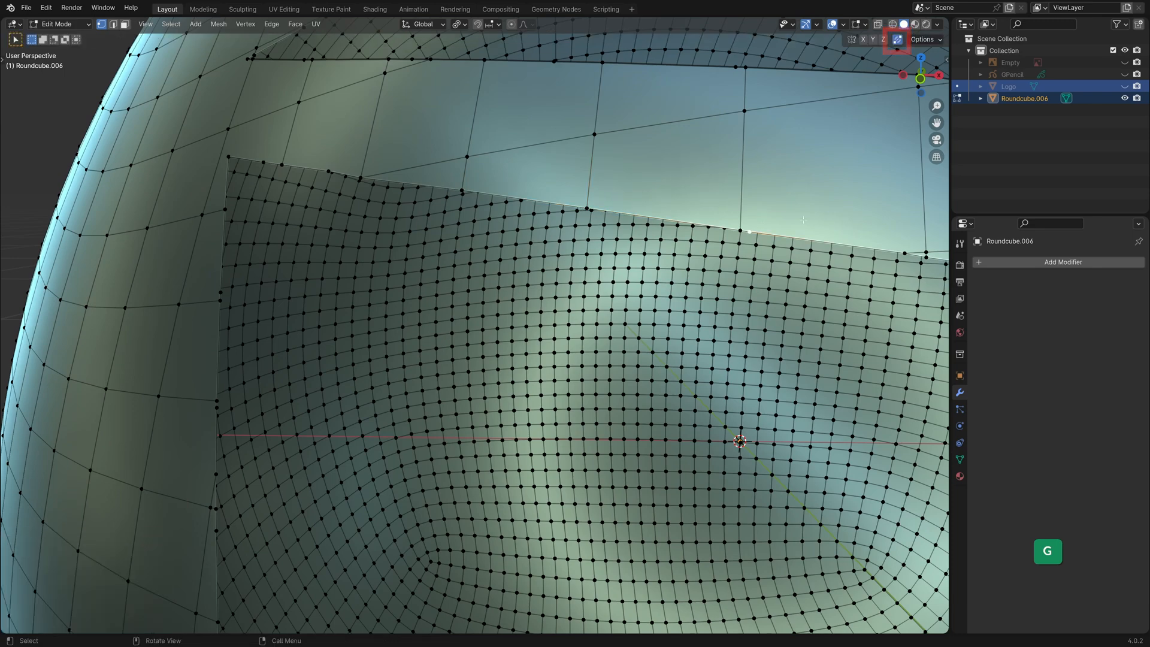
click(218, 24)
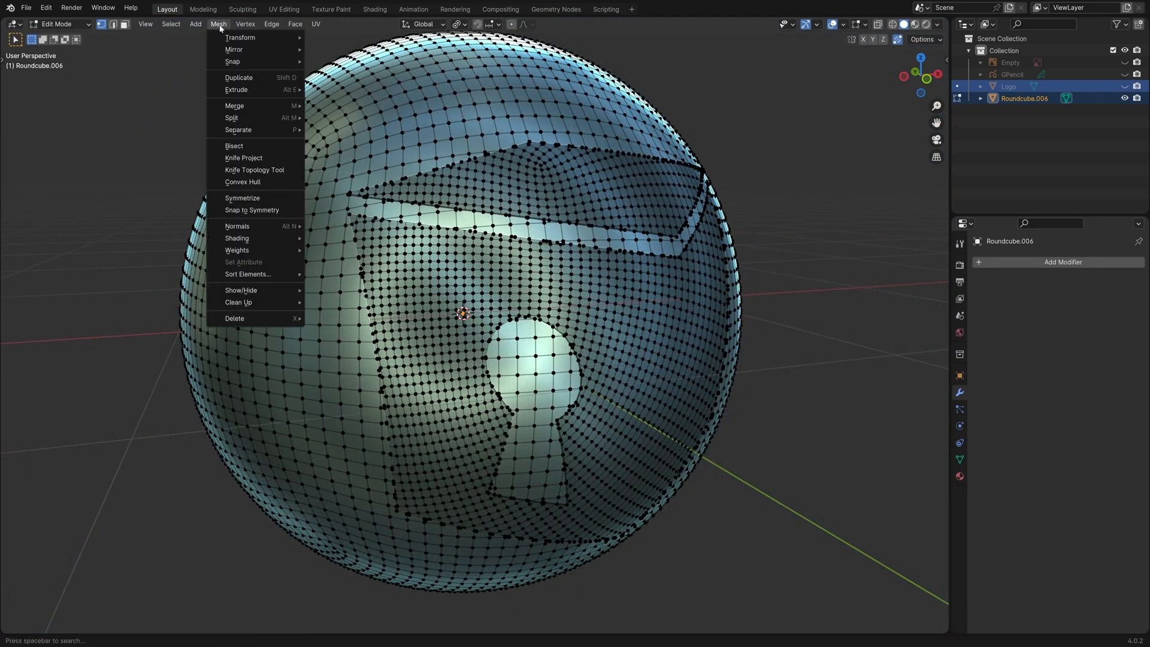
- Select the non-manifold boundary edges of the cut and merge their vertices by distance
click(170, 24)
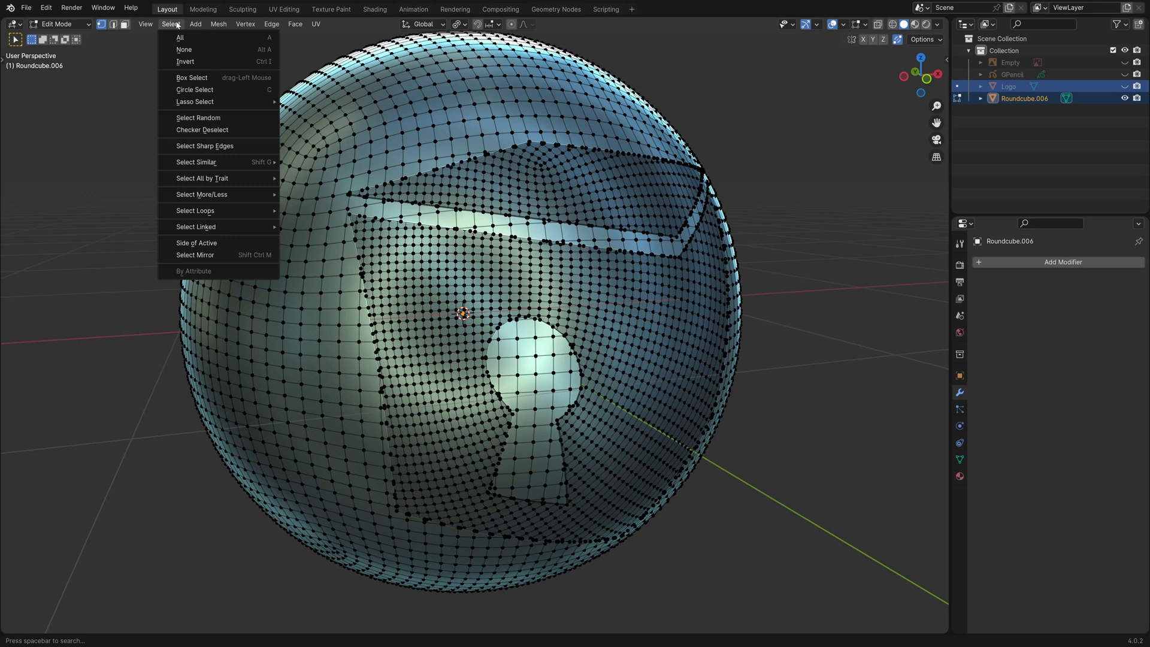
mouse_move(201, 177)
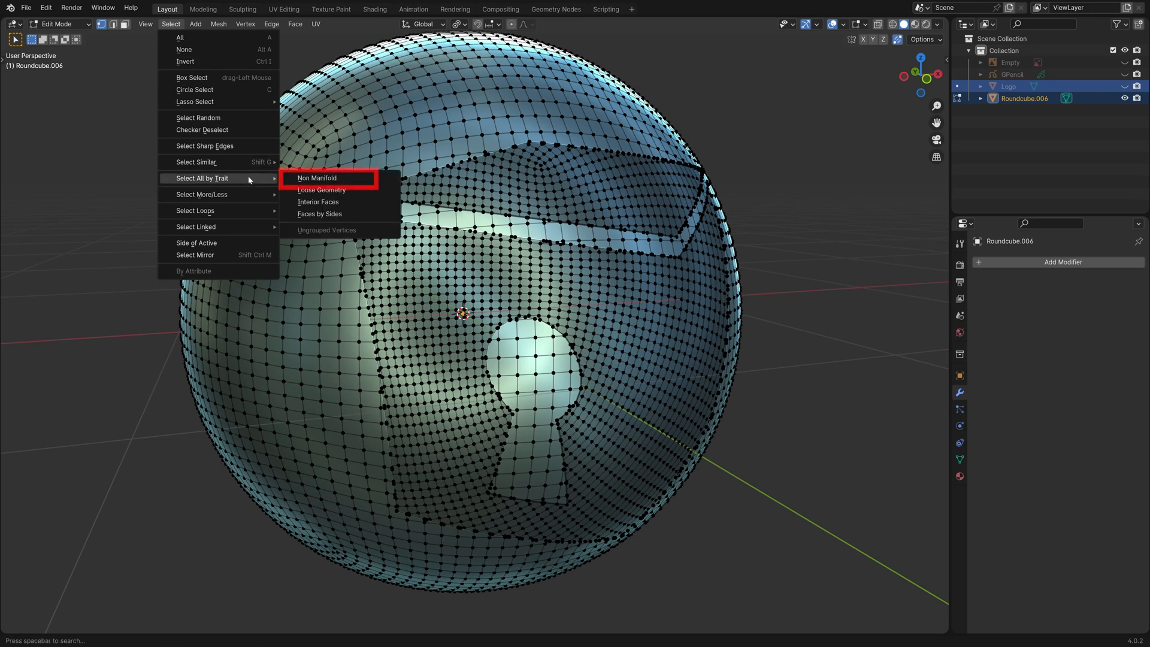
mouse_move(361, 180)
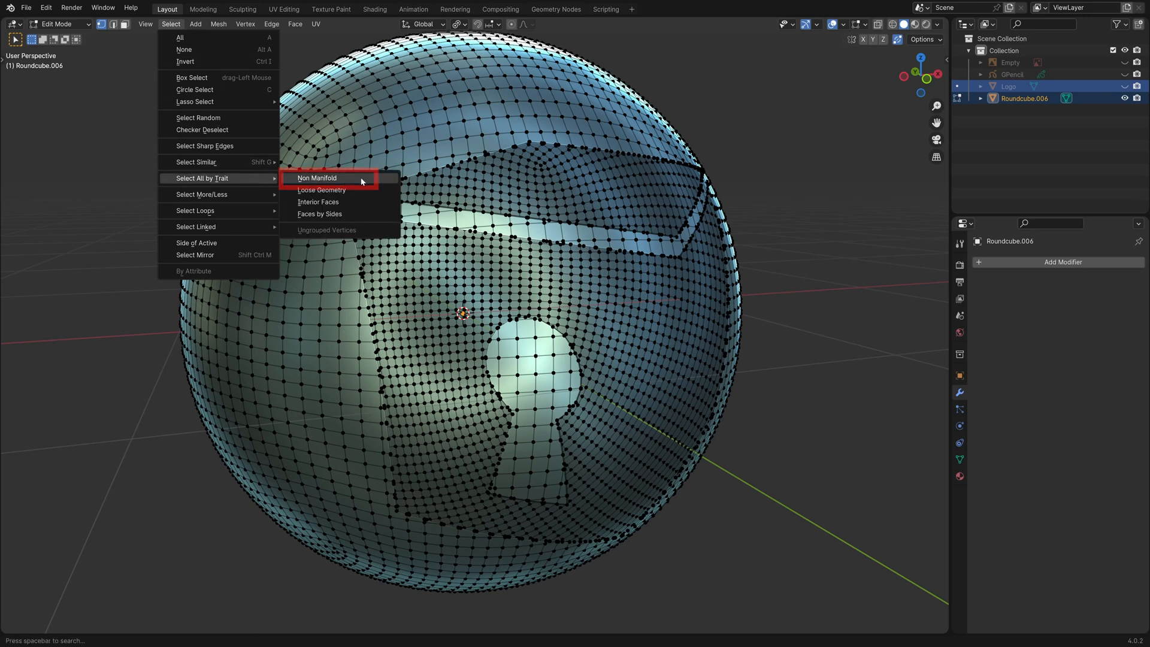
click(316, 177)
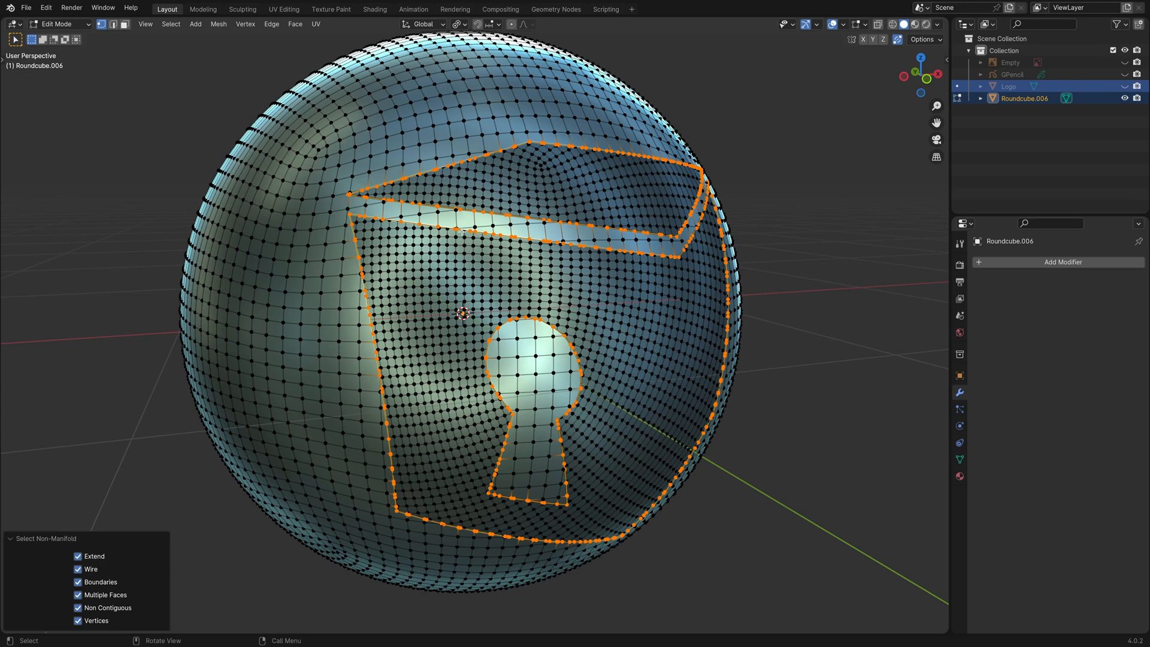
key(m)
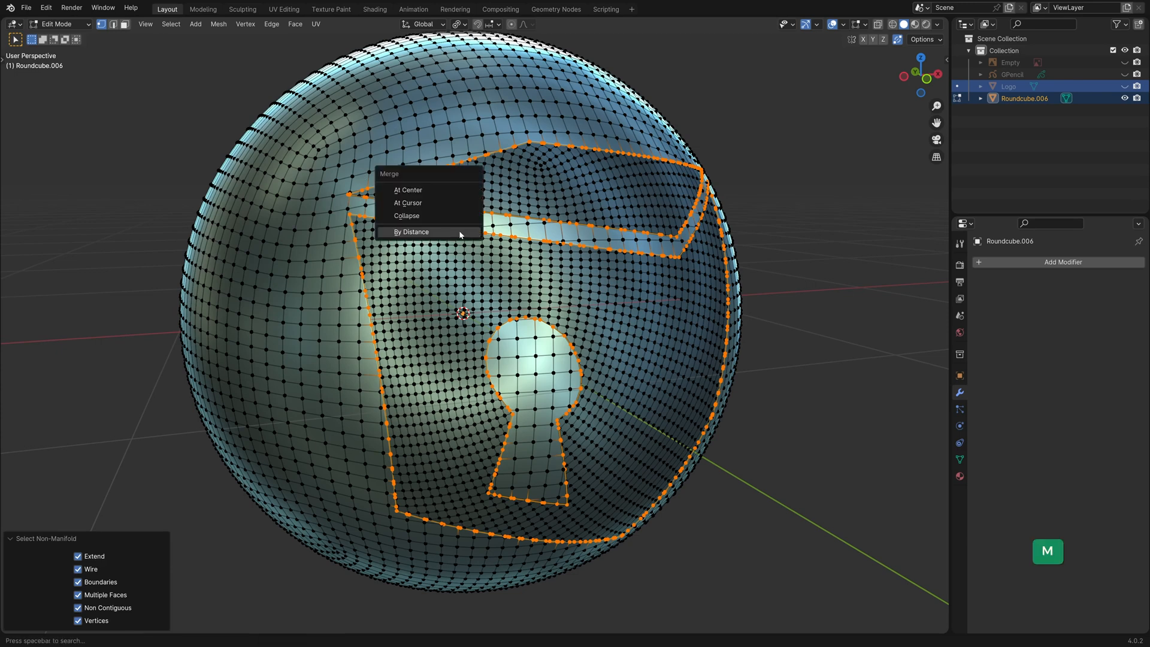
click(411, 231)
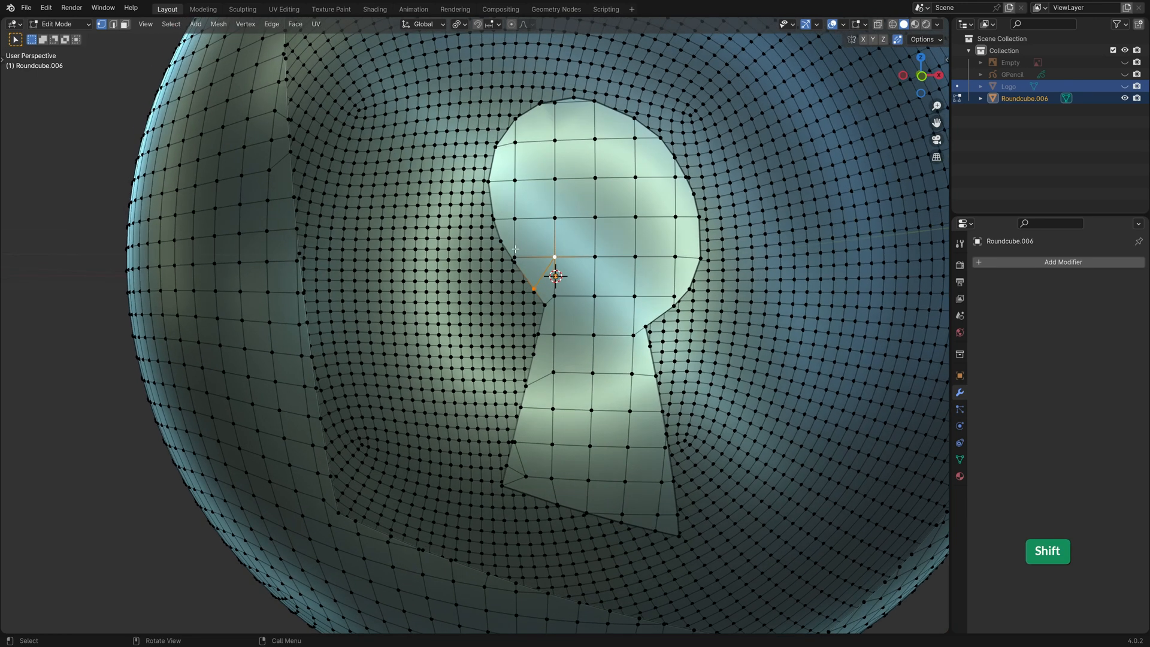
- Move a stray vertex near the keyhole edge into place with G
key(G)
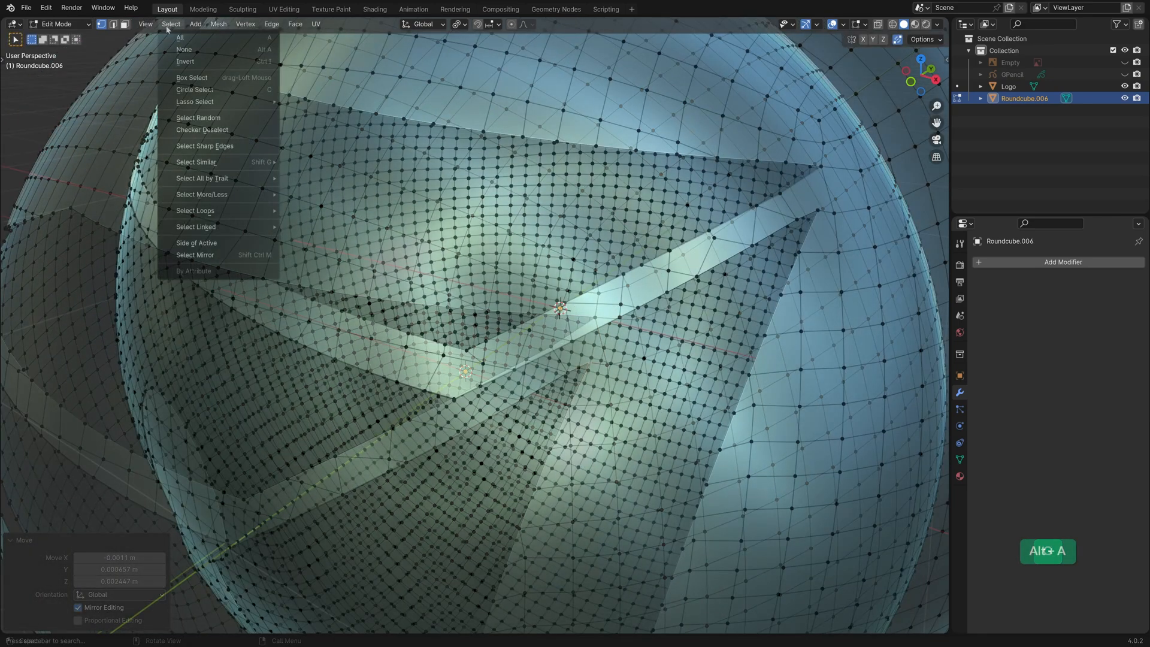
mouse_move(202, 177)
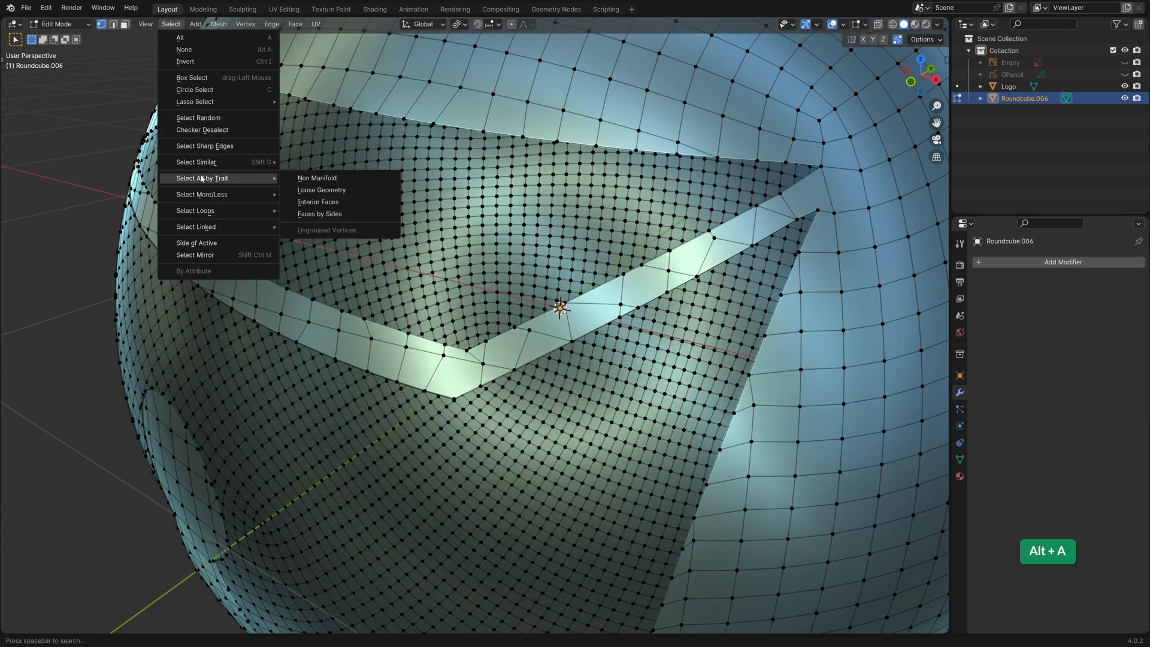
- Select the non-manifold boundary edges around the box, lid and keyhole openings
click(316, 177)
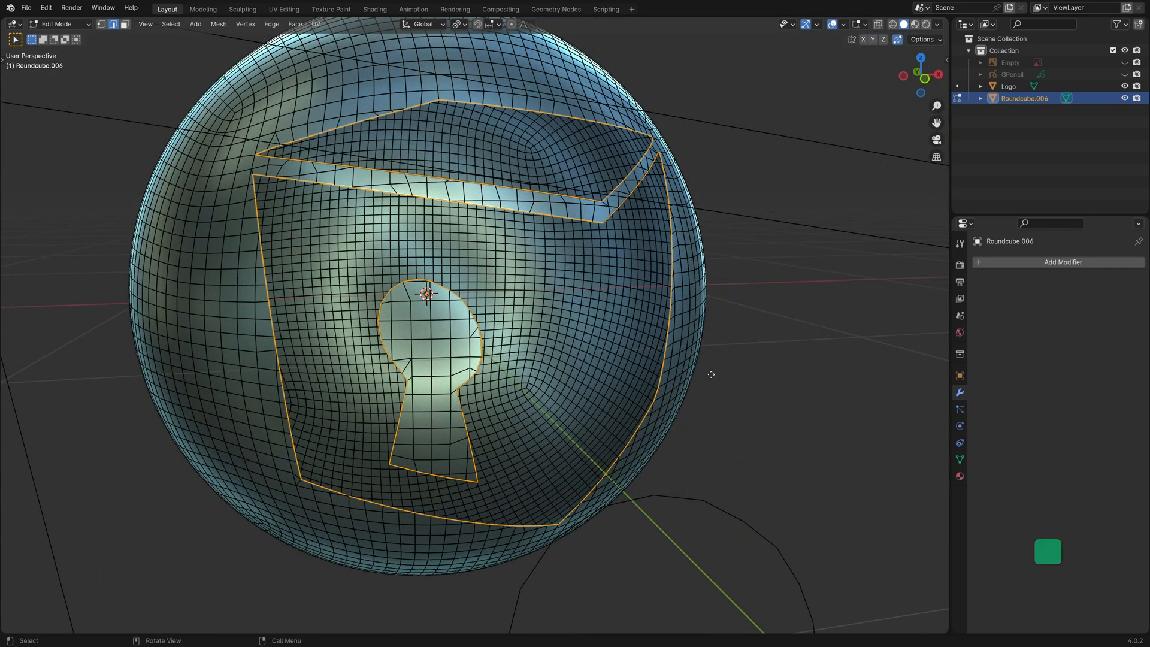
- Extrude the boundary edges in place and shrink them inward to form recessed walls
key(e)
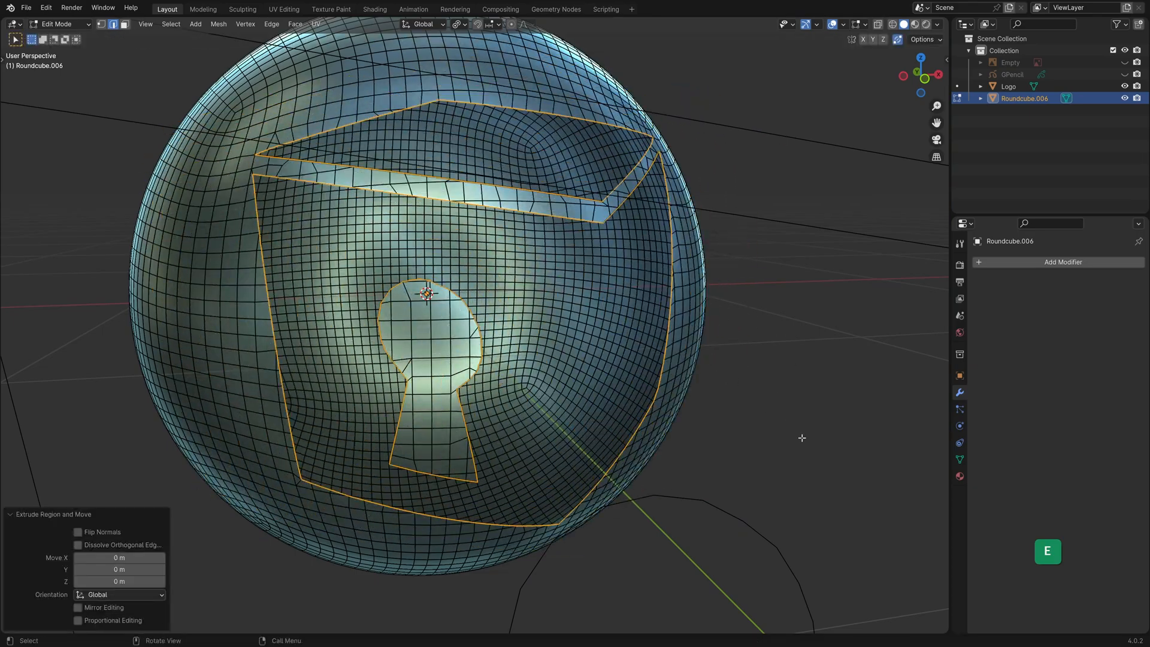
key(s)
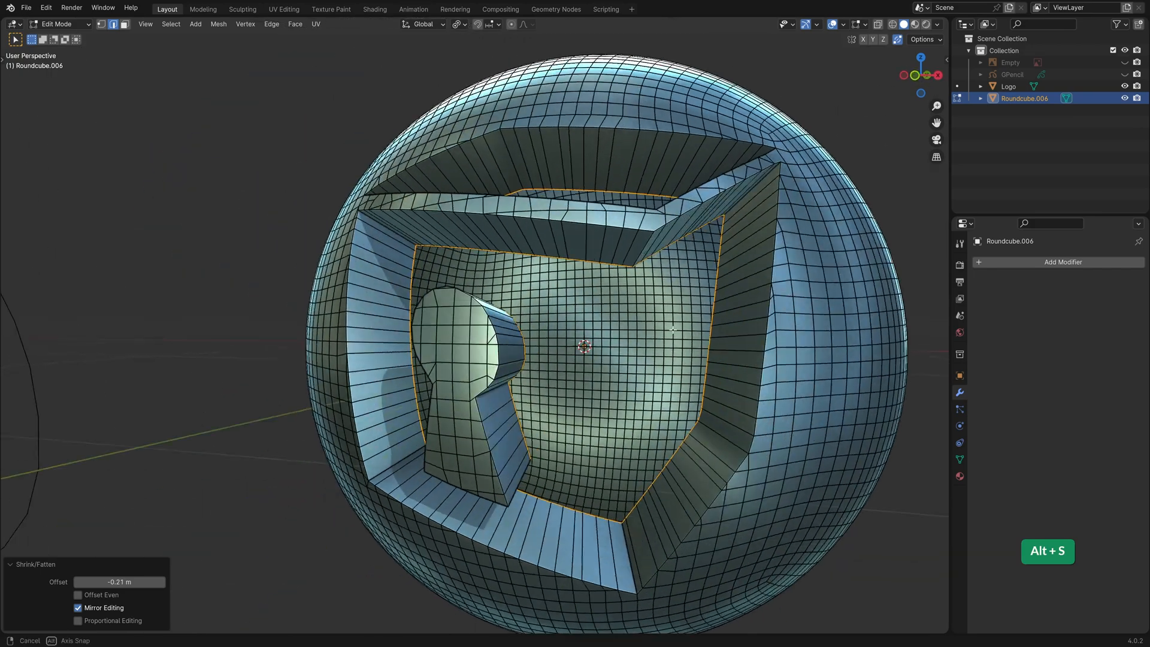
key(Tab)
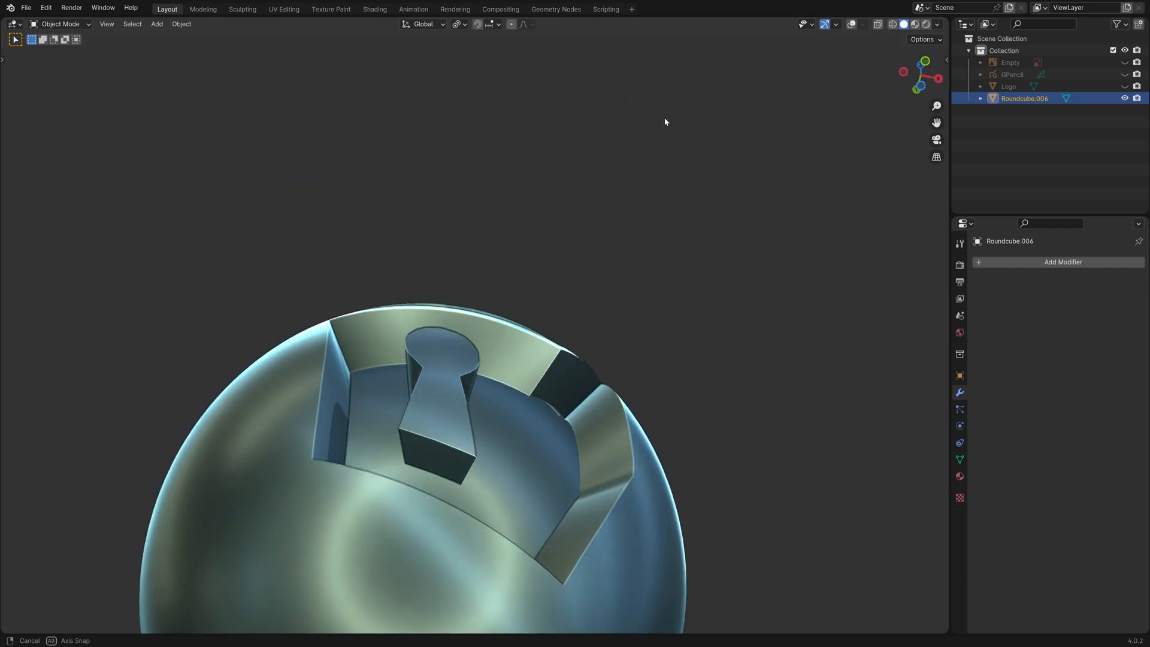
- Add a UV sphere, subdivide it with Ctrl+3 and scale it down to sit inside the shell
key(shift+a)
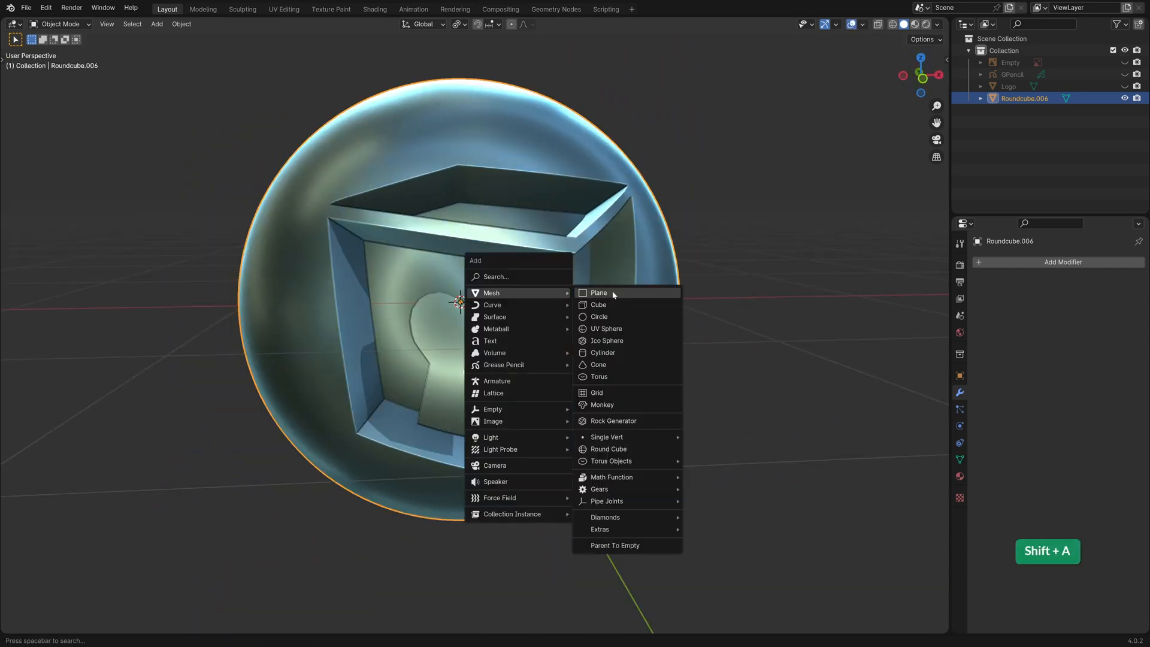
click(606, 329)
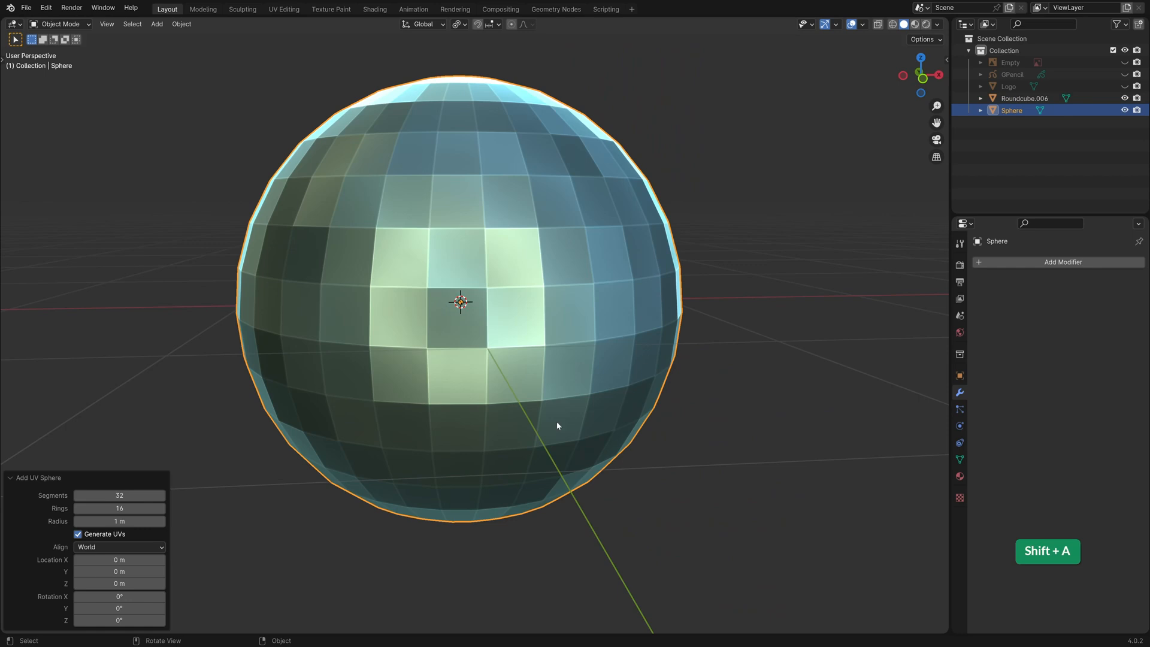
key(ctrl+3)
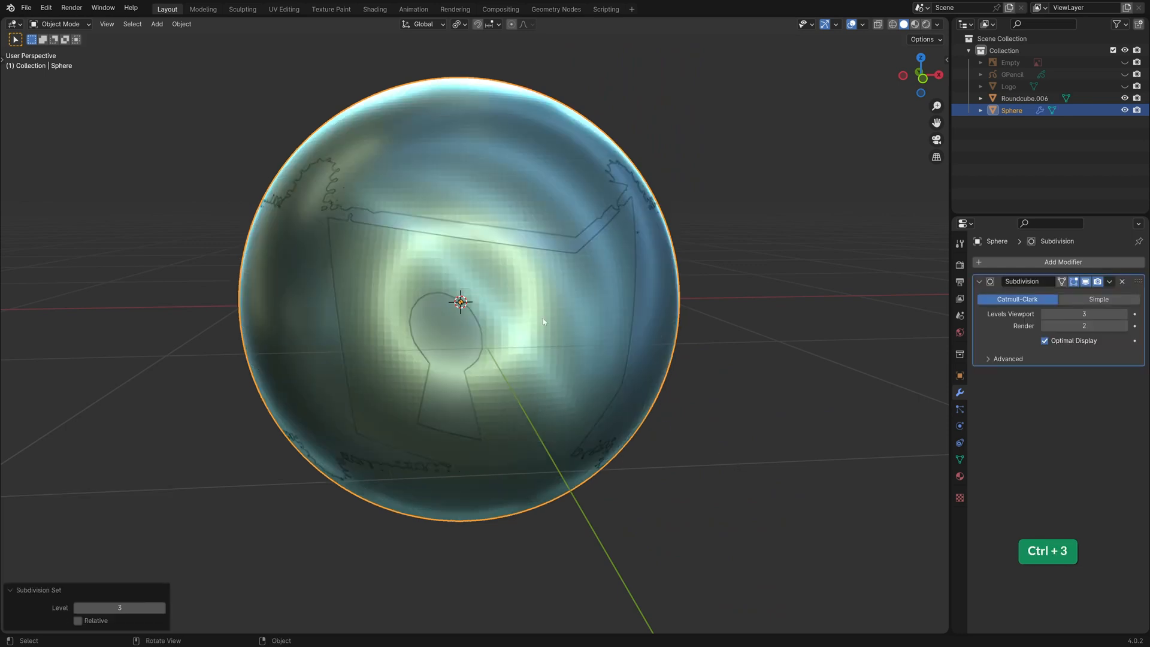
key(s)
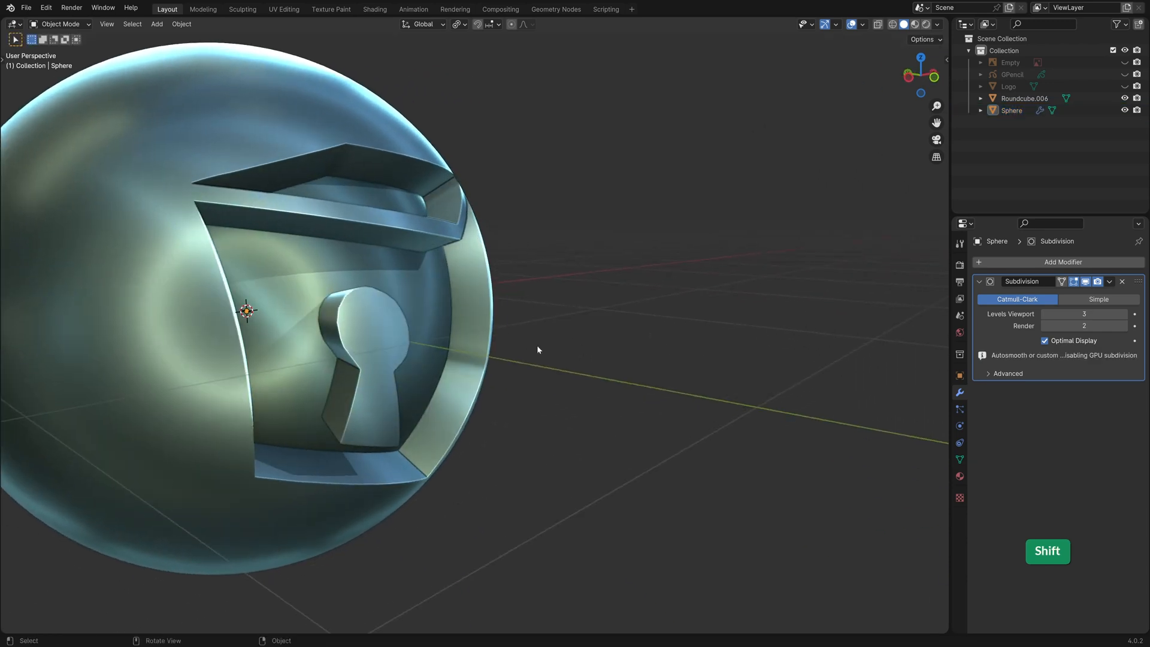
key(s)
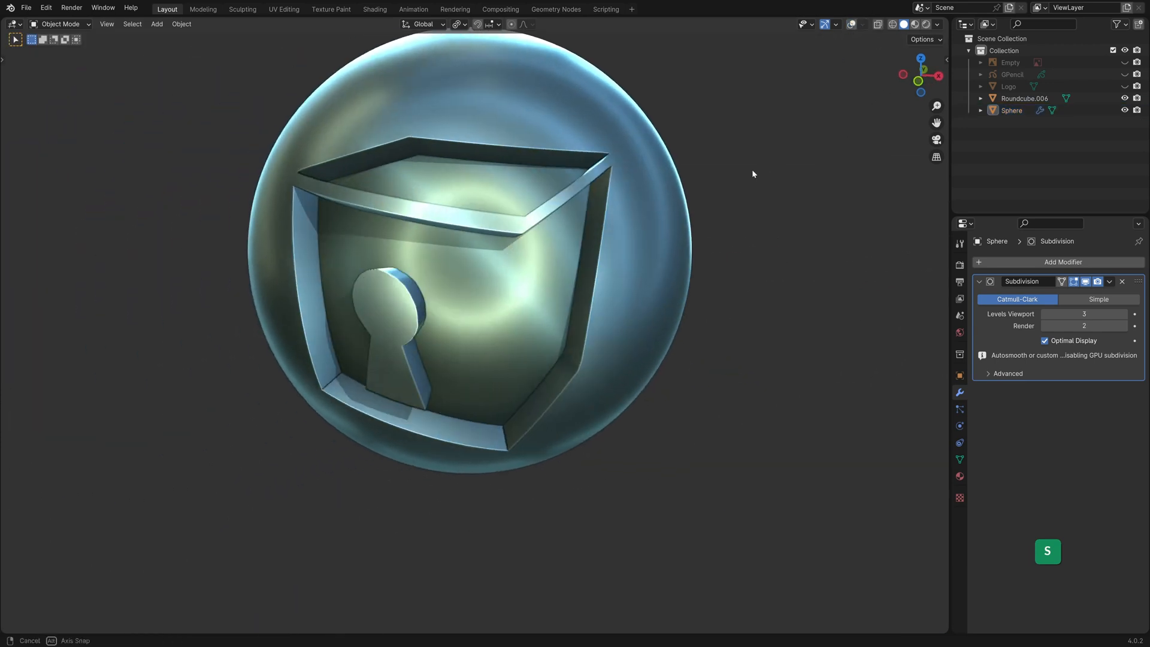
click(926, 24)
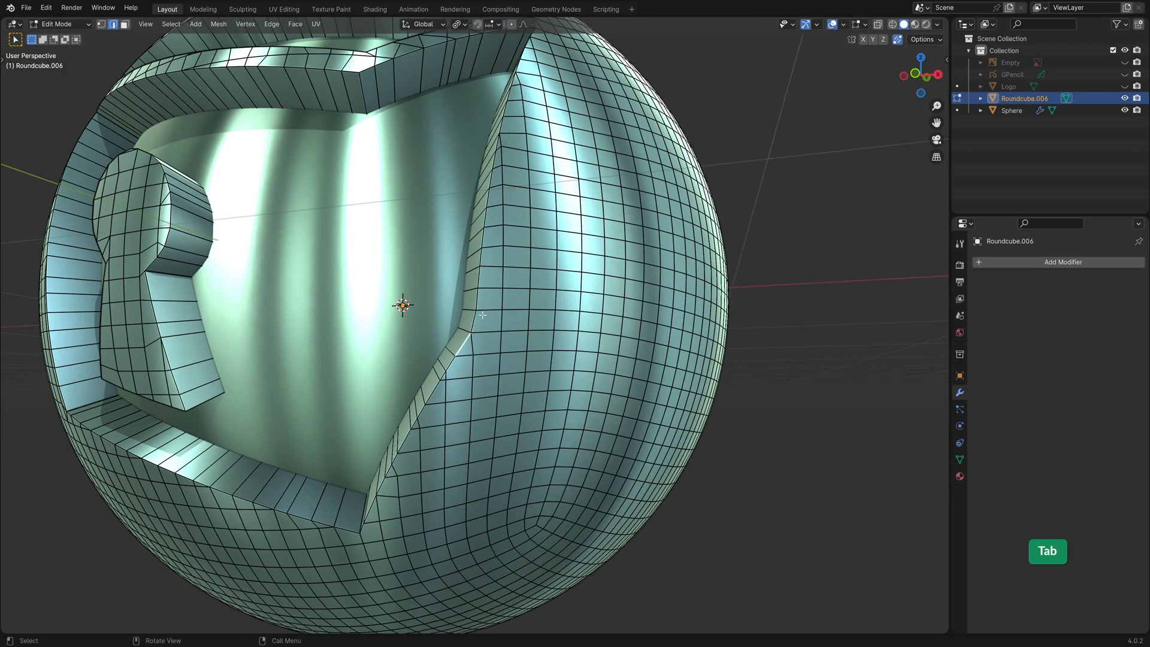
- Nudge the stray shell vertex with G to align the recess wall and return to Object Mode
key(g)
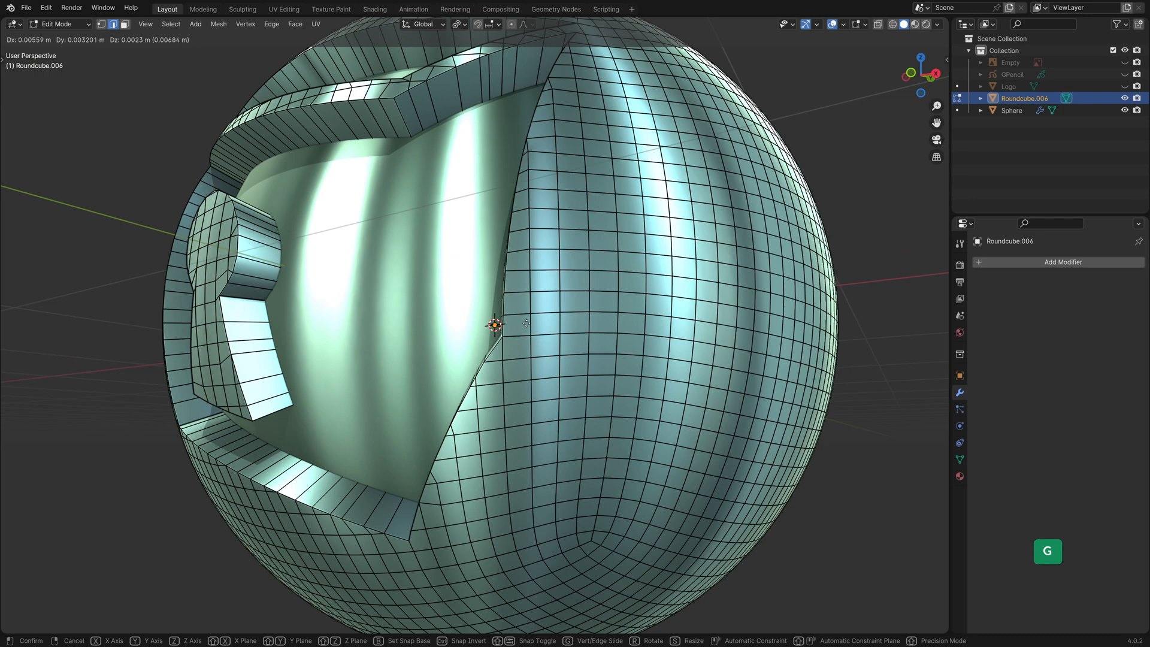
key(Tab)
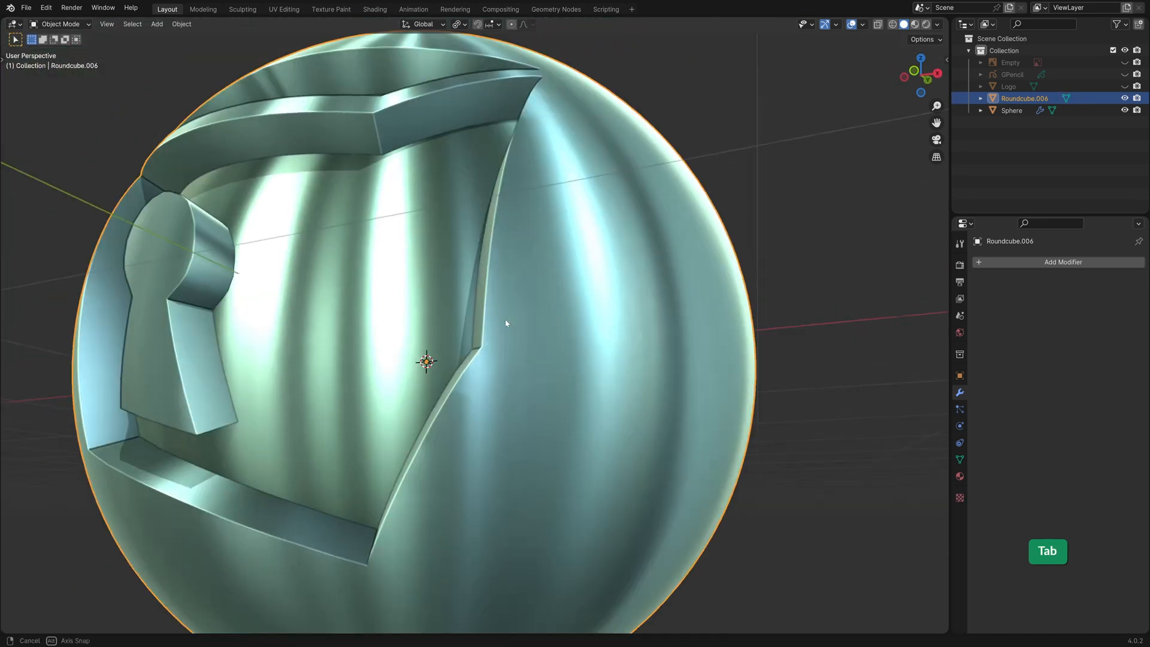